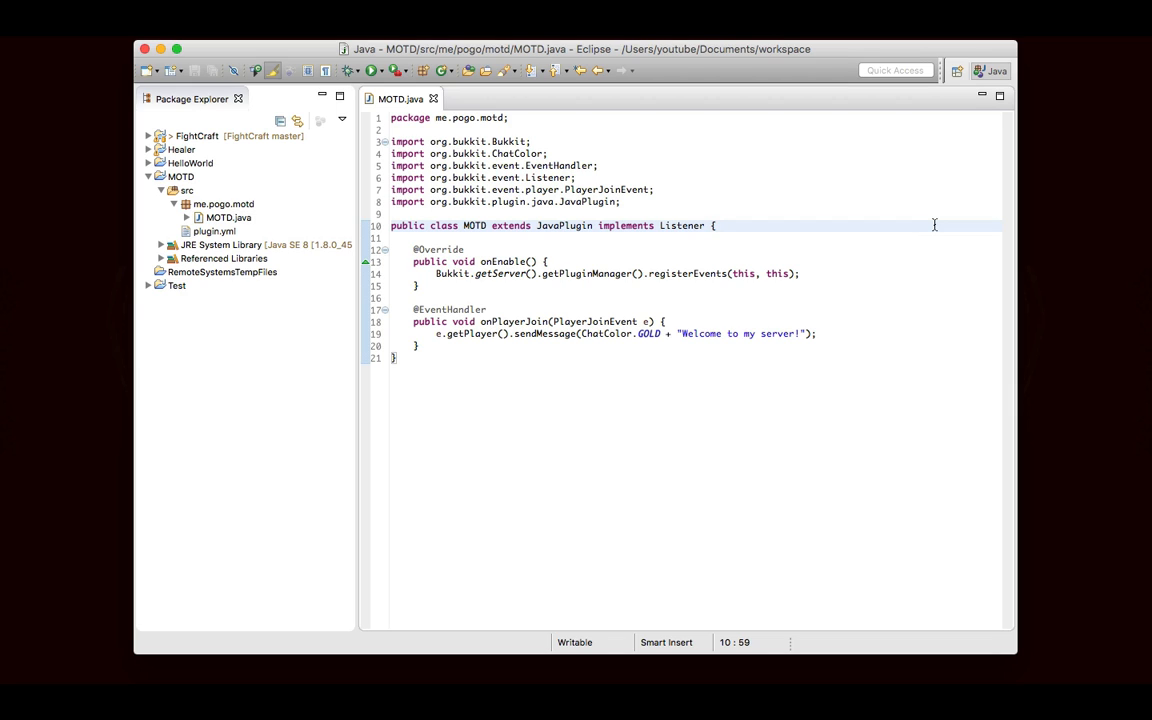
View the MOTD plugin.yml with its name, author, main, version and description entries.
{"action": "left_click", "coordinate": [713, 225]}
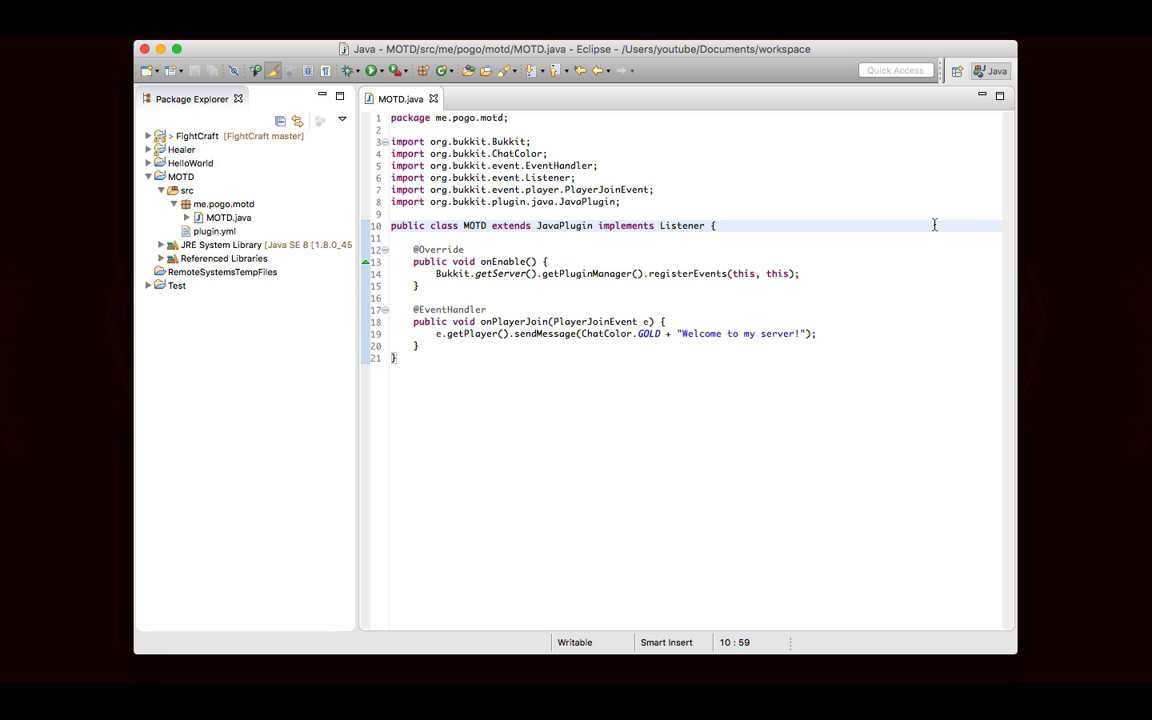
{"action": "left_click", "coordinate": [716, 225]}
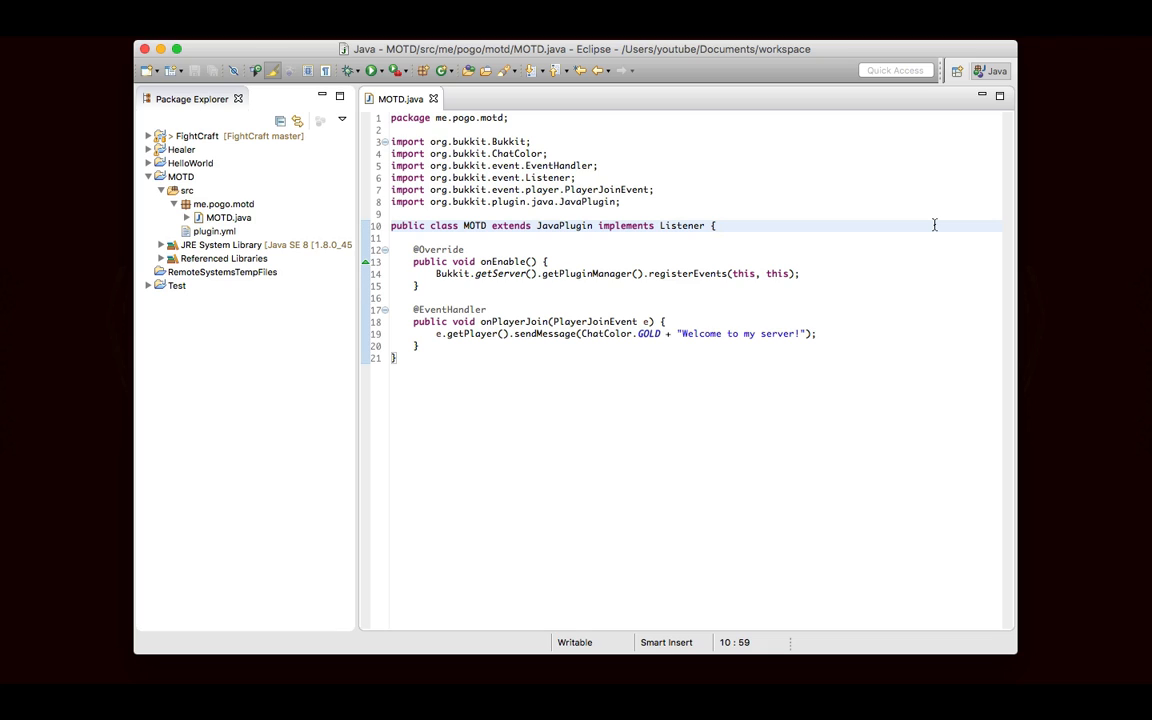
{"action": "left_click", "coordinate": [716, 225]}
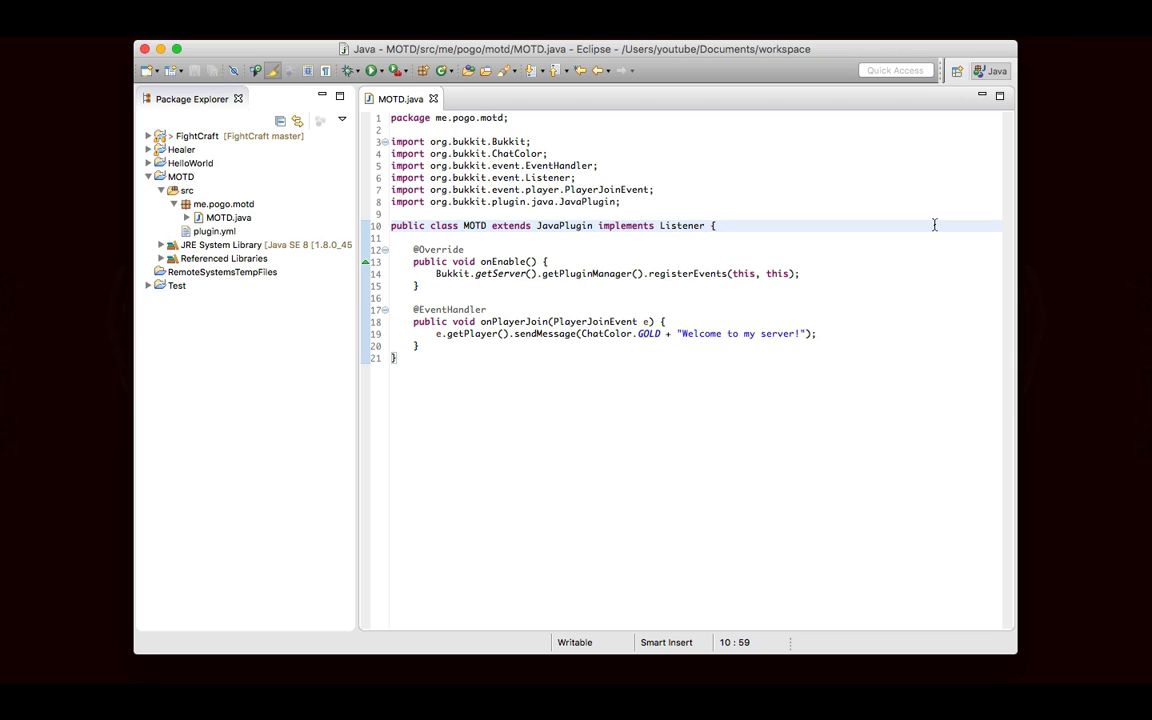
{"action": "left_click", "coordinate": [714, 225]}
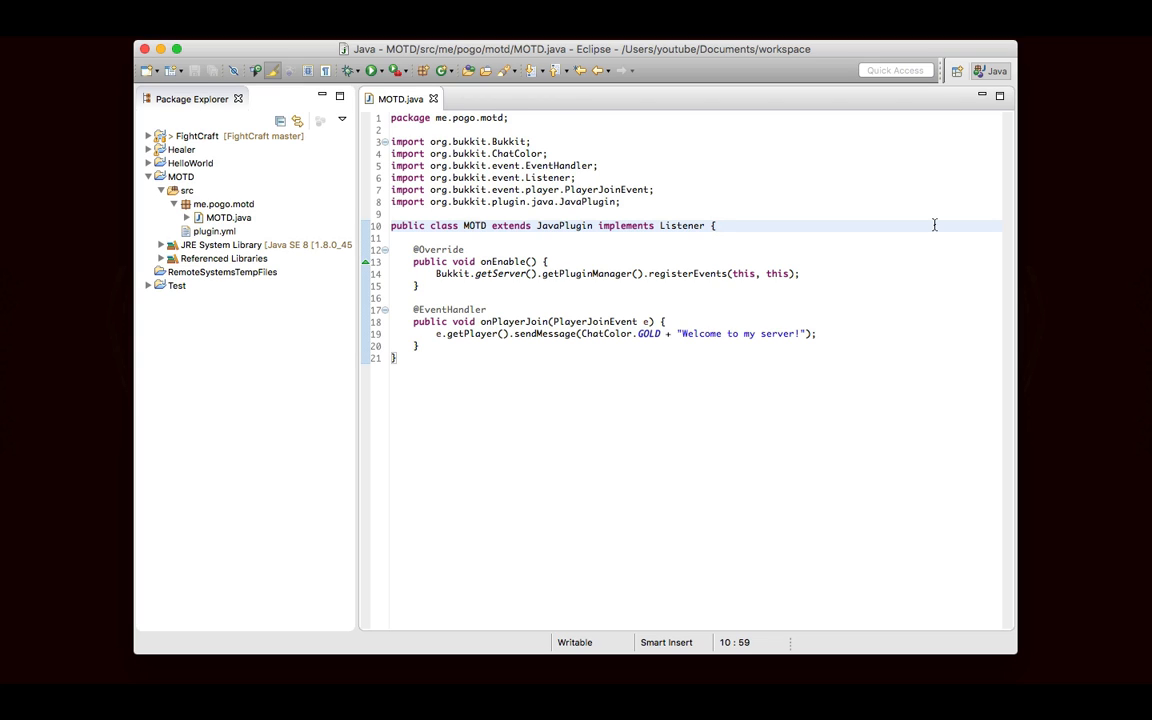
{"action": "left_click", "coordinate": [716, 225]}
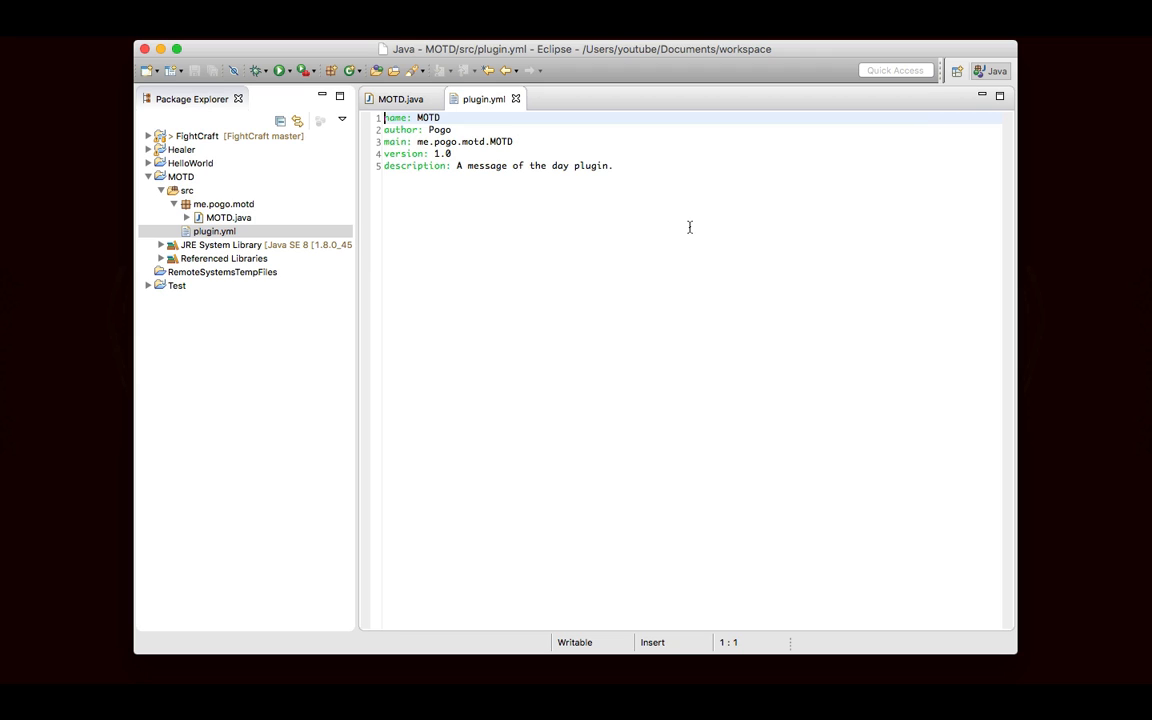
{"action": "mouse_move", "coordinate": [585, 231]}
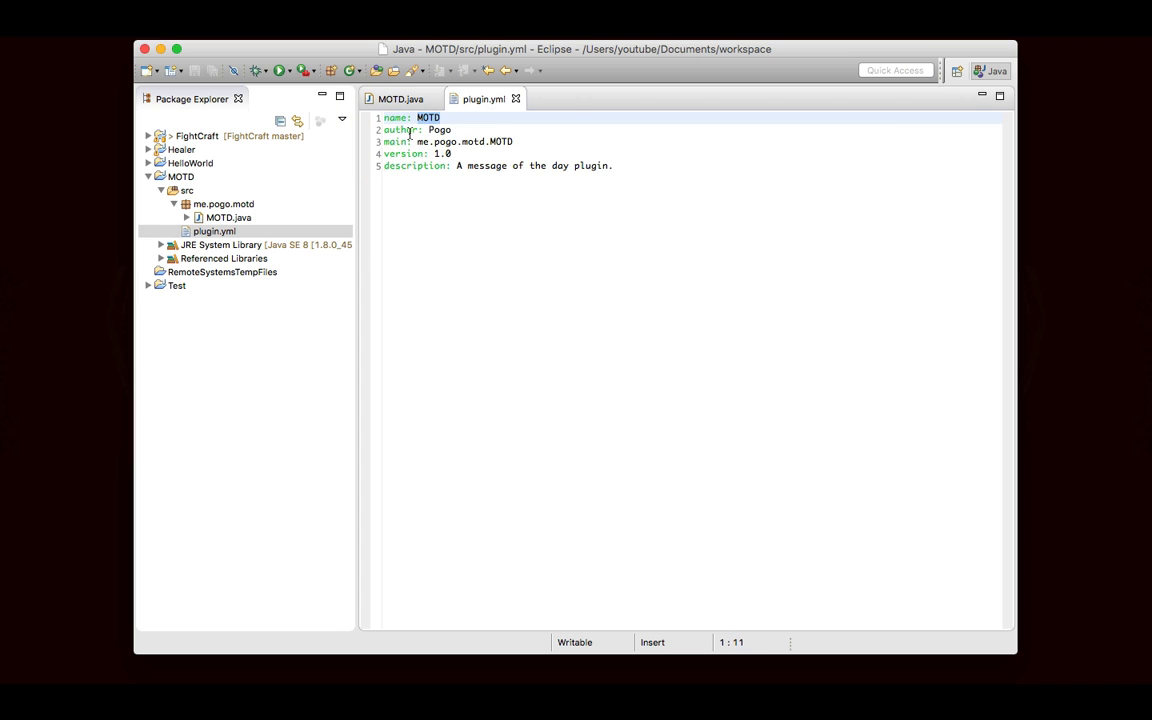
{"action": "left_click", "coordinate": [690, 180]}
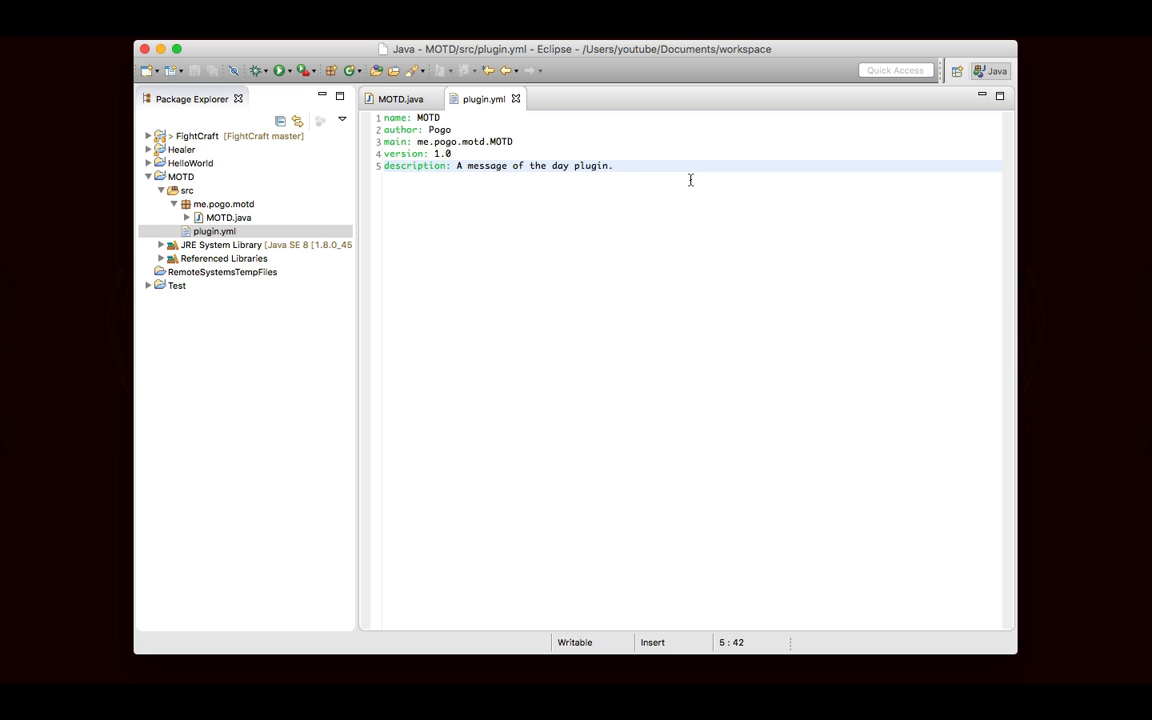
{"action": "mouse_move", "coordinate": [237, 165]}
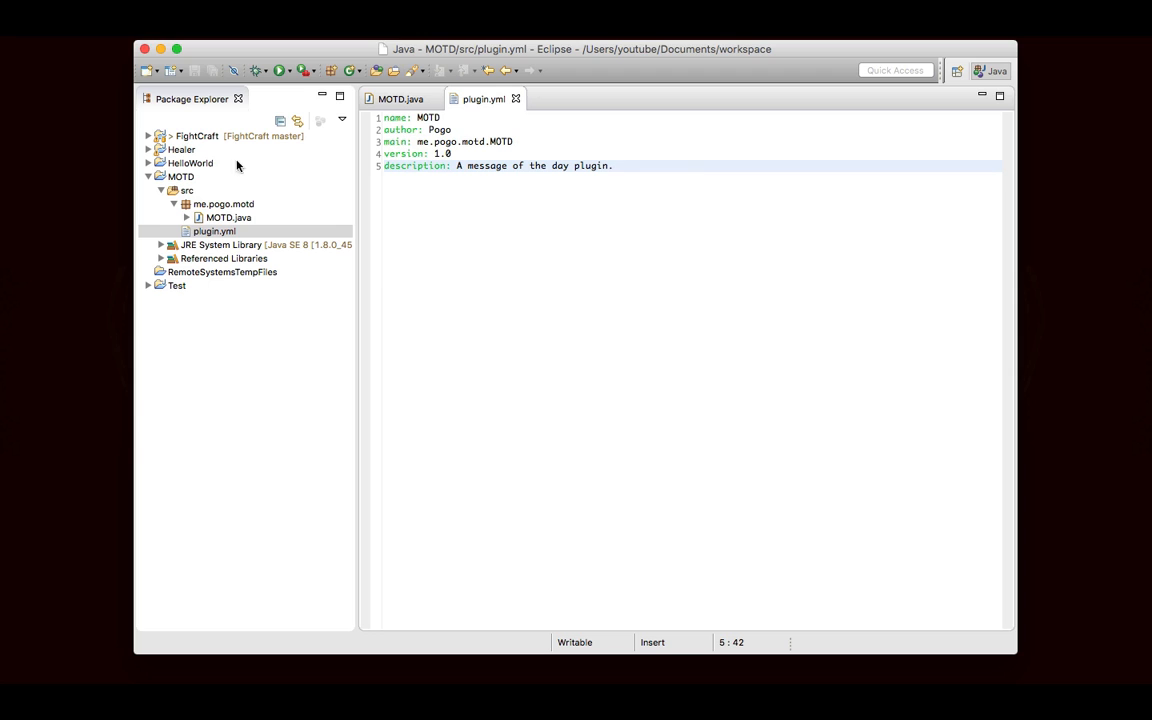
Add a new empty config.yml file to the MOTD project's src folder.
{"action": "right_click", "coordinate": [187, 190]}
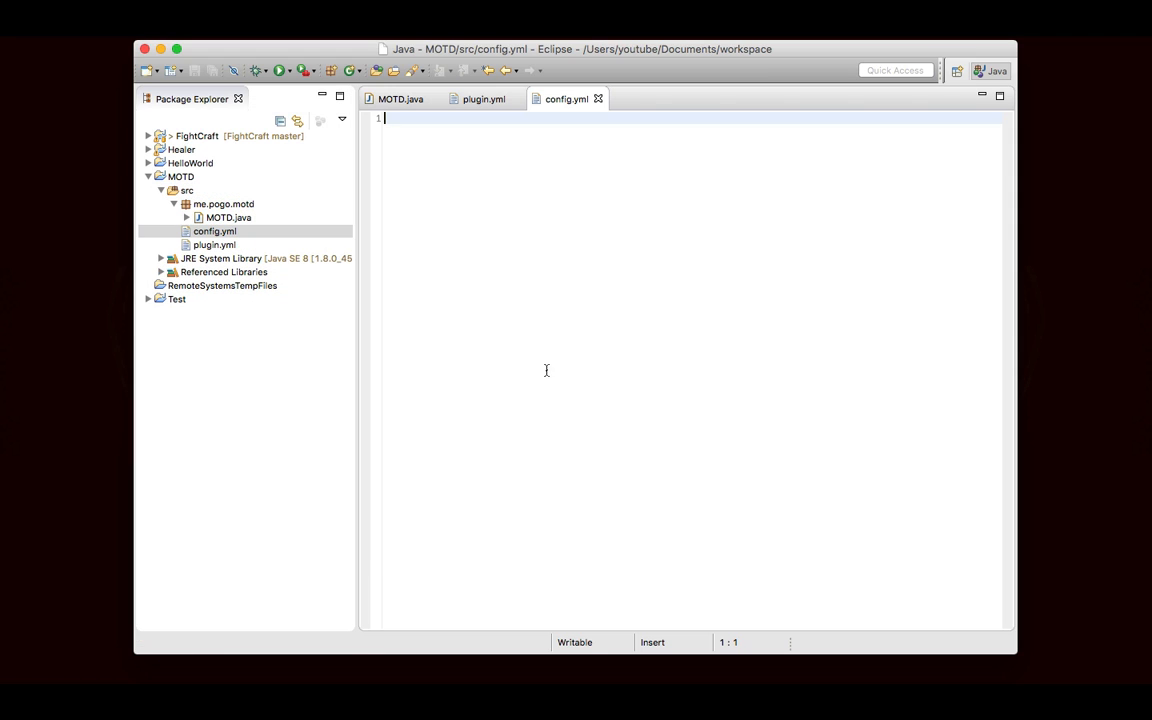
{"action": "mouse_move", "coordinate": [698, 385]}
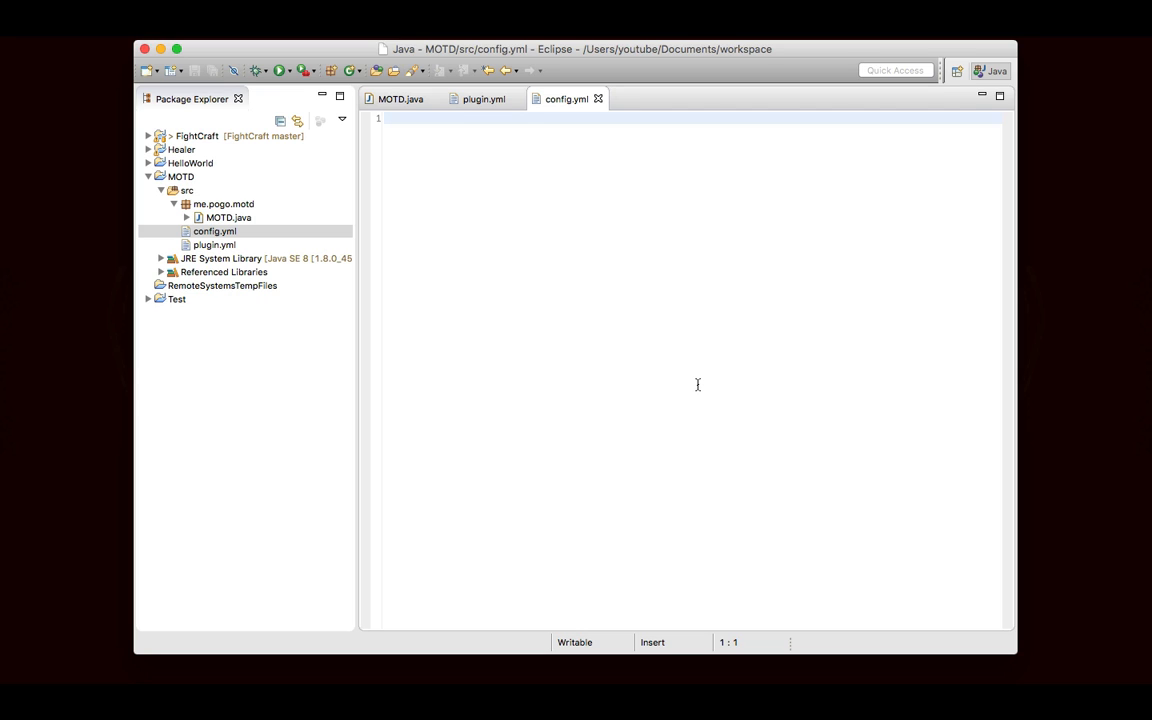
{"action": "left_click", "coordinate": [385, 118]}
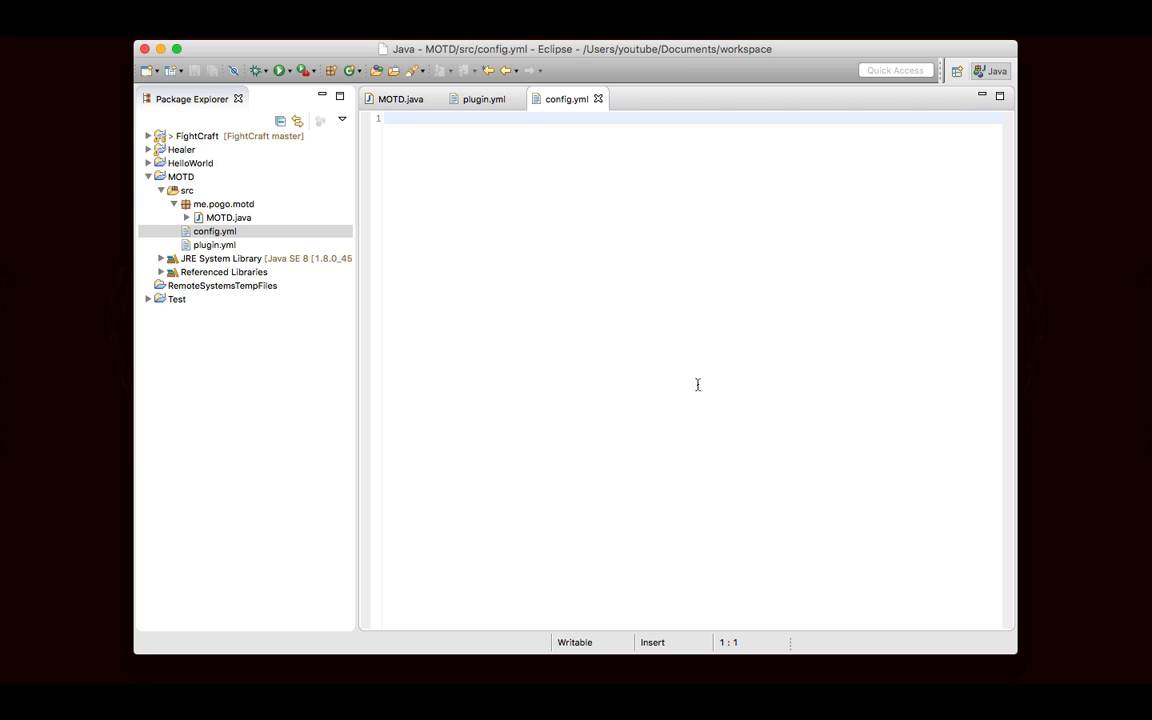
{"action": "left_click", "coordinate": [385, 118]}
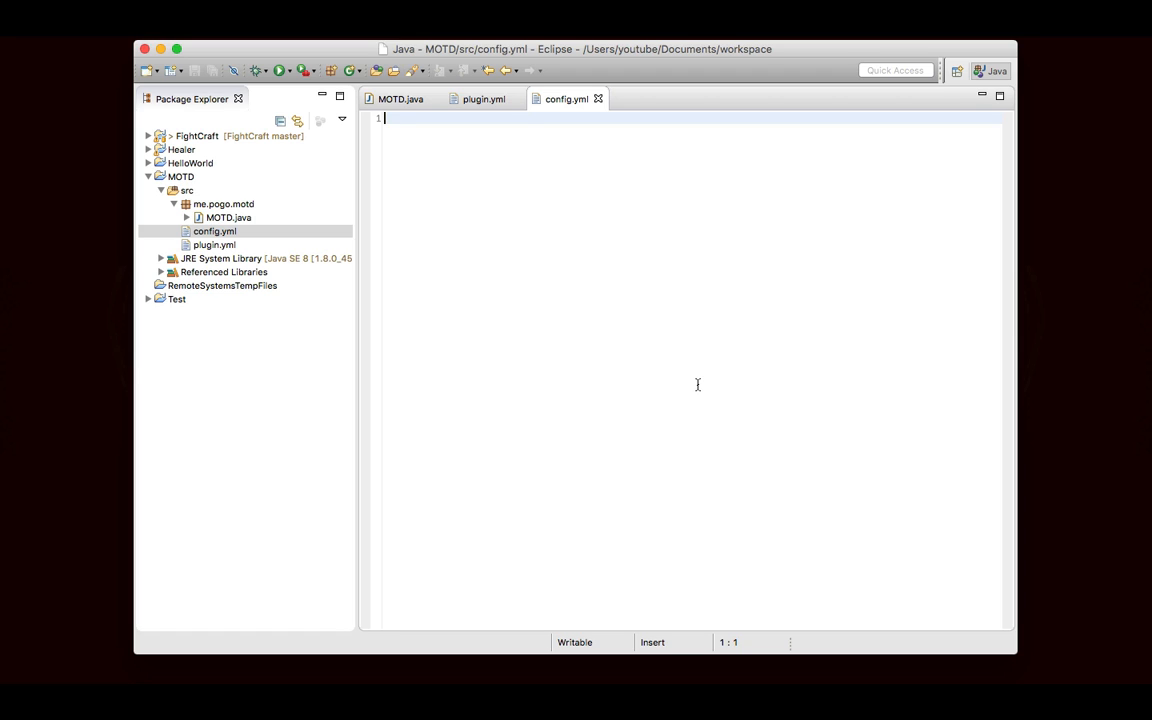
Write the entry 'message: &bWelcome to my server!' in config.yml.
{"action": "type", "text": "mess"}
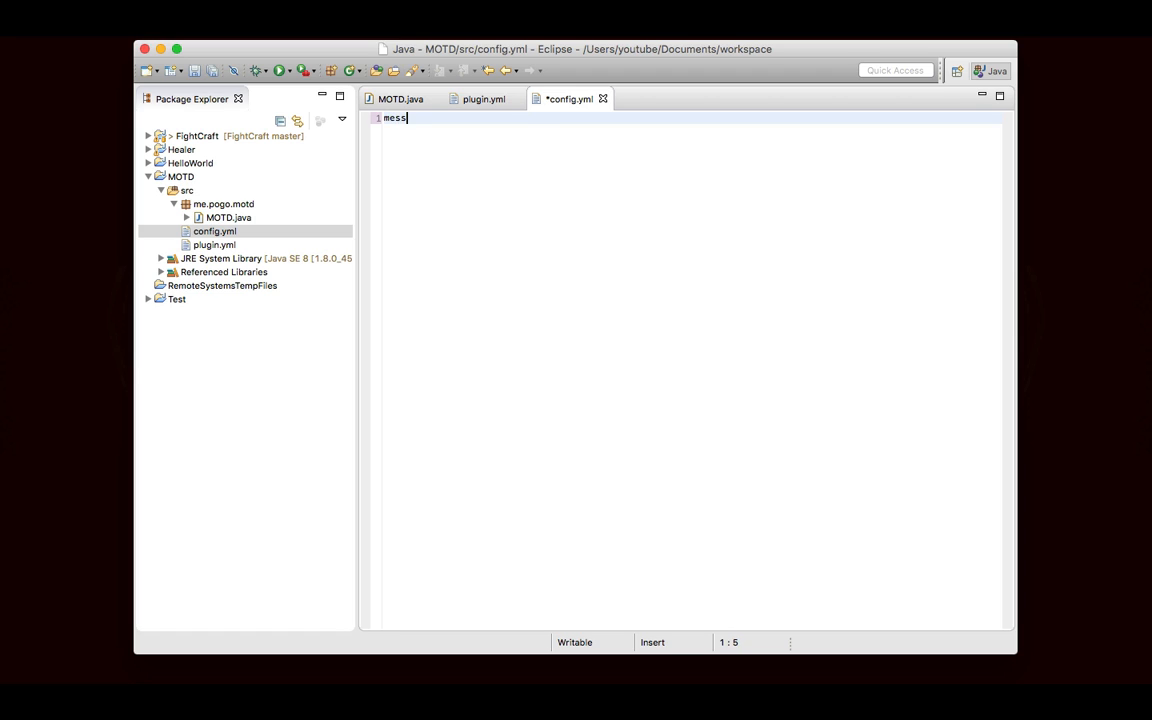
{"action": "type", "text": "age:"}
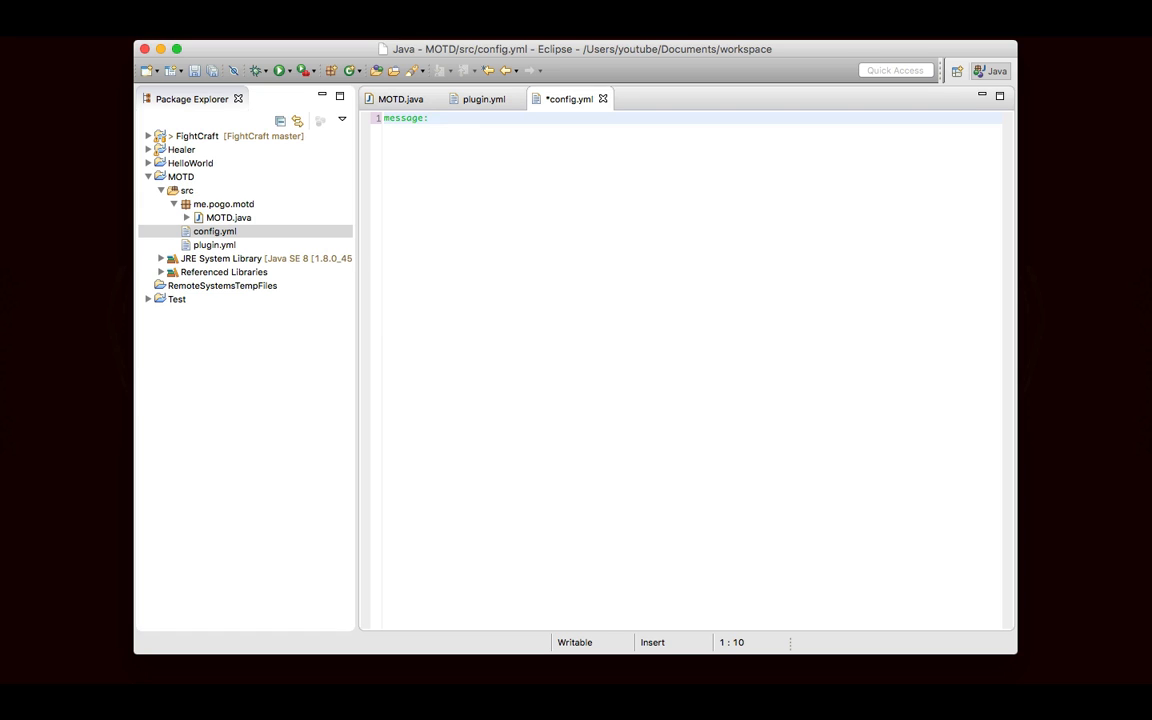
{"action": "left_click", "coordinate": [434, 117]}
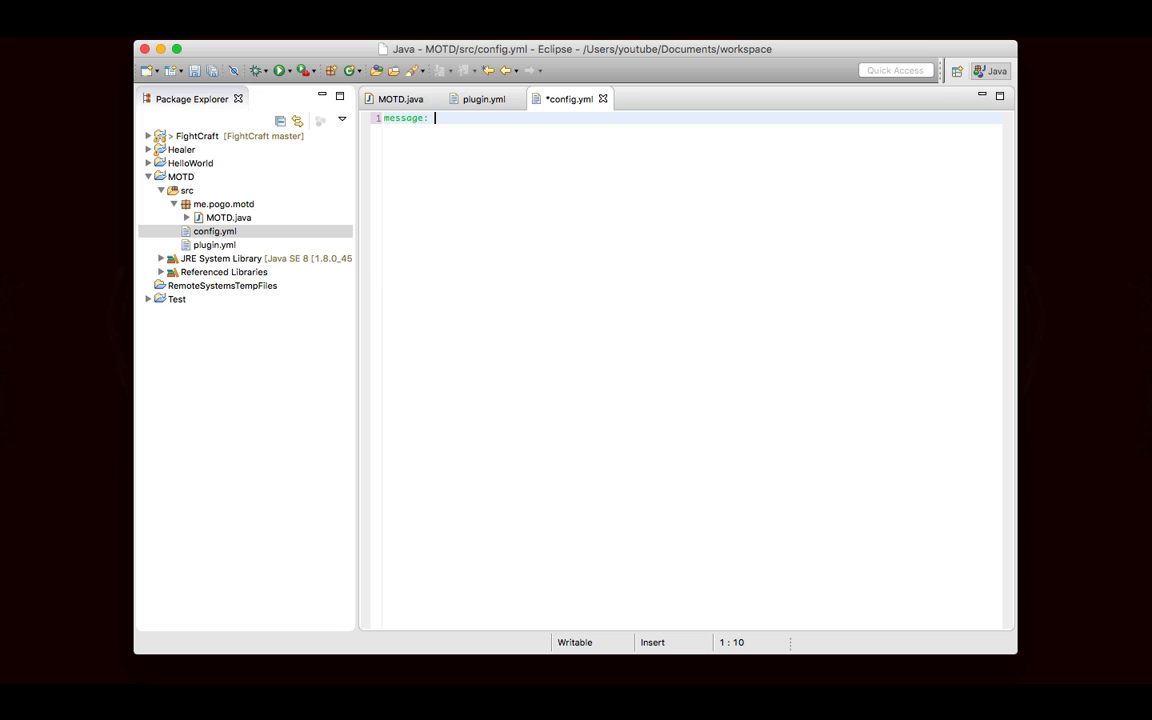
{"action": "type", "text": "Wel"}
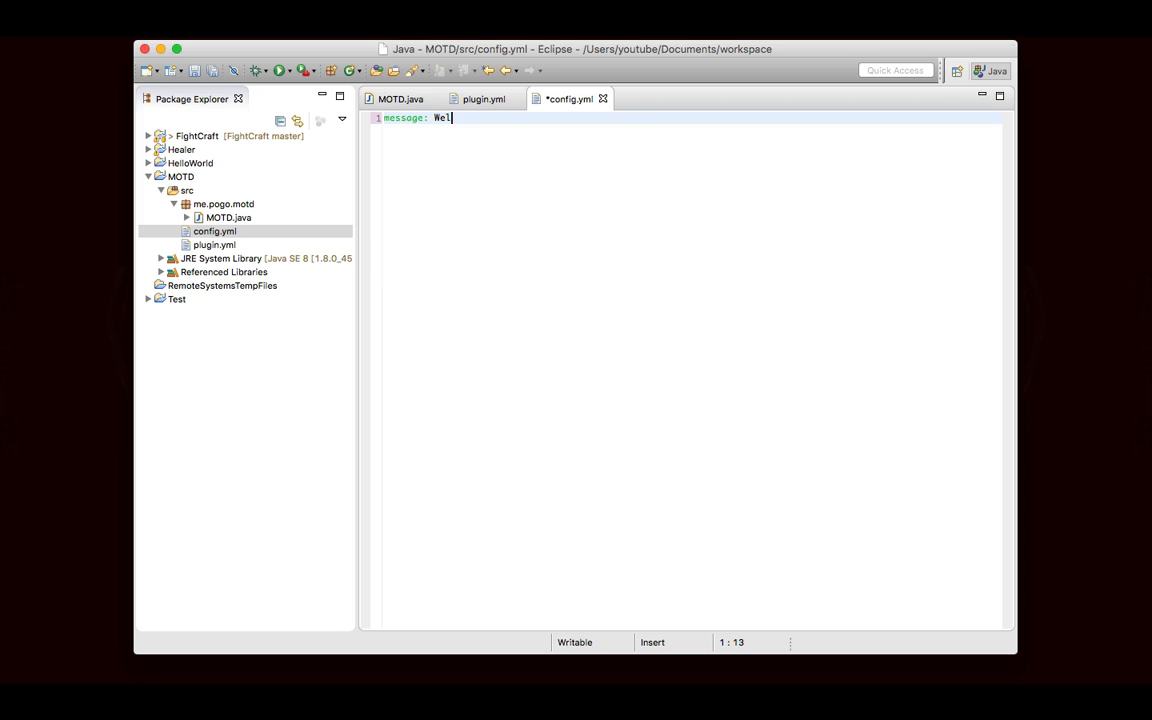
{"action": "type", "text": "come to"}
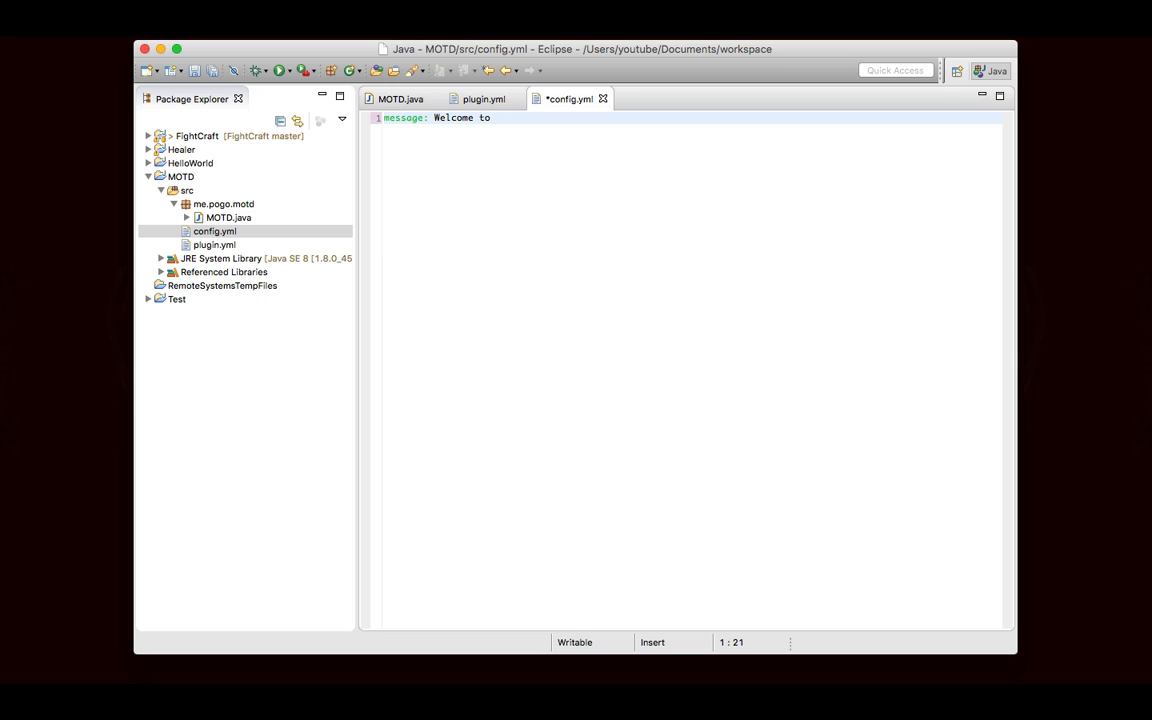
{"action": "type", "text": "my serv"}
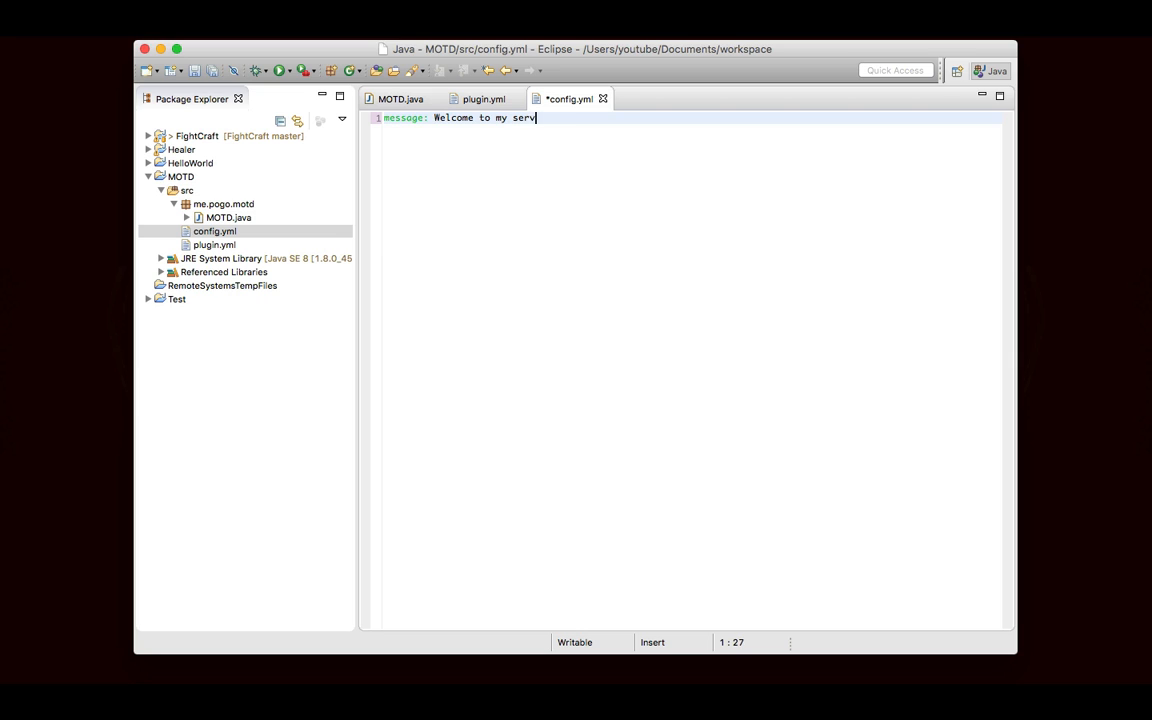
{"action": "type", "text": "er!"}
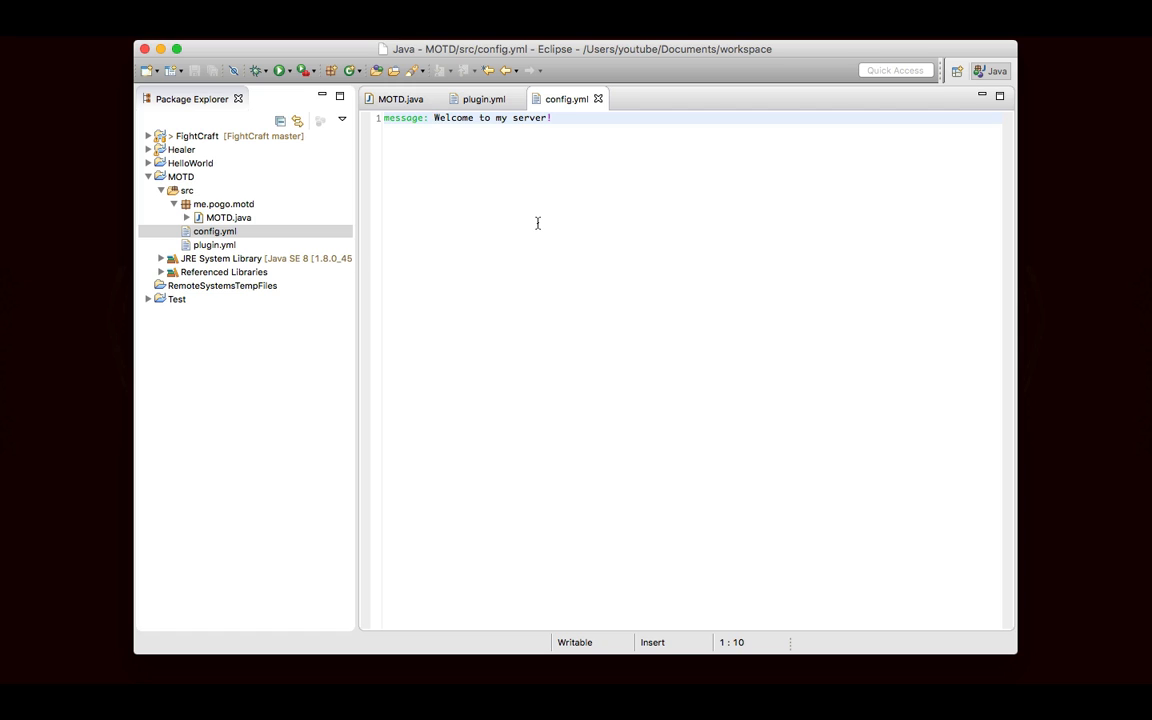
{"action": "type", "text": "&b"}
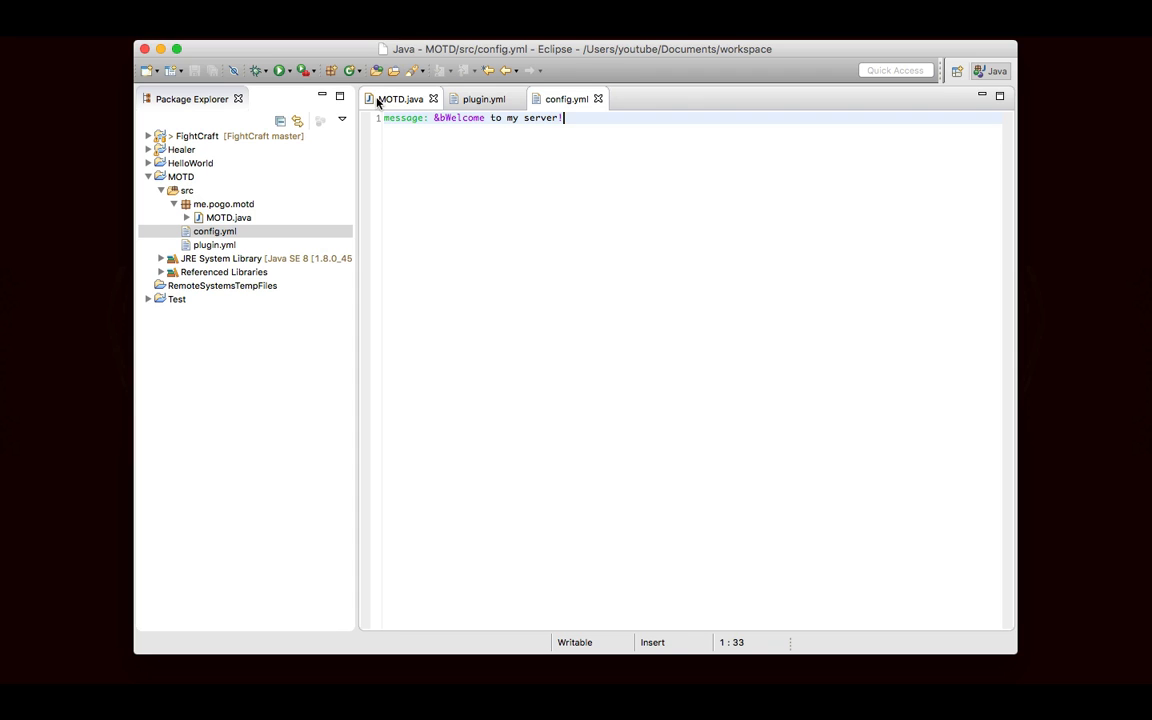
Return to MOTD.java and place the cursor after the registerEvents line in onEnable.
{"action": "left_click", "coordinate": [400, 98]}
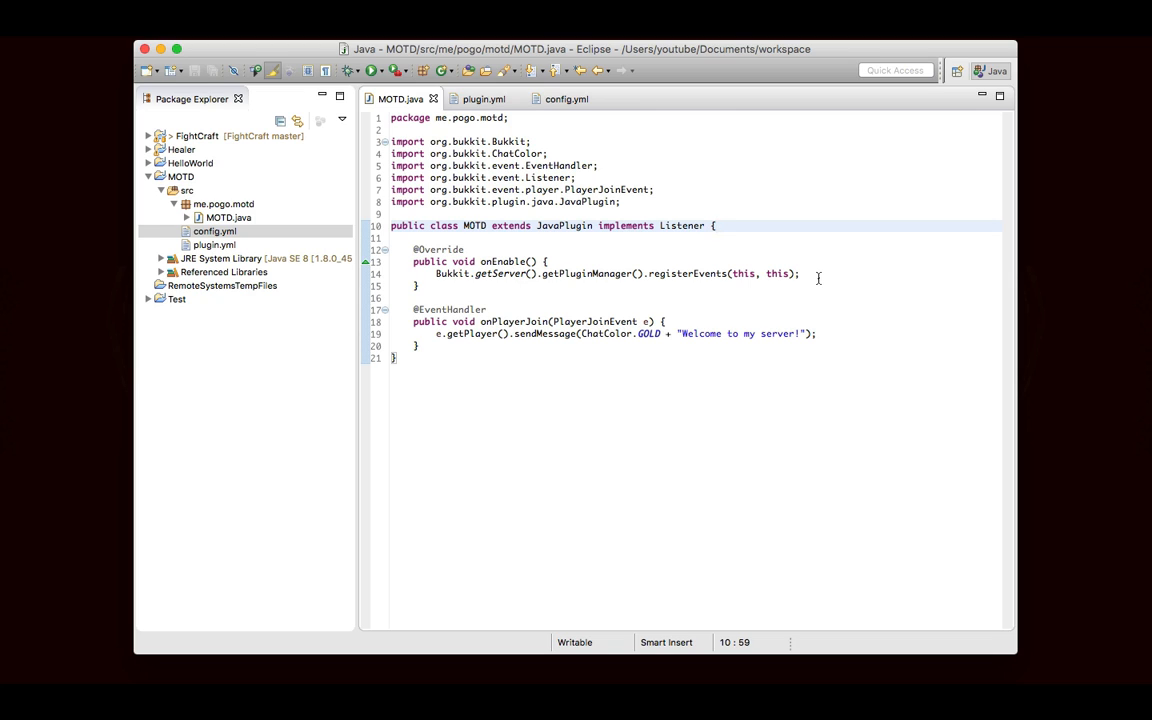
{"action": "left_click", "coordinate": [714, 225]}
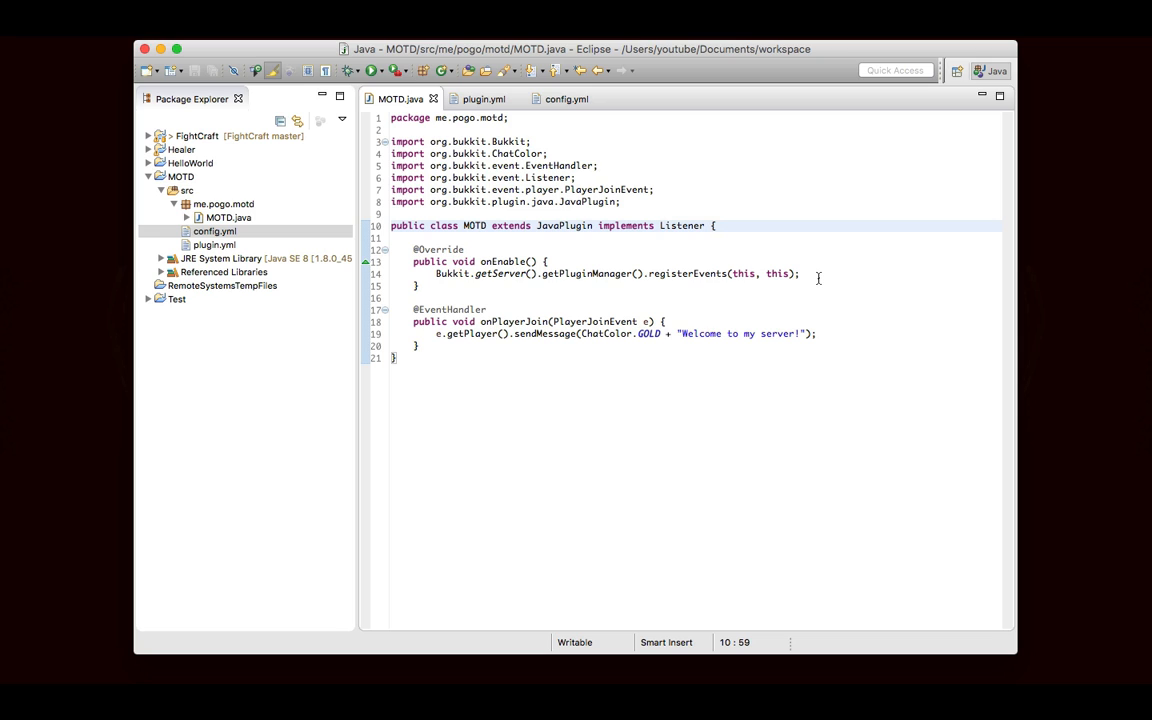
{"action": "left_click", "coordinate": [800, 273]}
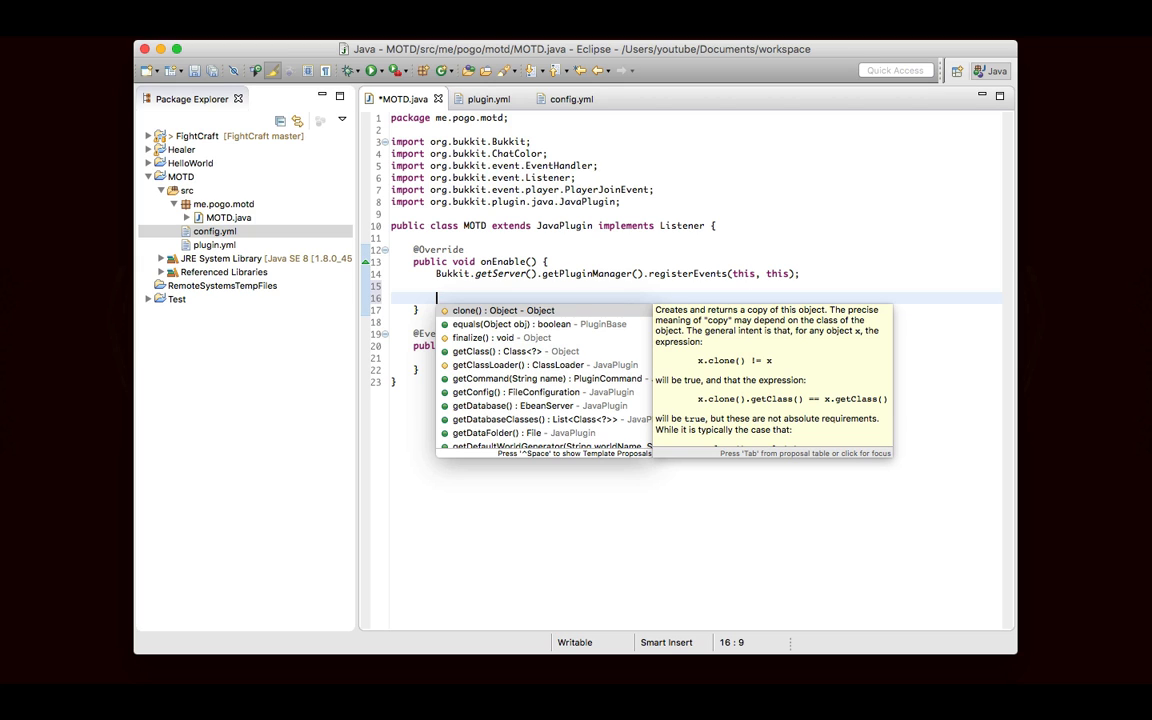
Add getConfig().options().copyDefaults(true) and saveConfig() to onEnable, then save MOTD.java.
{"action": "type", "text": "getConfig("}
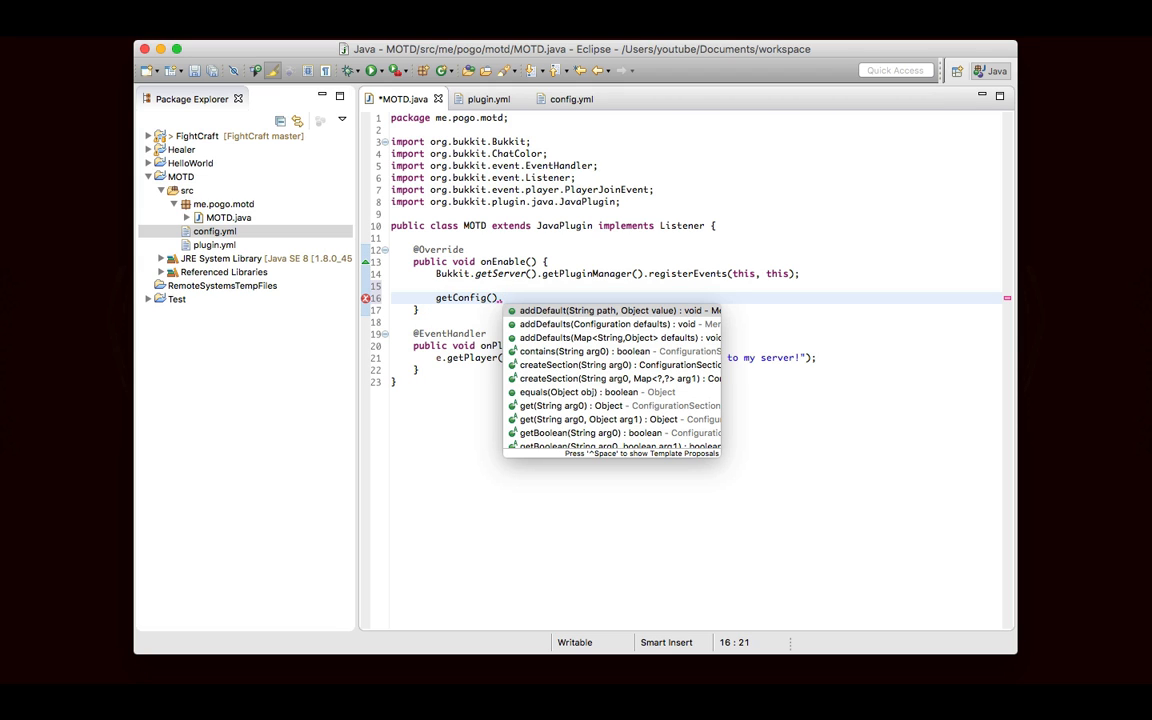
{"action": "type", "text": ".options()"}
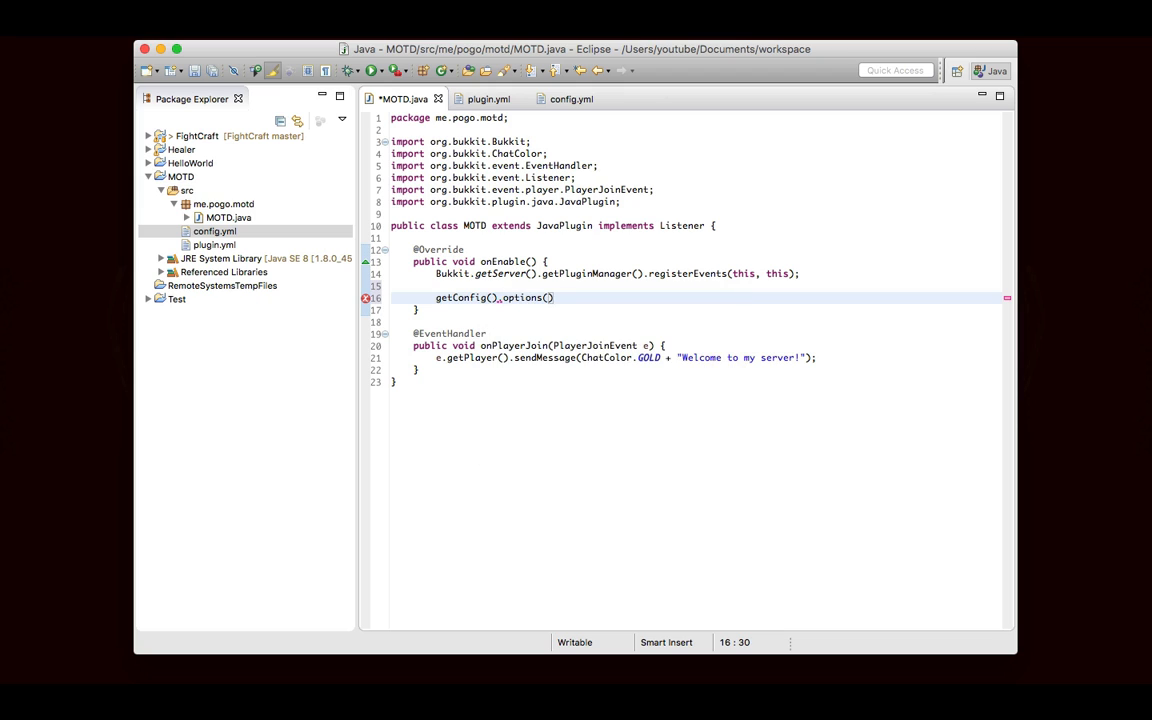
{"action": "type", "text": "copyDefaults(true);"}
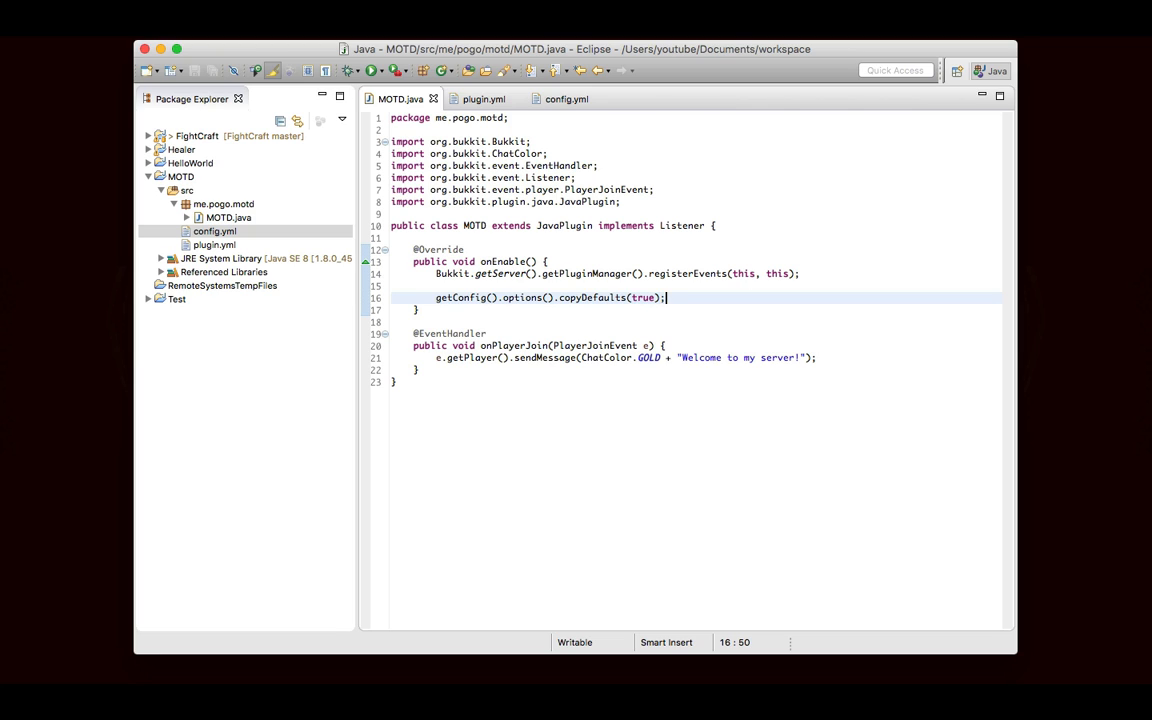
{"action": "type", "text": "saveConfig();"}
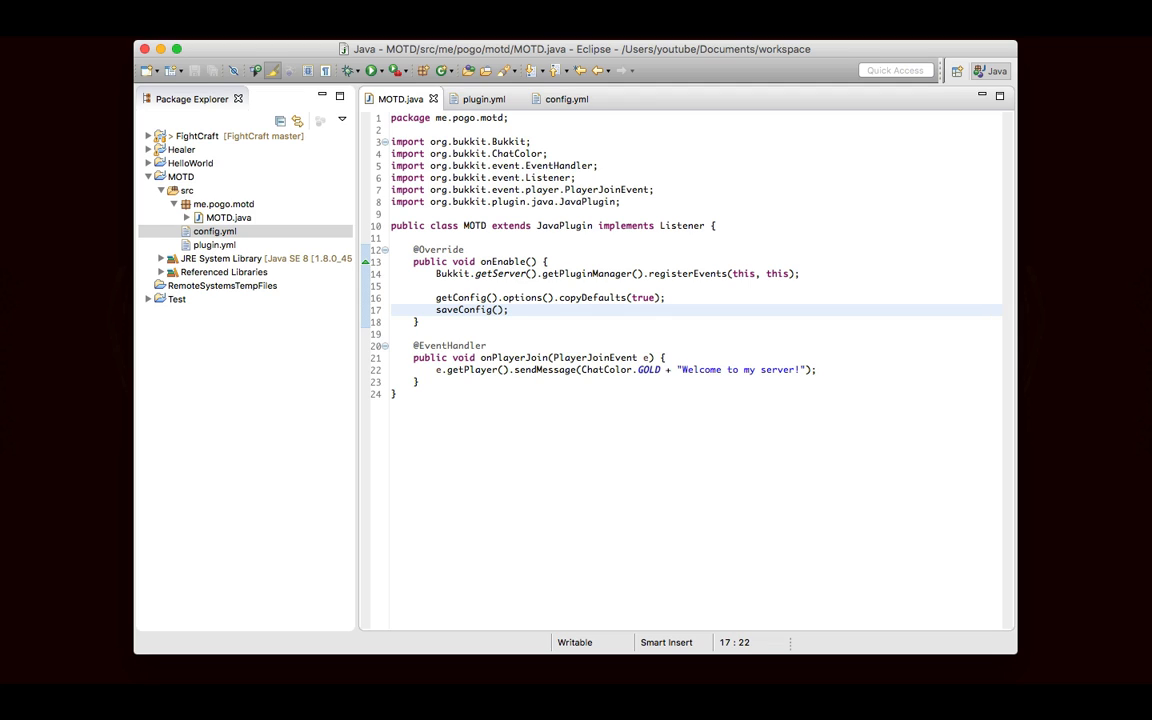
{"action": "left_click", "coordinate": [509, 309]}
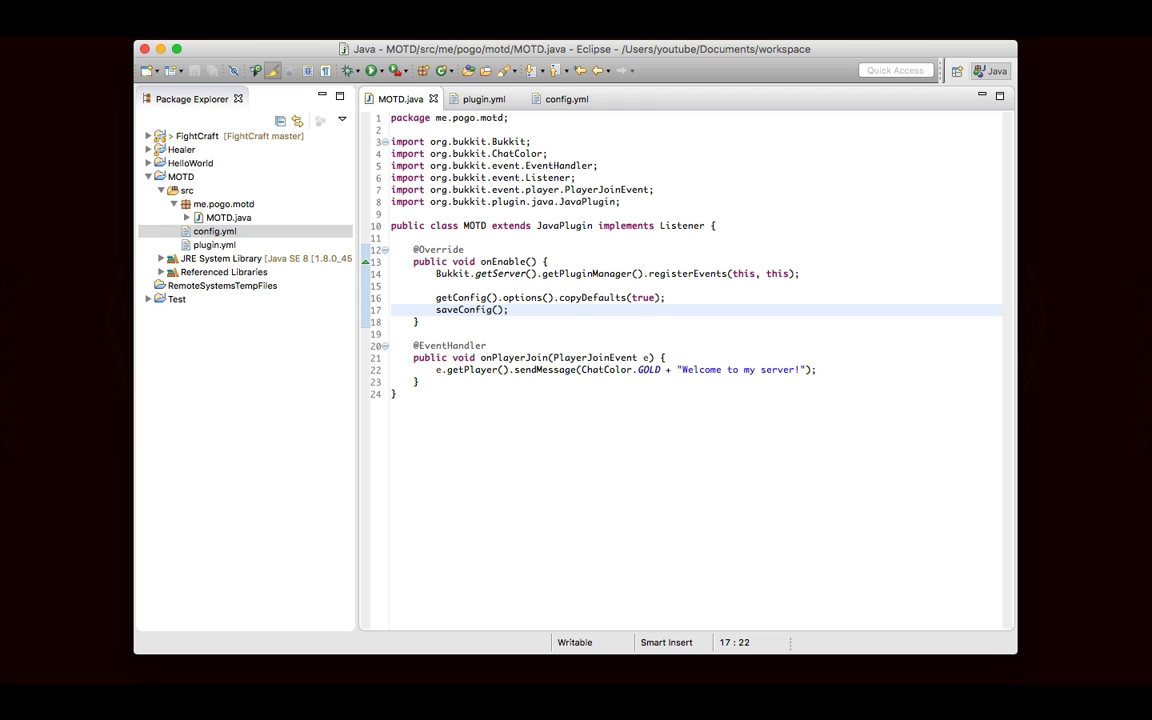
{"action": "left_click", "coordinate": [509, 309]}
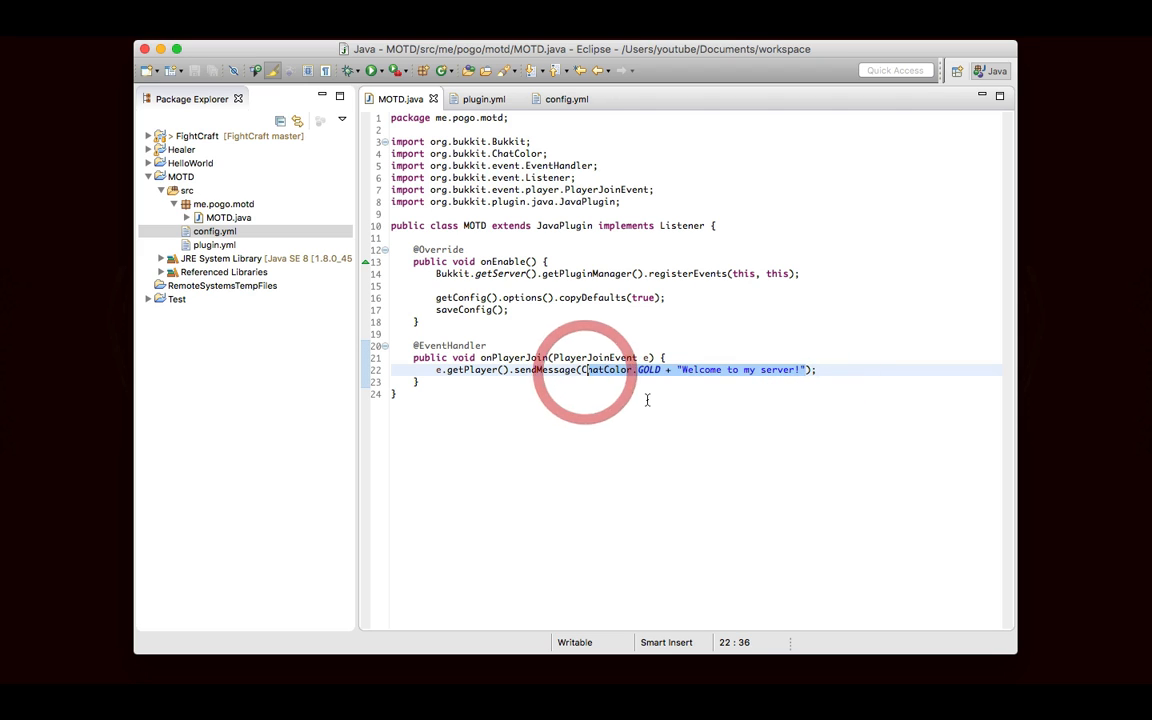
Replace the gold welcome text with getConfig().getString("message") in the join handler.
{"action": "type", "text": "getConfig().);"}
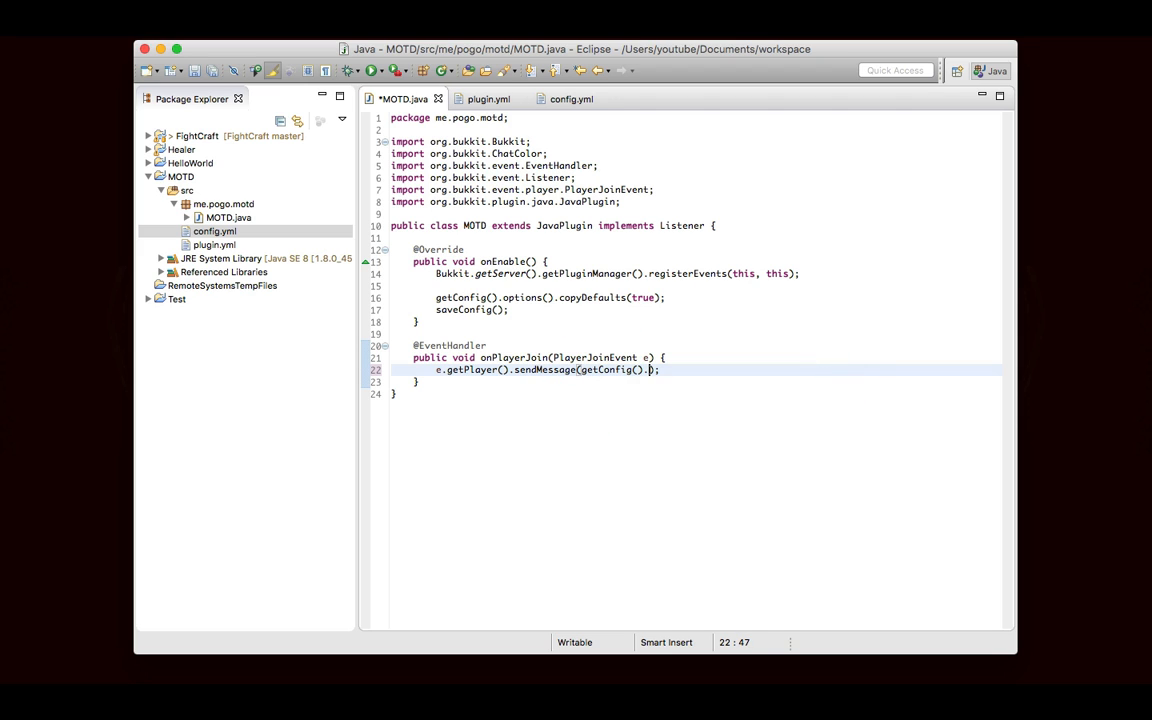
{"action": "type", "text": "getDS"}
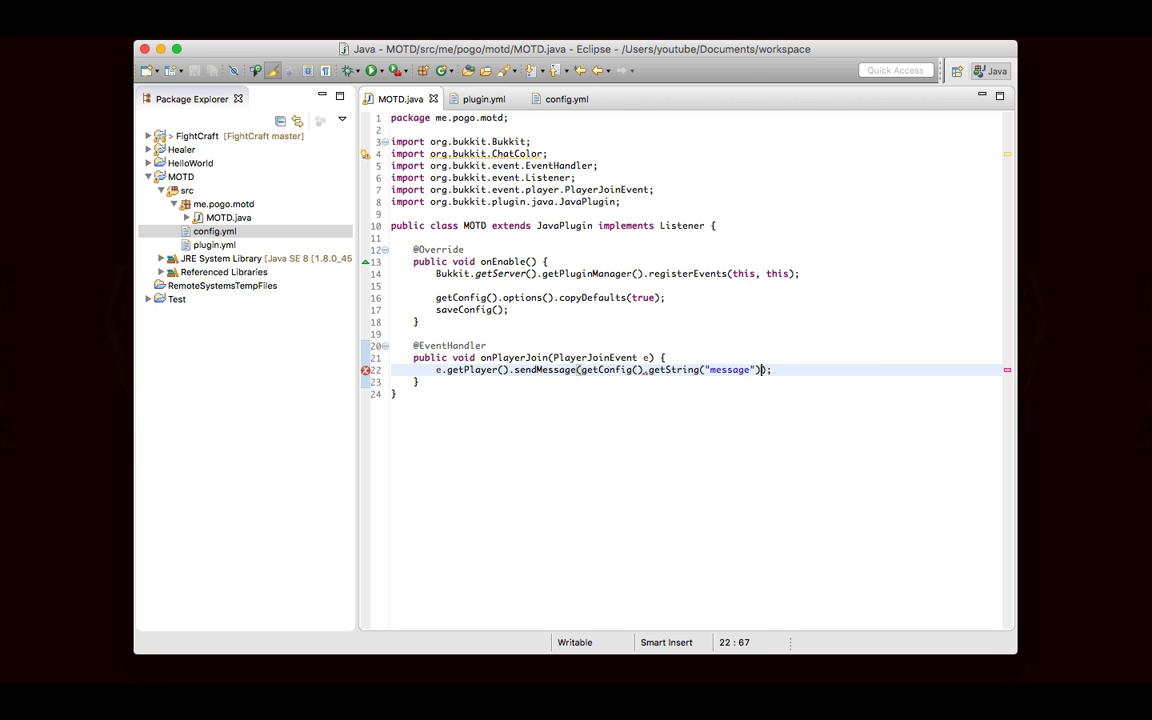
{"action": "type", "text": "getConfig"}
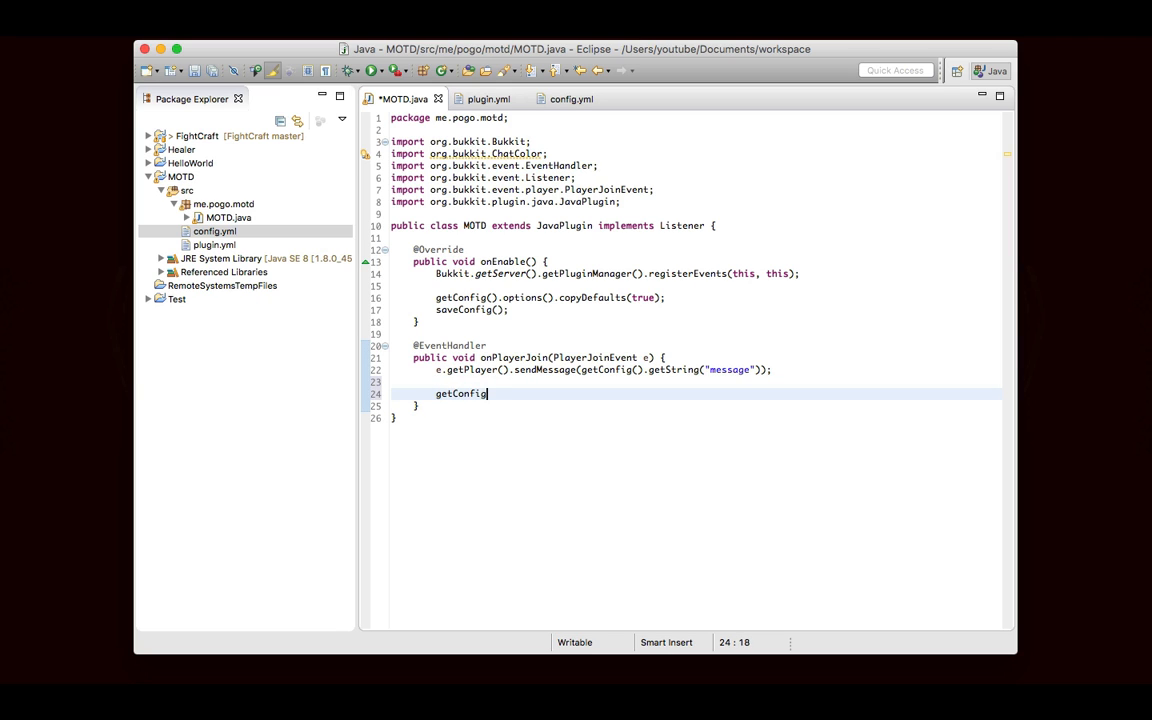
Type a getConfig().get line, browse the getter proposals, and return to config.yml.
{"action": "type", "text": ".get"}
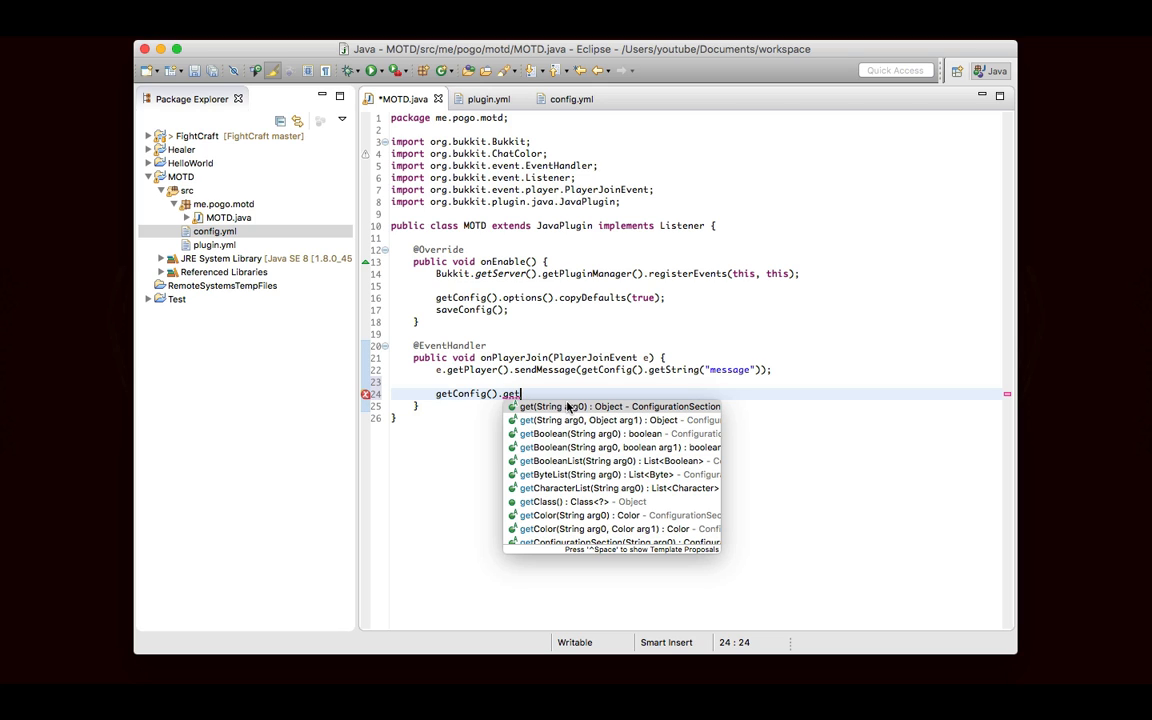
{"action": "mouse_move", "coordinate": [578, 444]}
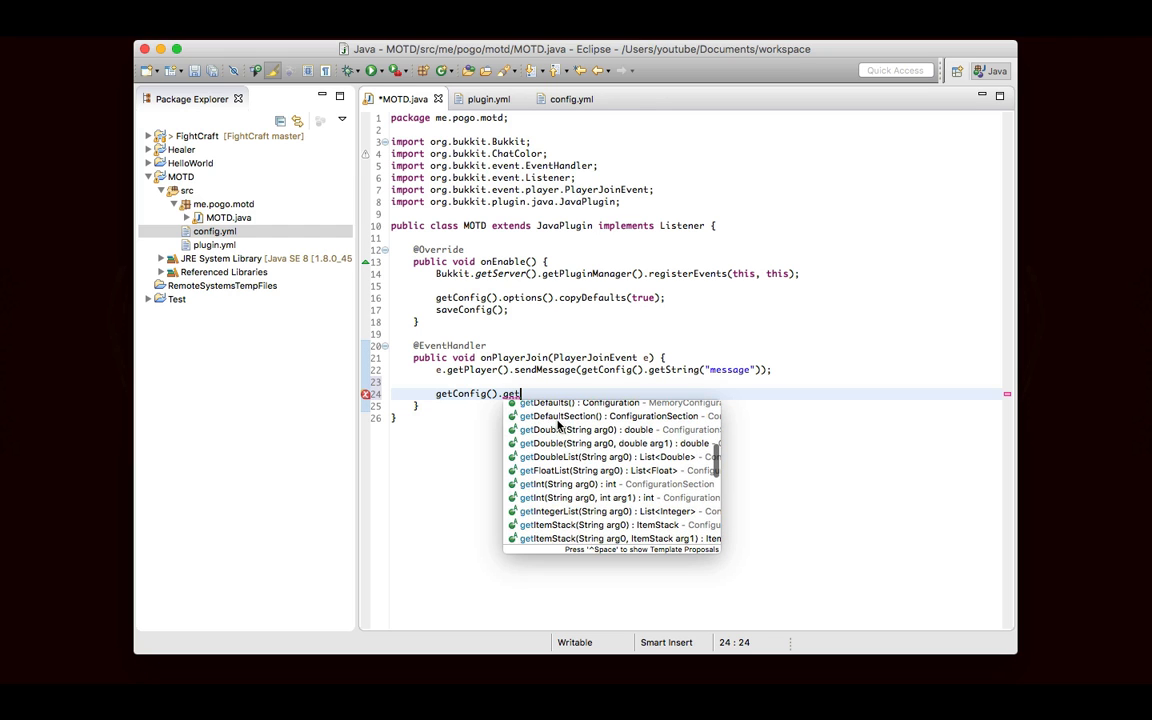
{"action": "scroll", "scroll_direction": "down", "scroll_amount": 3}
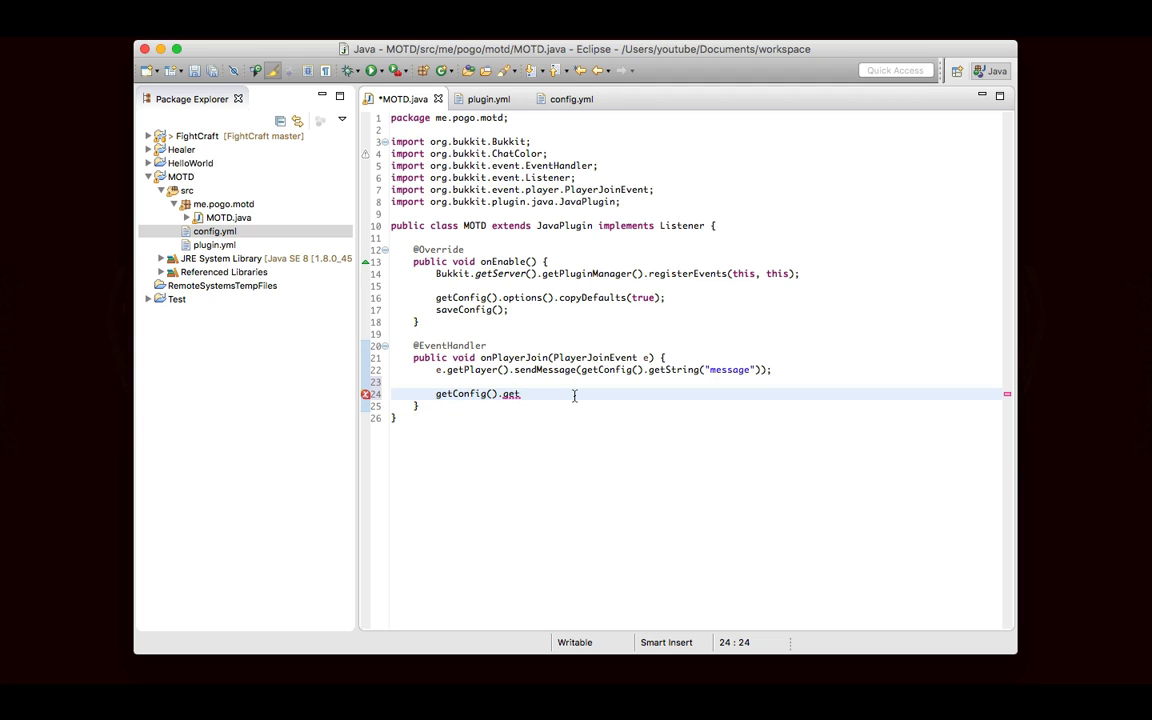
{"action": "left_click", "coordinate": [571, 98]}
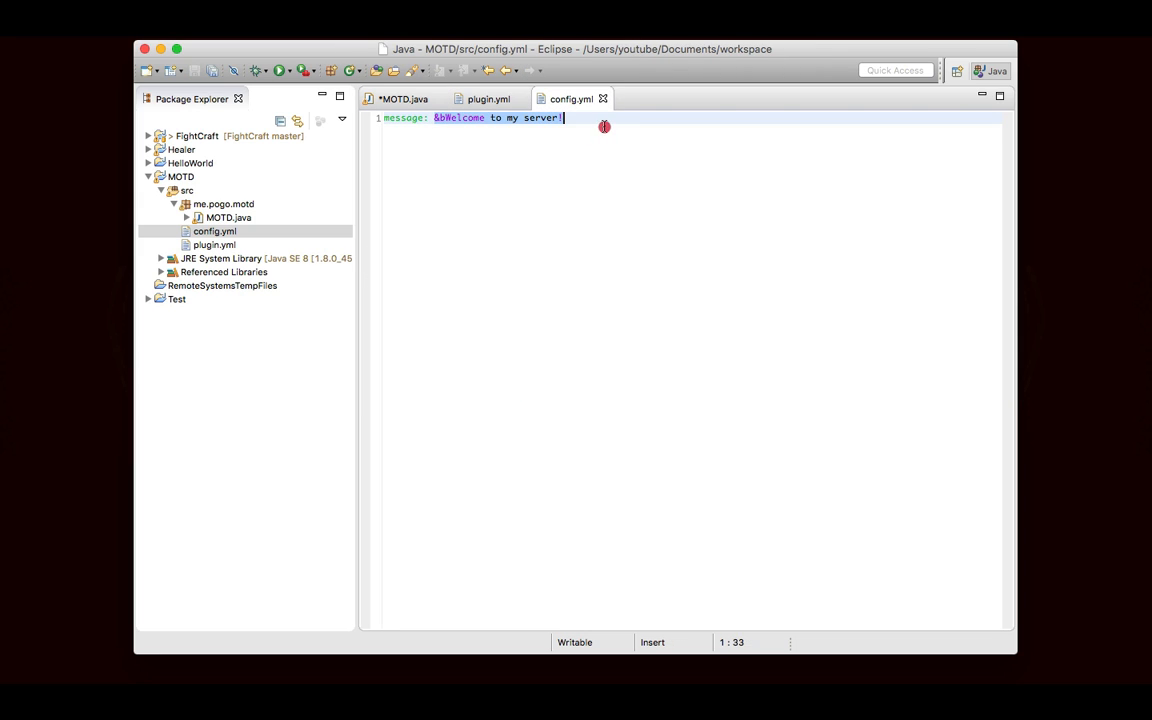
{"action": "left_click", "coordinate": [488, 98]}
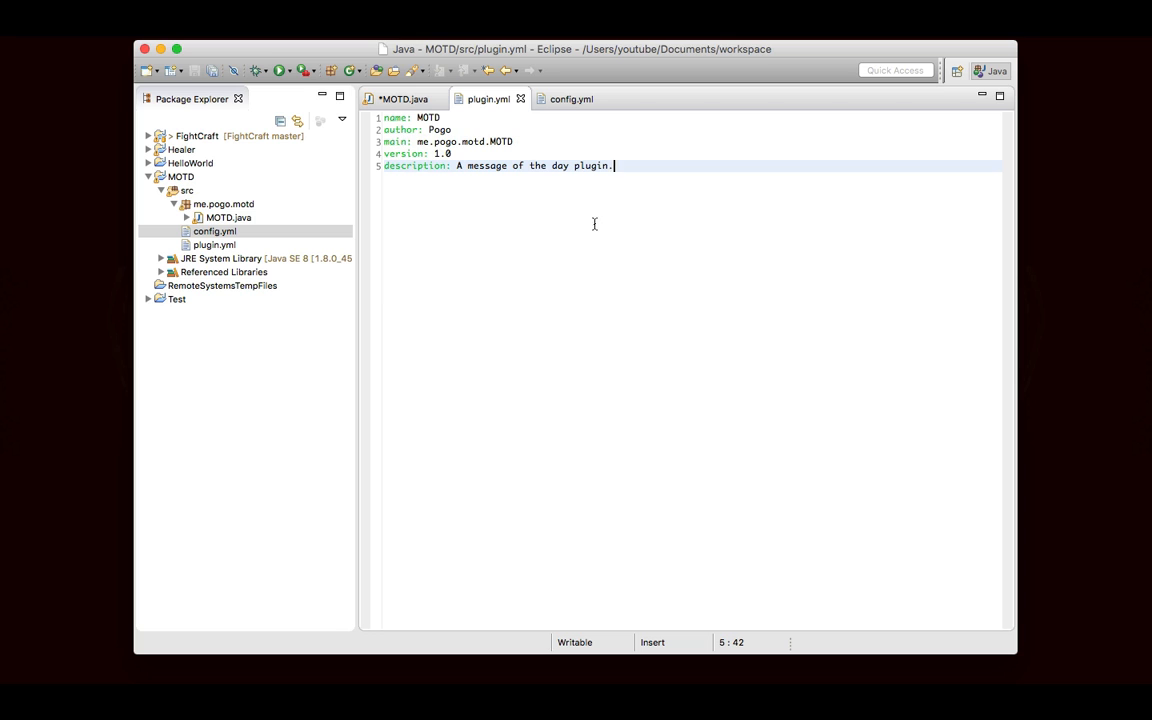
{"action": "left_click", "coordinate": [452, 153]}
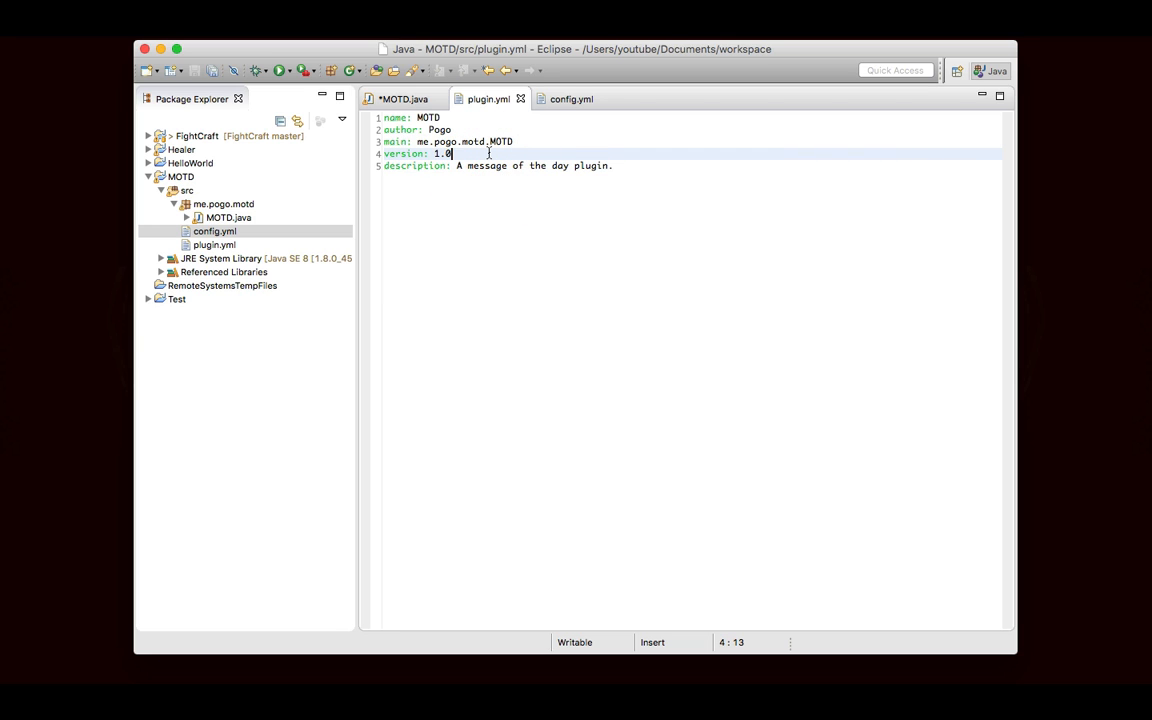
{"action": "type", "text": ".1"}
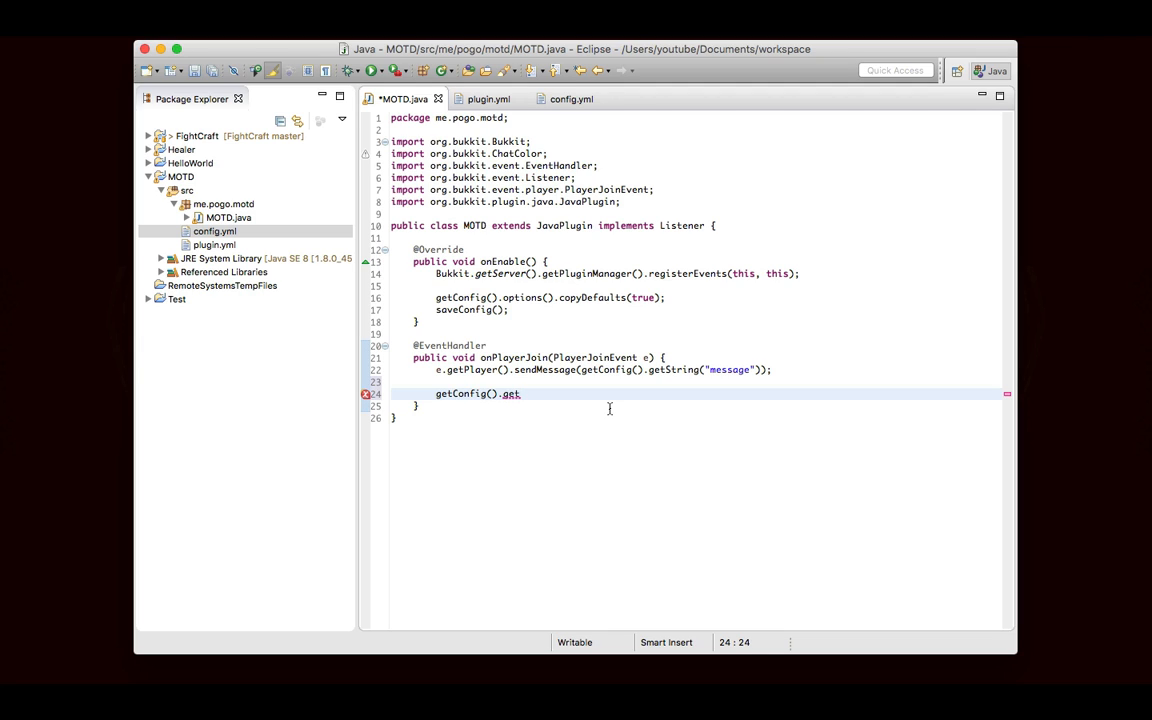
Remove the unfinished getter line from MOTD.java and return to config.yml.
{"action": "type", "text": "get"}
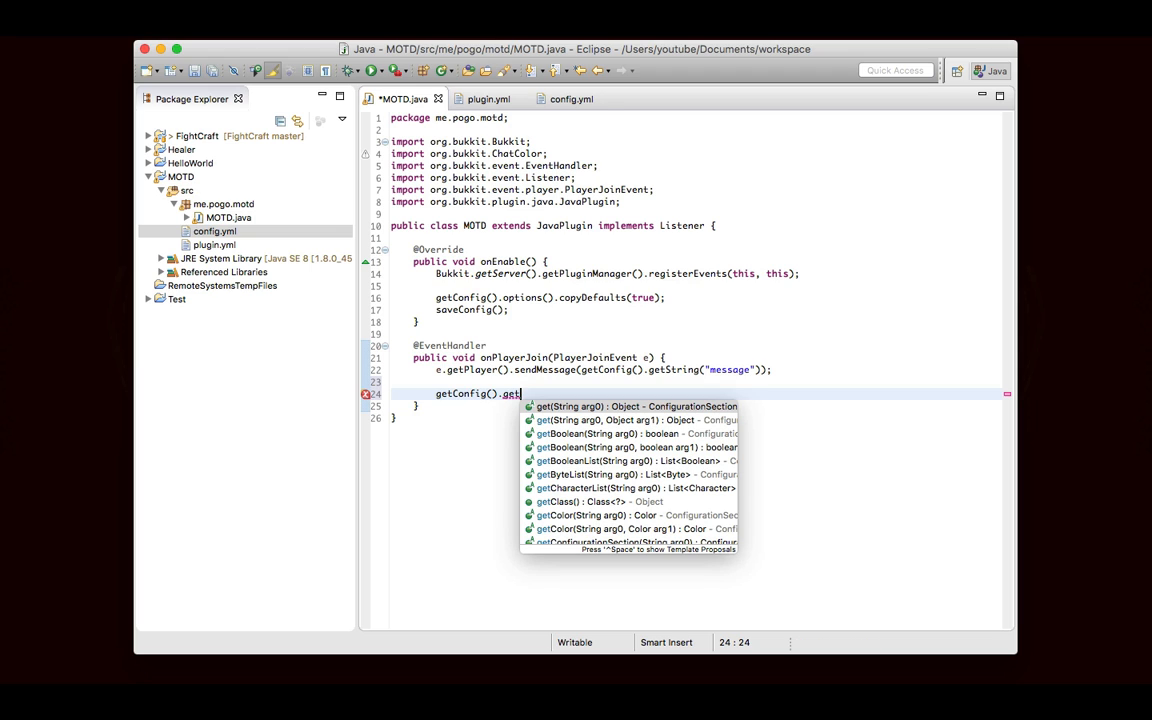
{"action": "type", "text": "Int"}
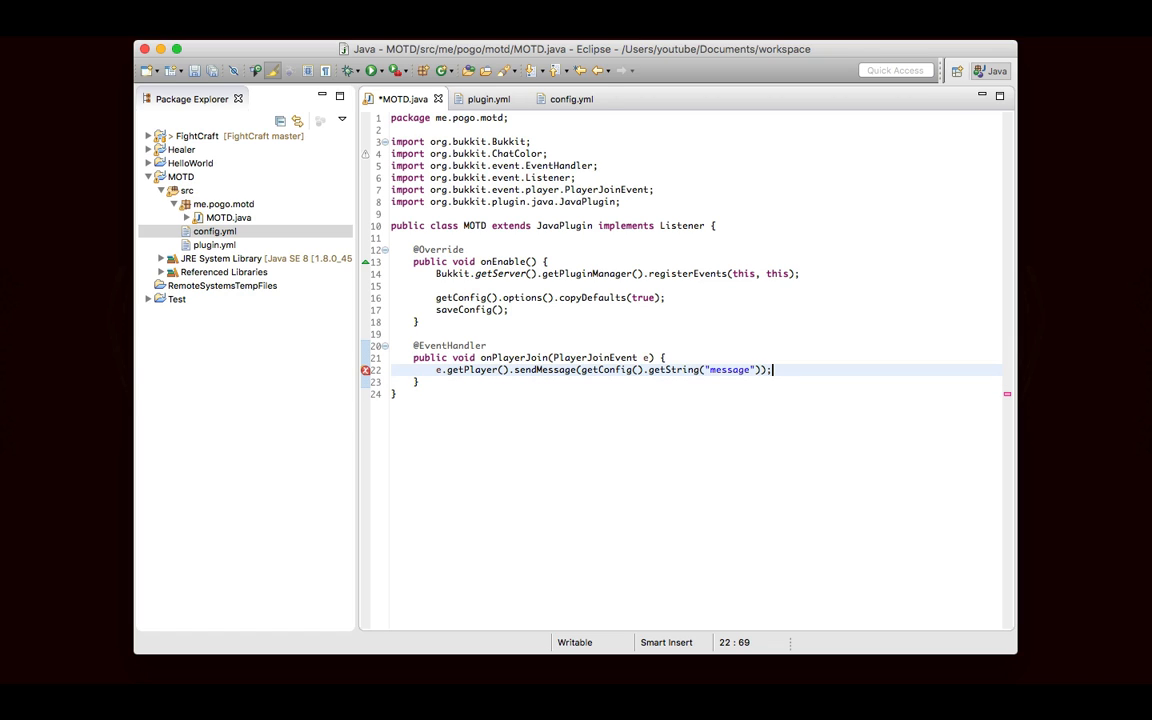
{"action": "left_click", "coordinate": [566, 98]}
{"action": "type", "text": "message: &bWelcome to my server!"}
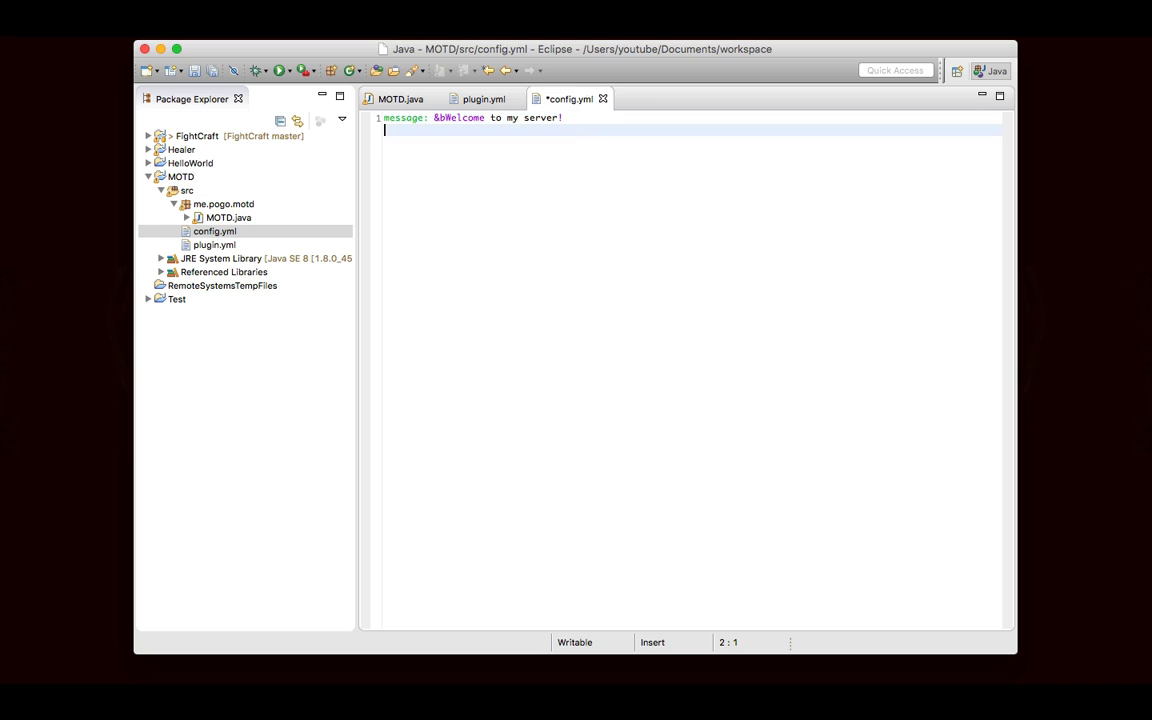
{"action": "type", "text": "players:"}
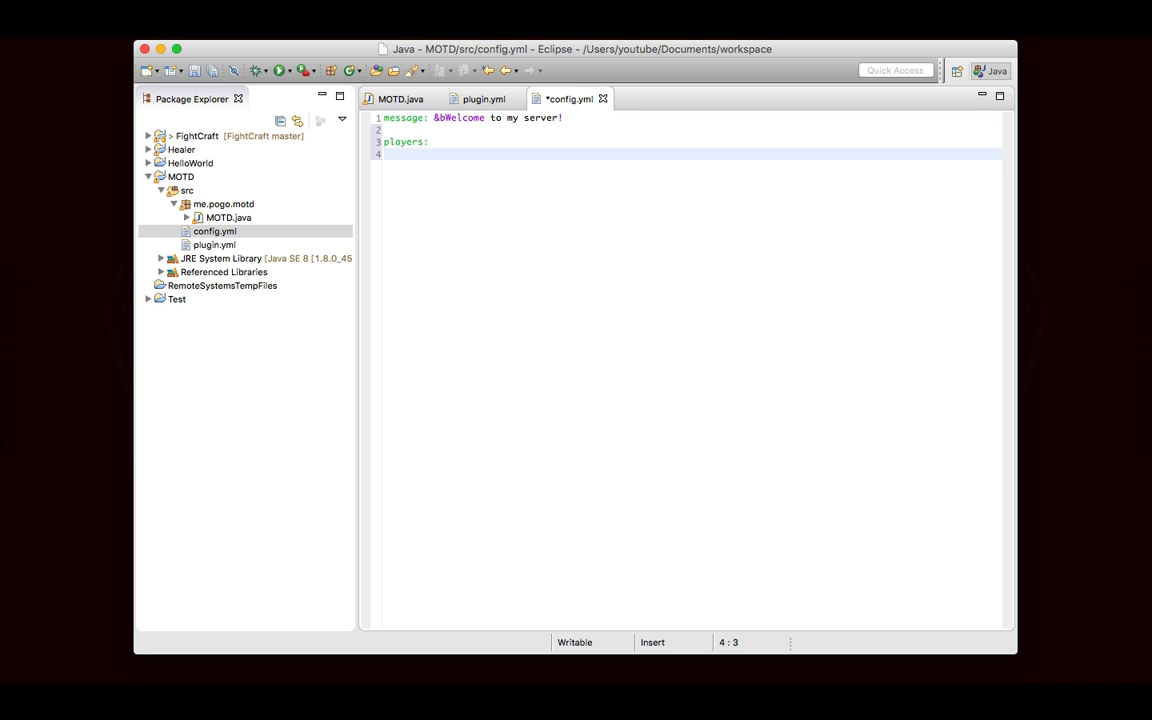
{"action": "type", "text": "PogoStick29:"}
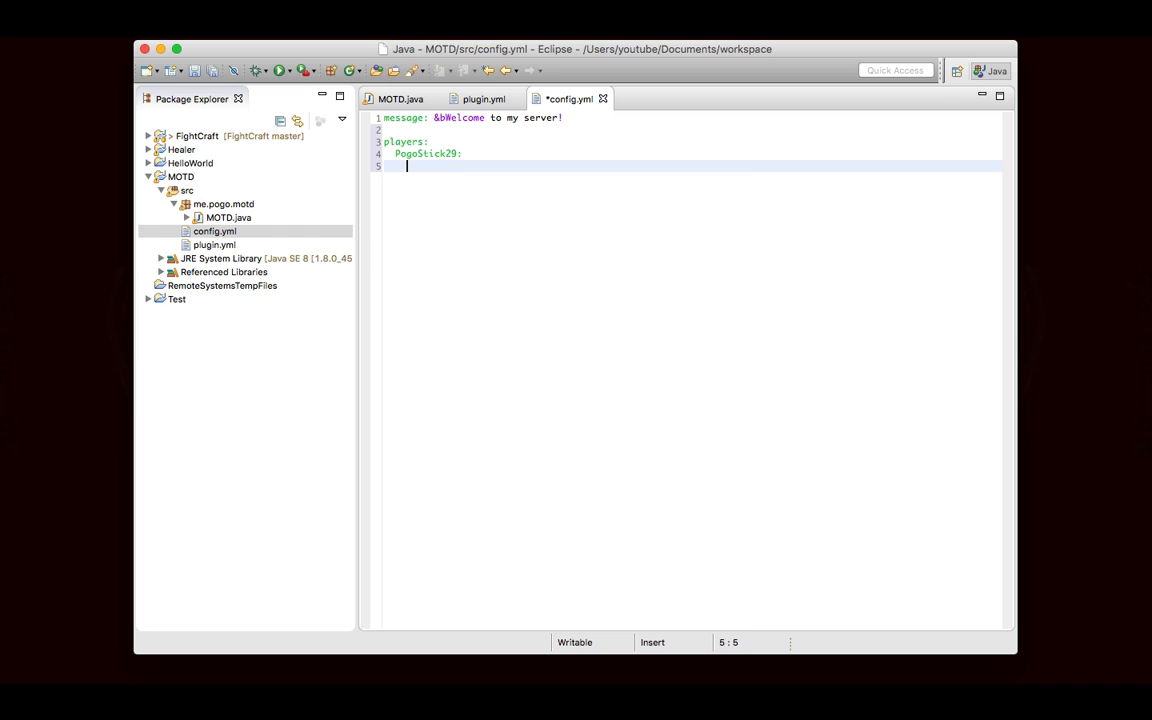
{"action": "type", "text": "health: 20"}
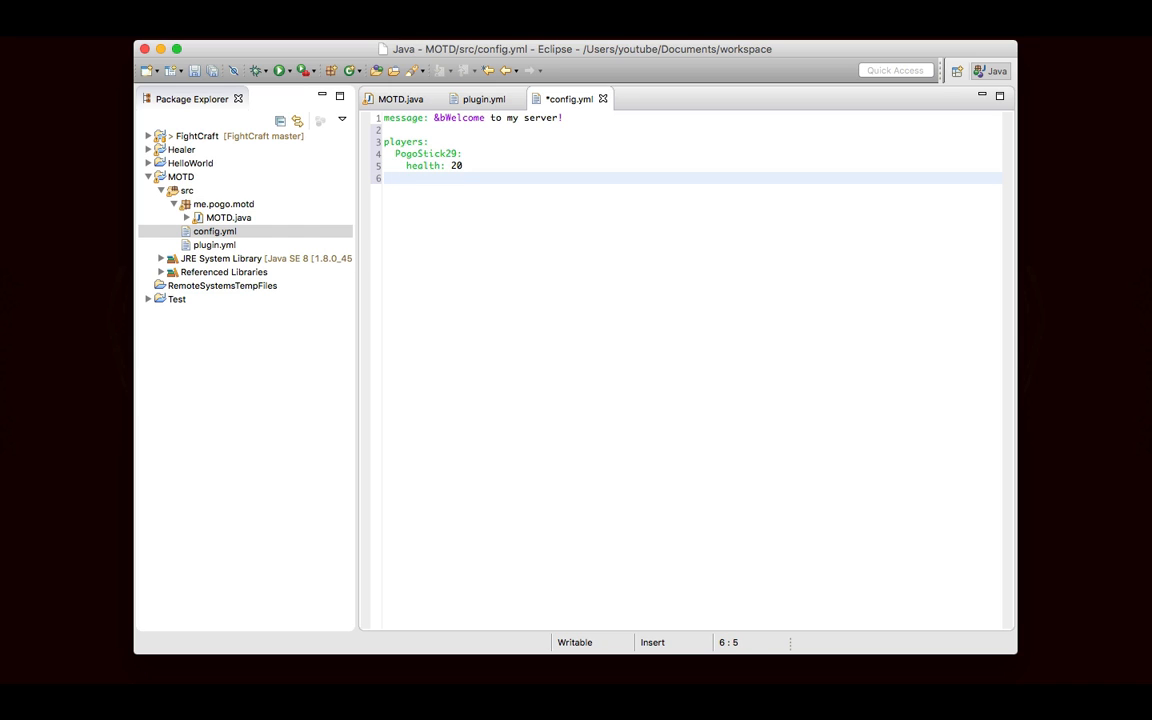
{"action": "type", "text": "food: 20"}
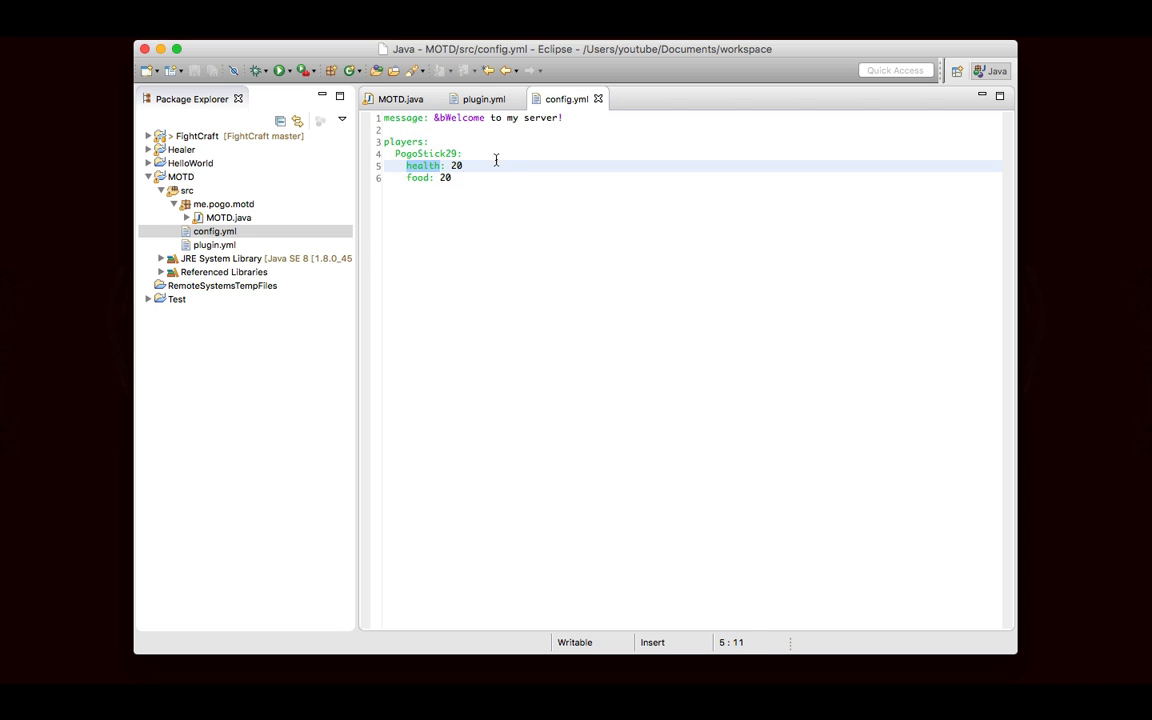
{"action": "mouse_move", "coordinate": [399, 137]}
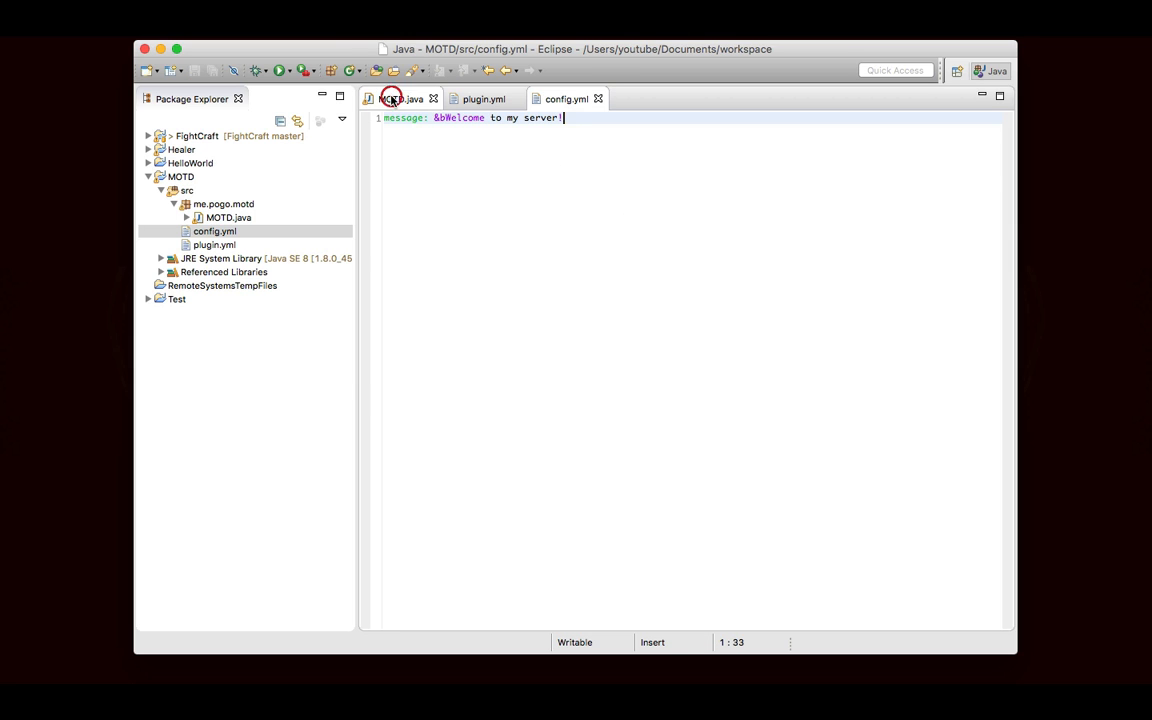
{"action": "left_click", "coordinate": [400, 98]}
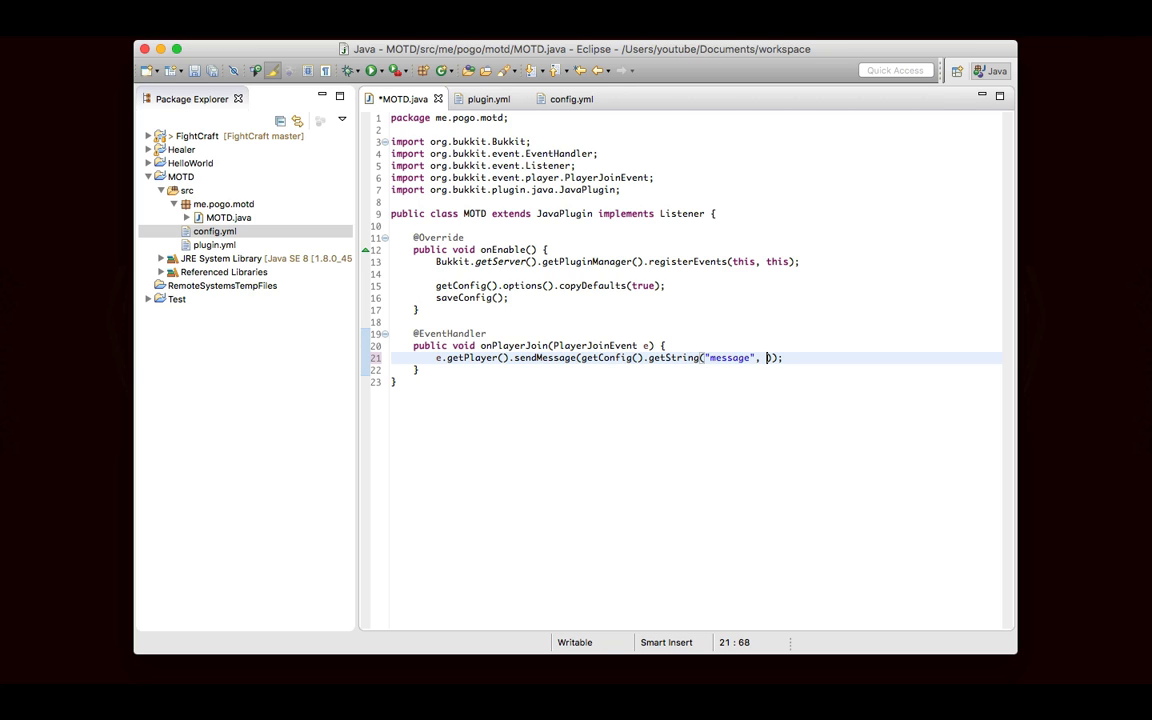
Add ChatColor.RED + "MOTD config file error." as getString's fallback and save.
{"action": "type", "text": "ChatColor.RED + \"MOTD config file error."}
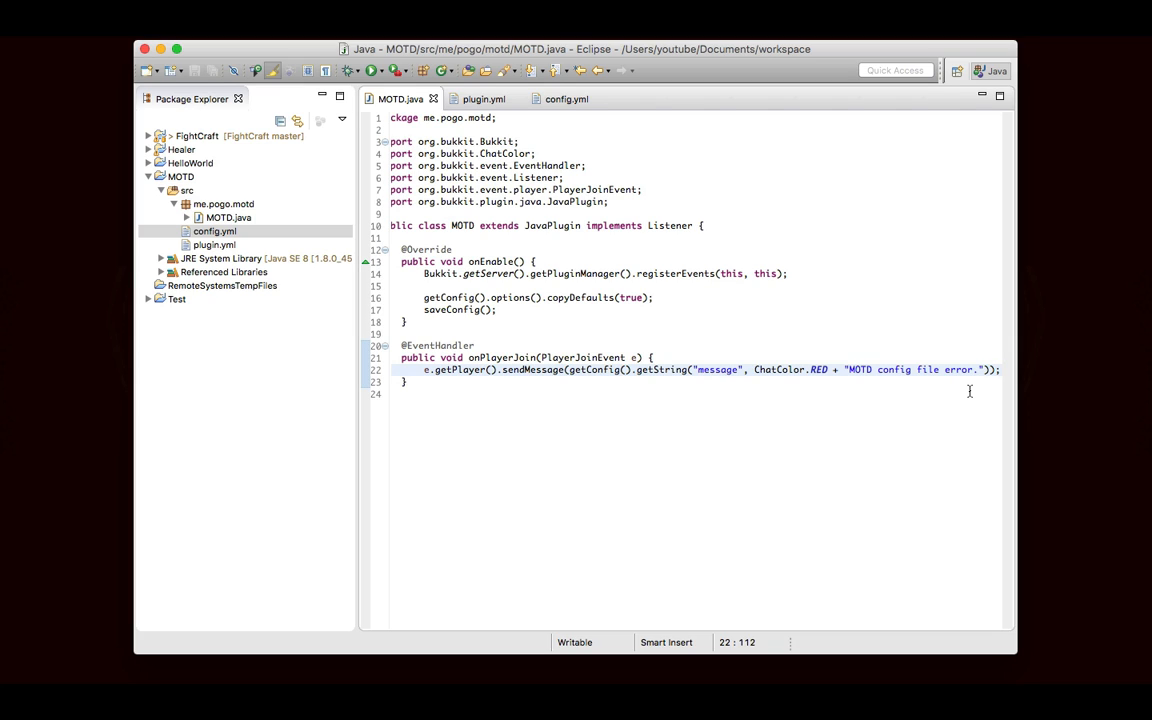
{"action": "left_click", "coordinate": [1000, 369]}
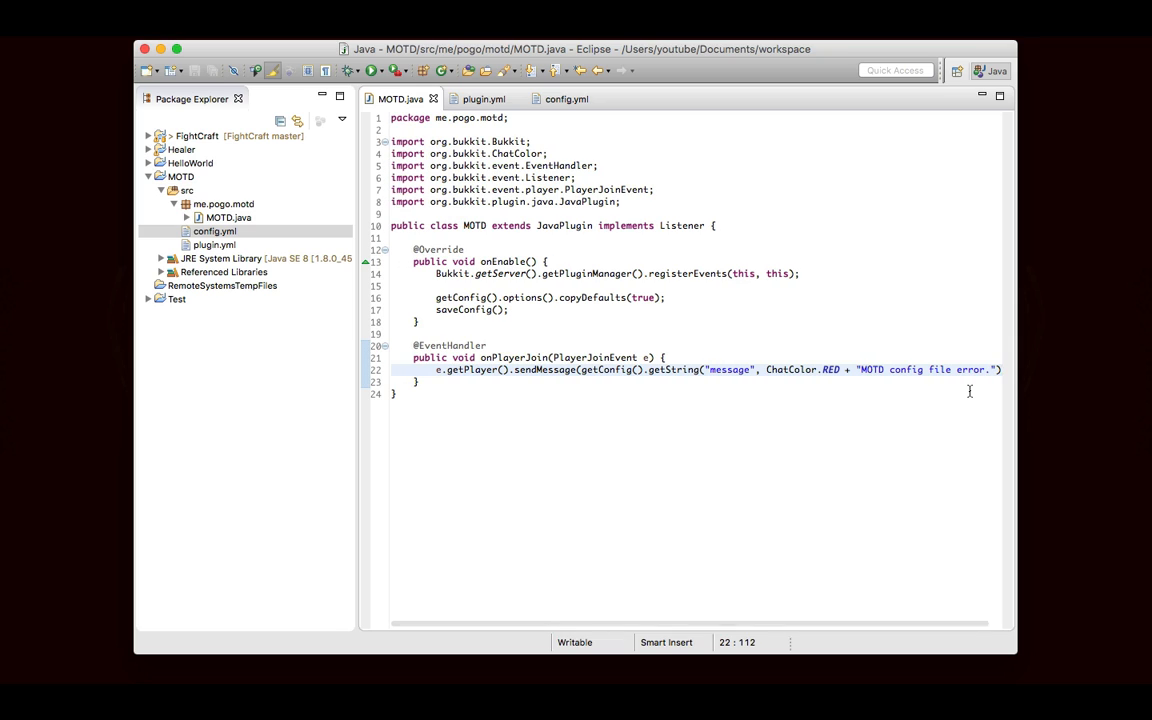
{"action": "mouse_move", "coordinate": [689, 446]}
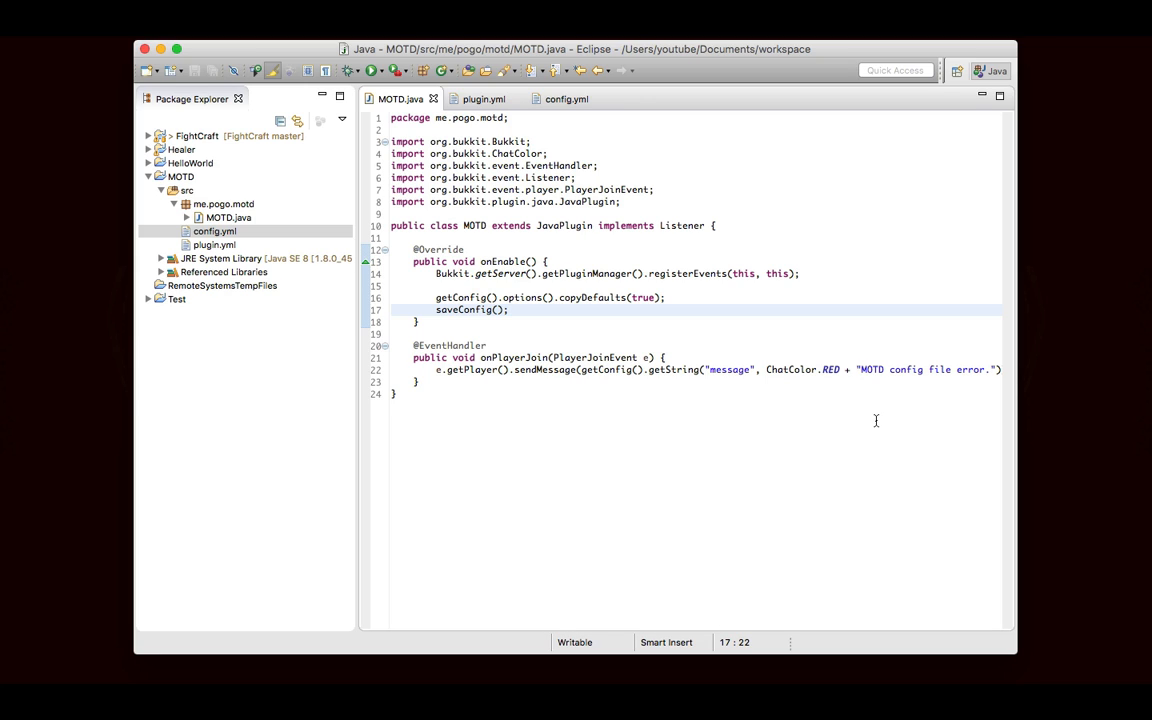
Export the MOTD project as a jar and launch start_server.command.
{"action": "left_click", "coordinate": [509, 309]}
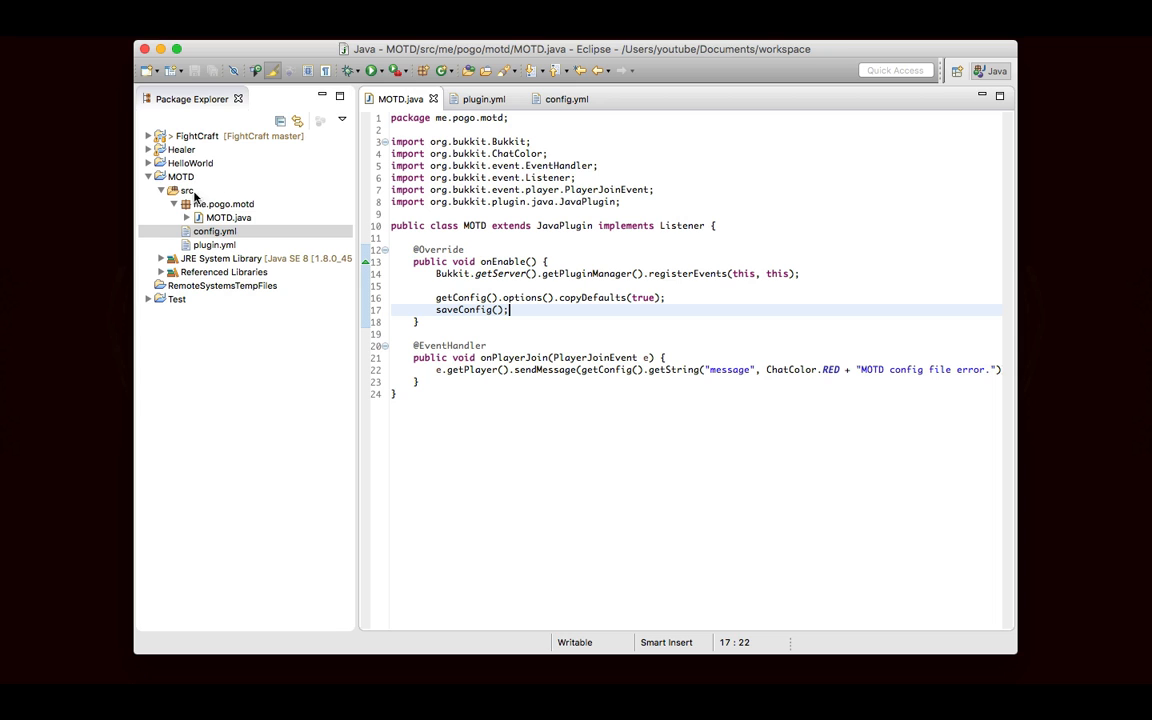
{"action": "right_click", "coordinate": [181, 176]}
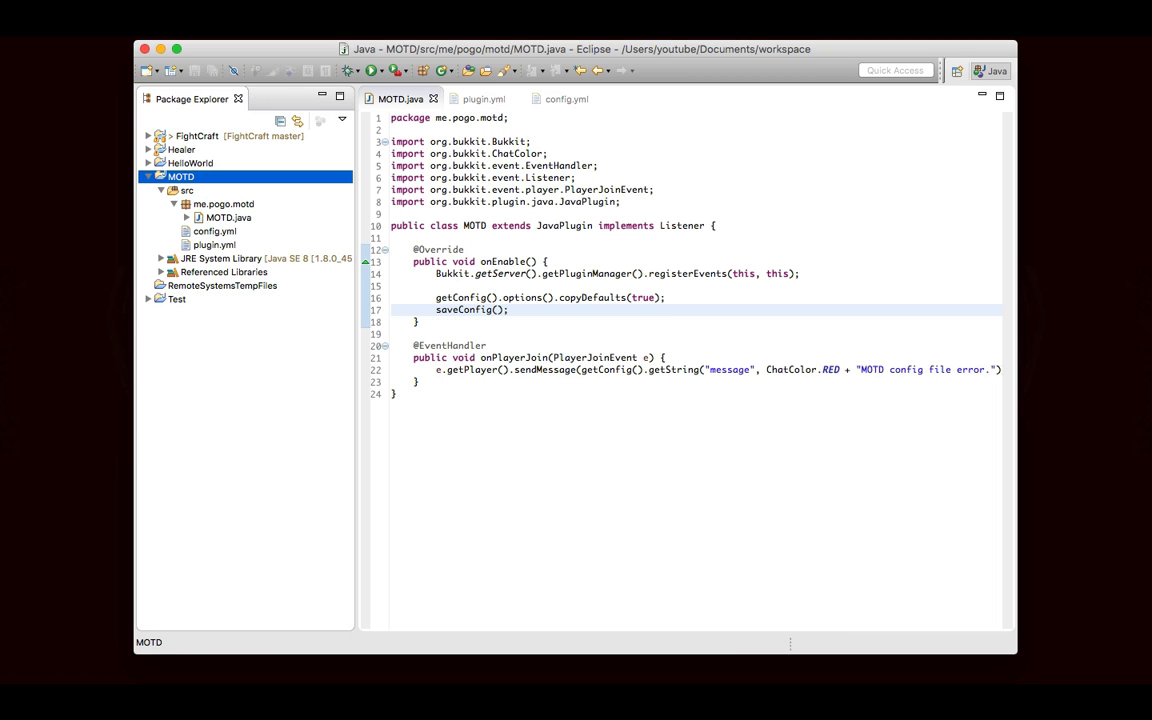
{"action": "left_click", "coordinate": [427, 685]}
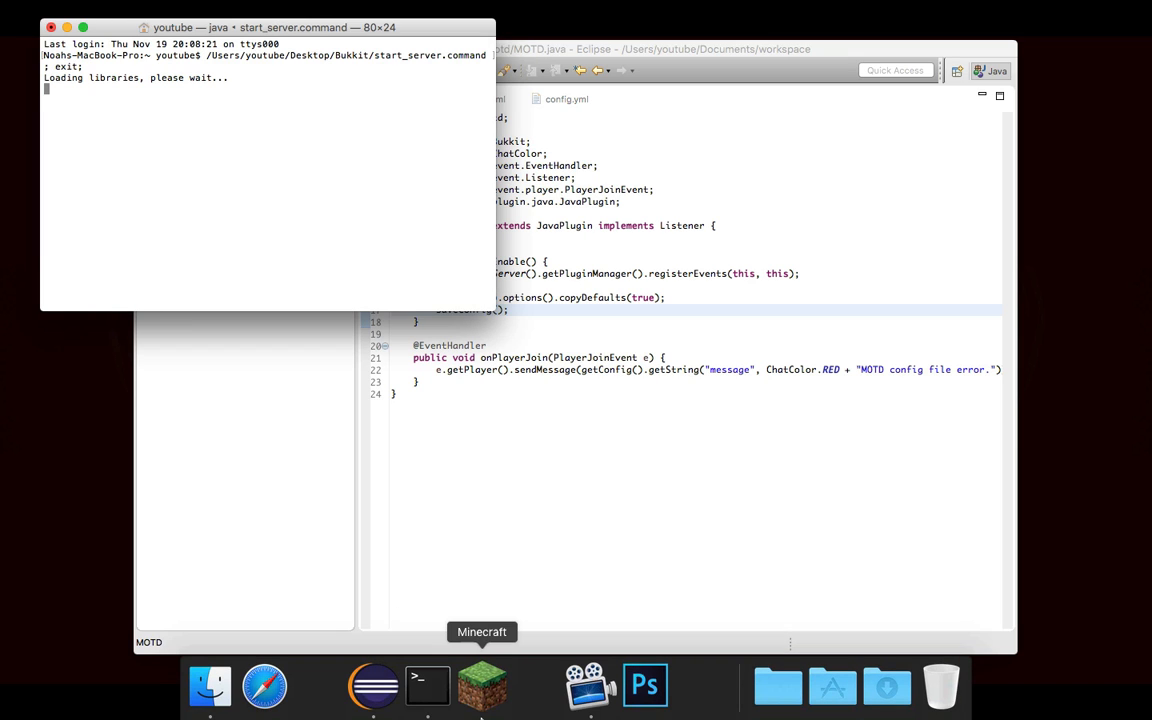
Start the Bukkit server so MOTD v1.0.1, Healer and HelloWorld load, returning to its console.
{"action": "left_click", "coordinate": [481, 685]}
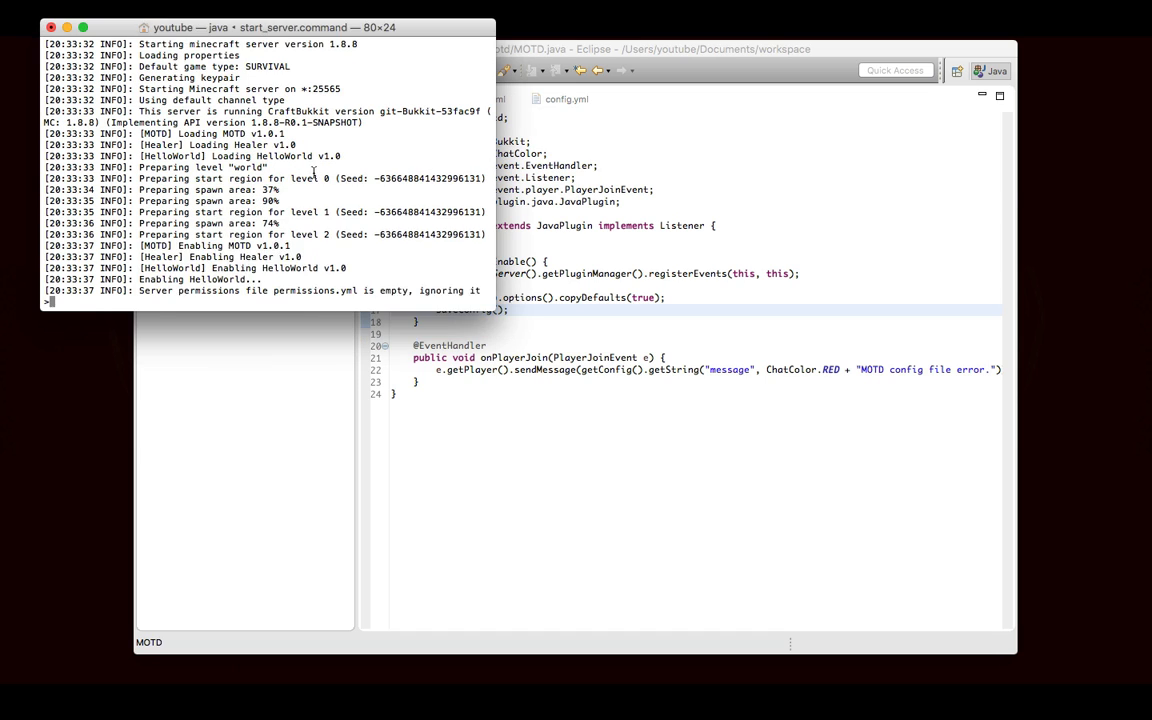
{"action": "left_click", "coordinate": [680, 297]}
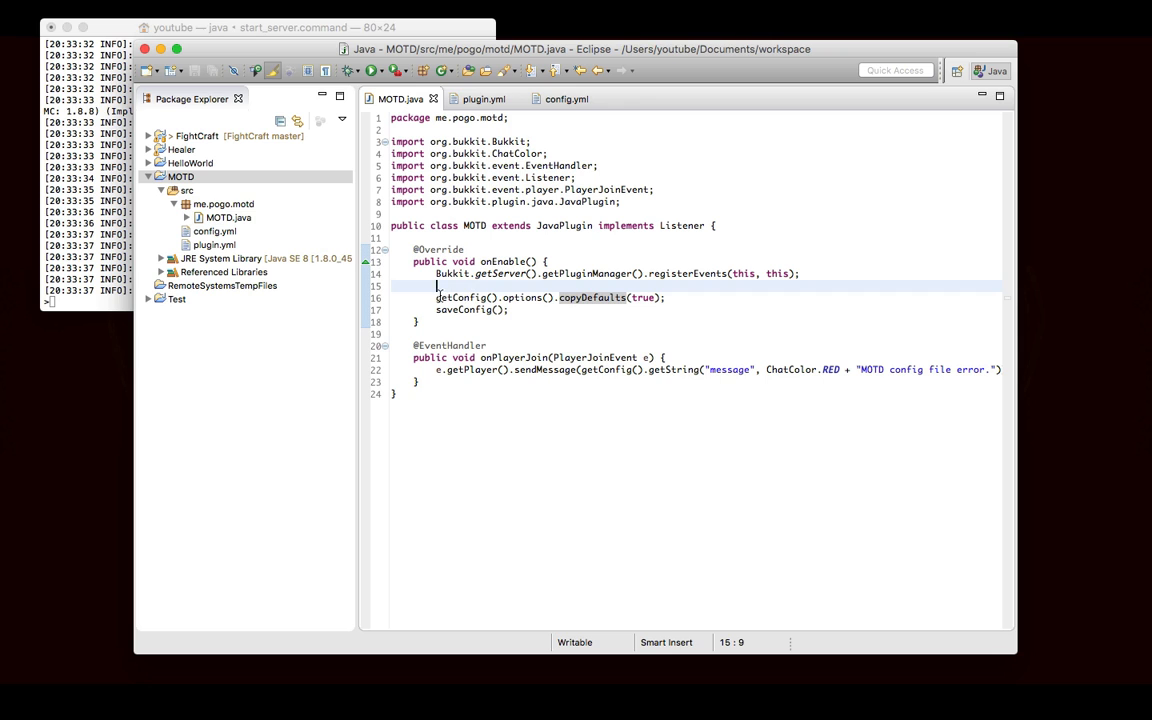
{"action": "left_click", "coordinate": [250, 27]}
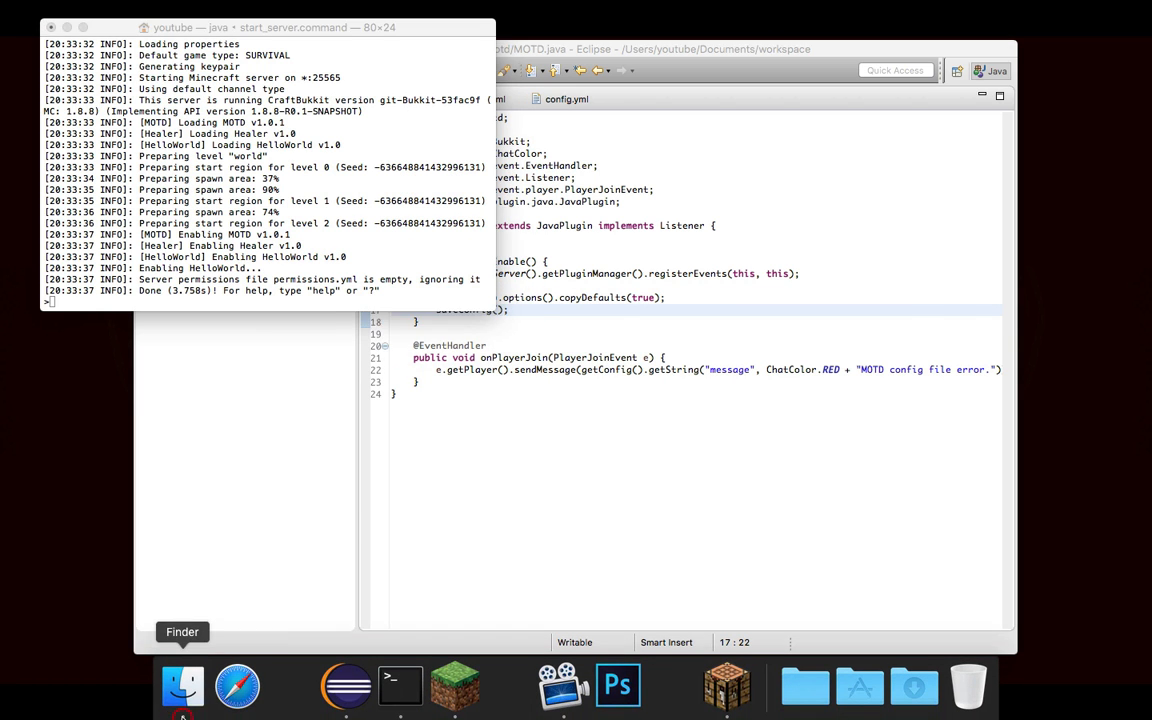
Browse Bukkit > plugins > MOTD in Finder and open the generated config.yml.
{"action": "left_click", "coordinate": [182, 686]}
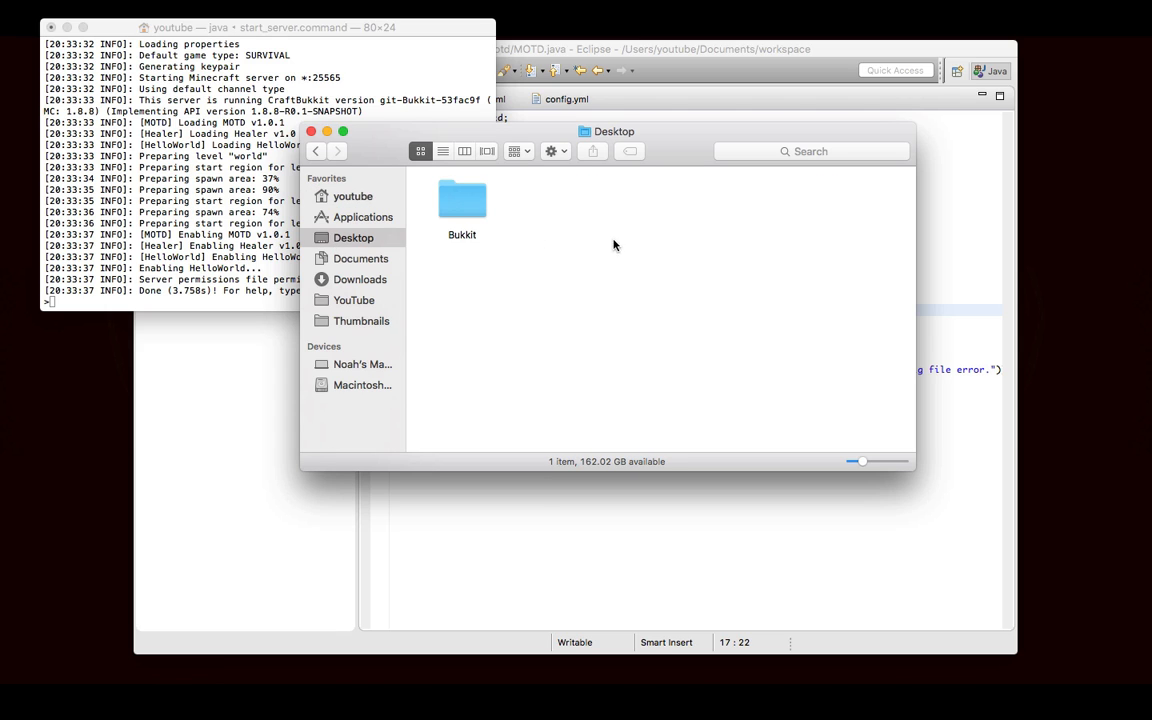
{"action": "double_click", "coordinate": [462, 200]}
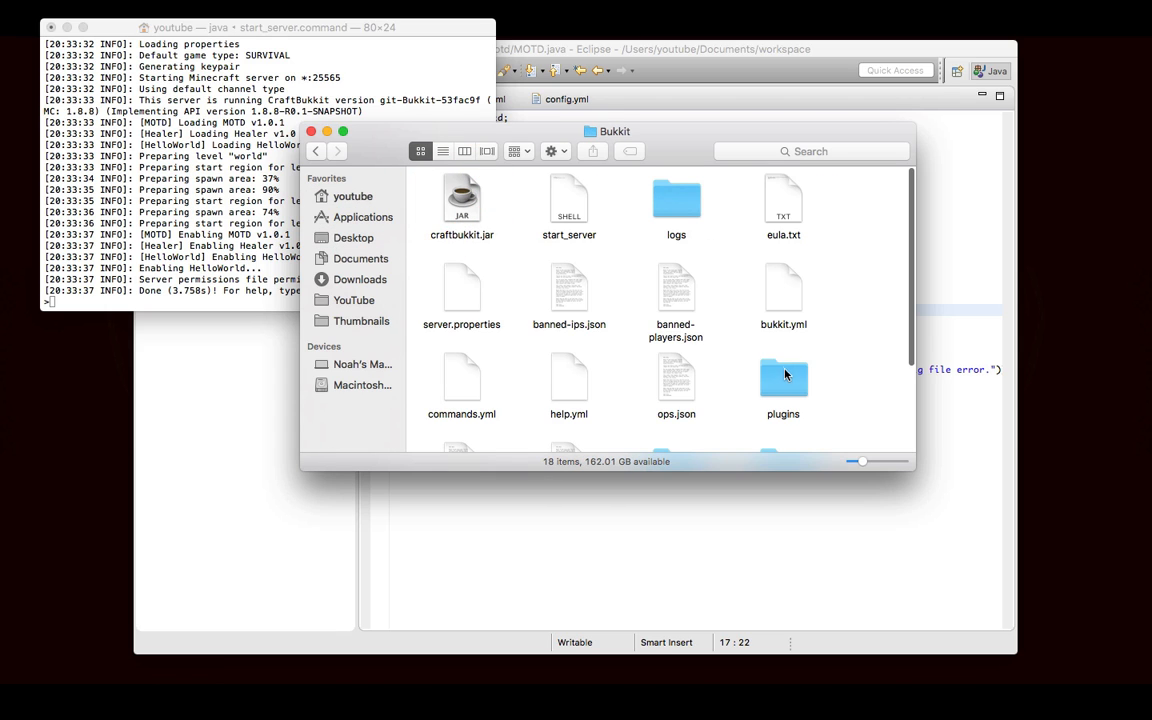
{"action": "double_click", "coordinate": [783, 380]}
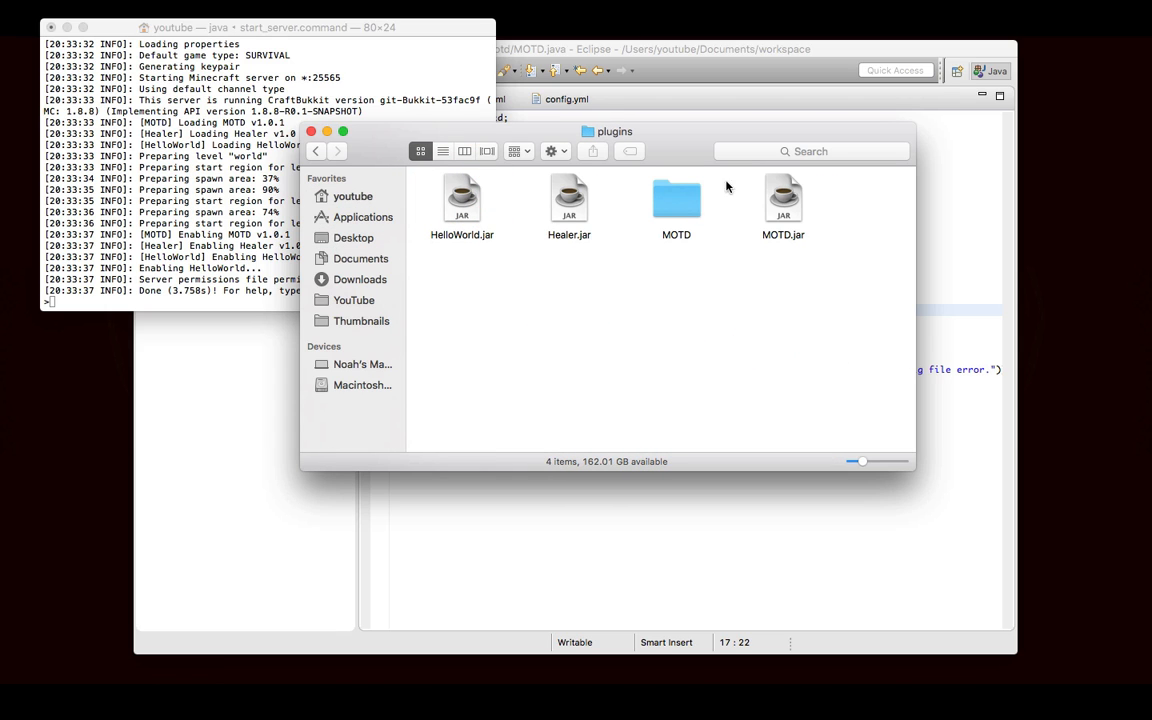
{"action": "mouse_move", "coordinate": [600, 207]}
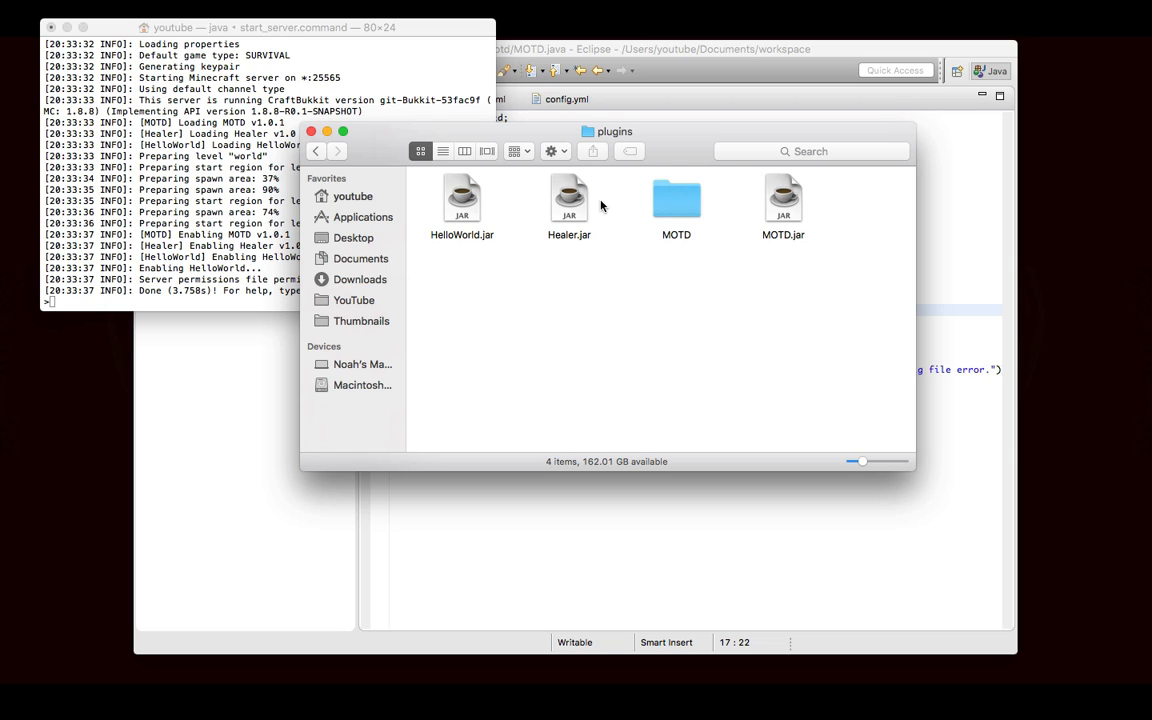
{"action": "mouse_move", "coordinate": [698, 232]}
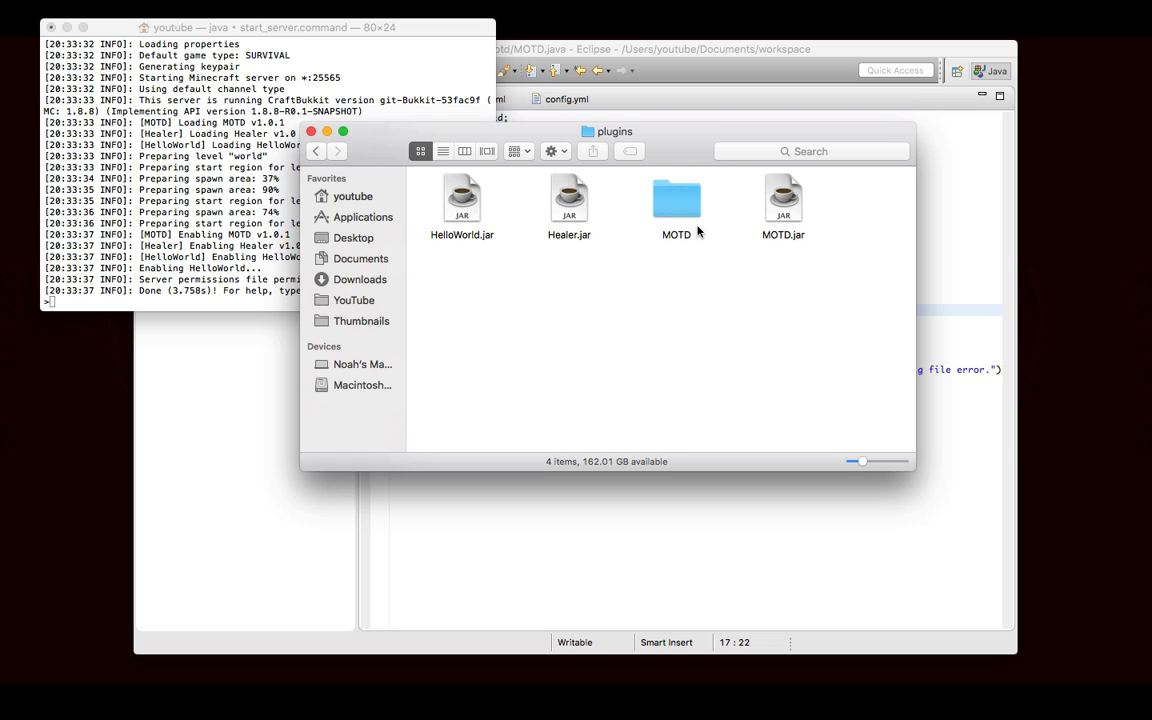
{"action": "mouse_move", "coordinate": [672, 173]}
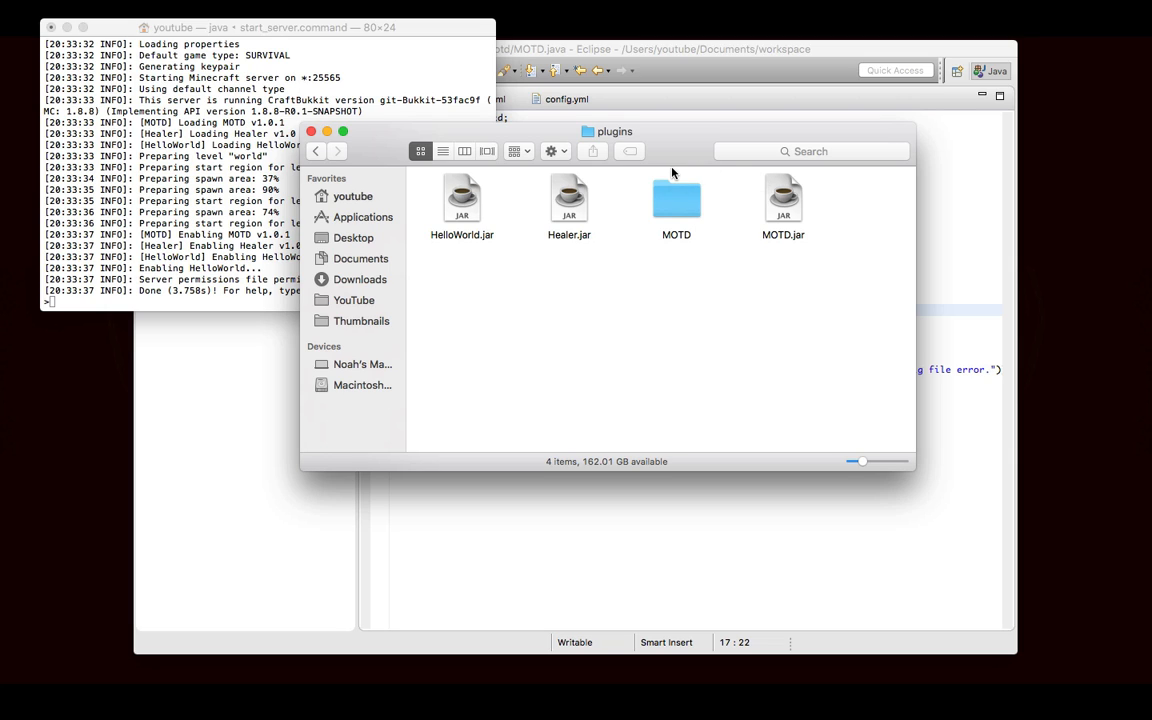
{"action": "double_click", "coordinate": [676, 197]}
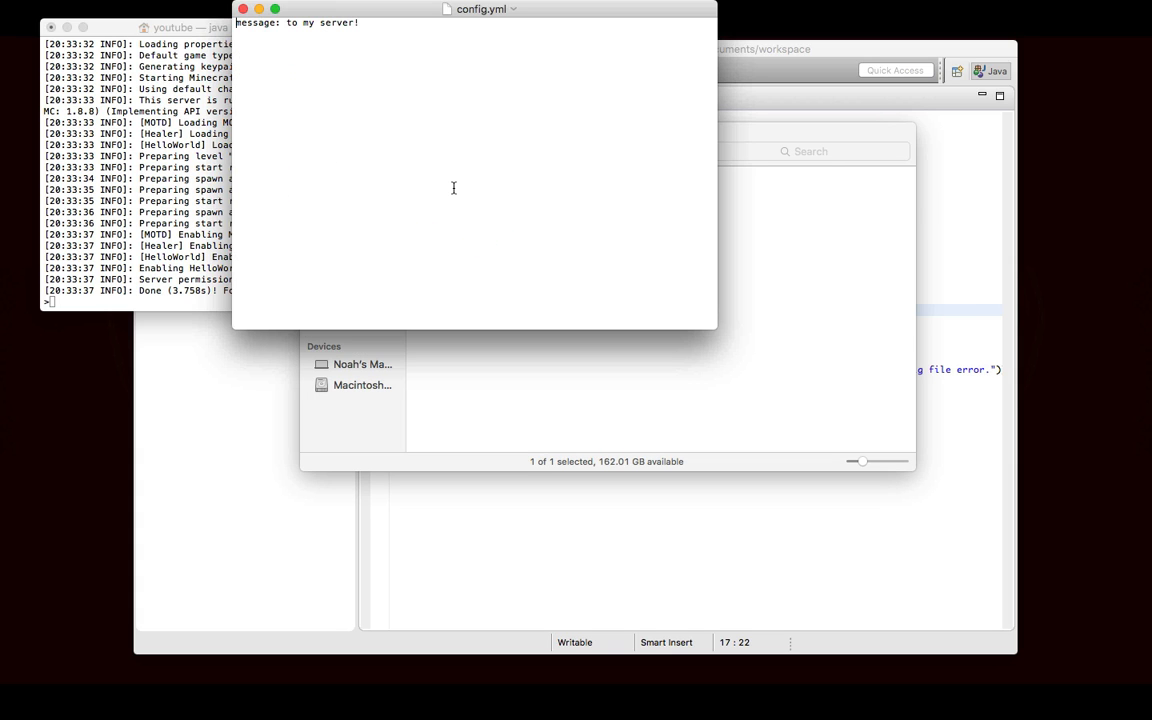
{"action": "mouse_move", "coordinate": [311, 79]}
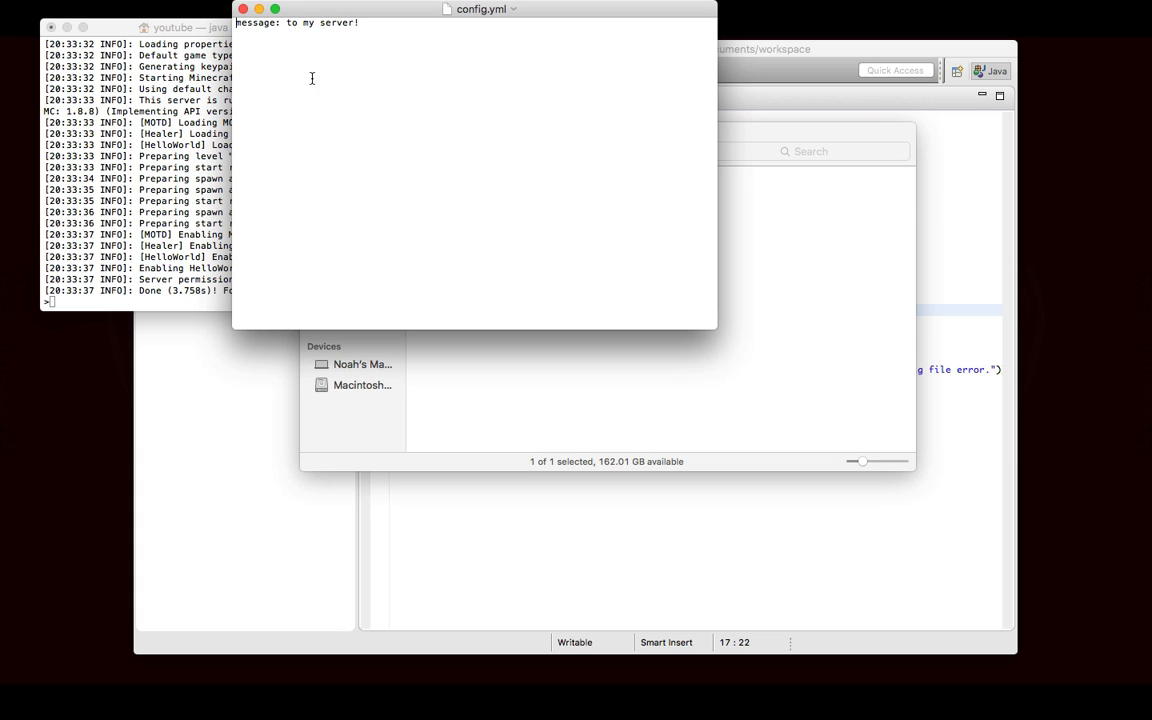
{"action": "mouse_move", "coordinate": [320, 58]}
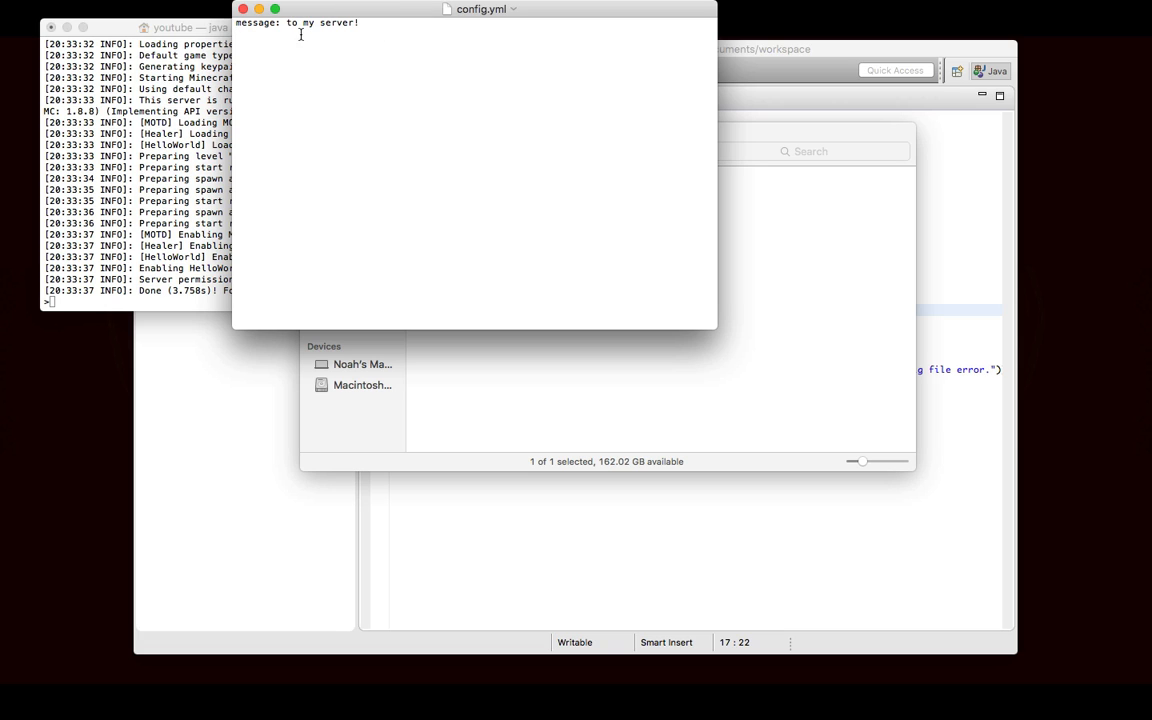
{"action": "mouse_move", "coordinate": [287, 57]}
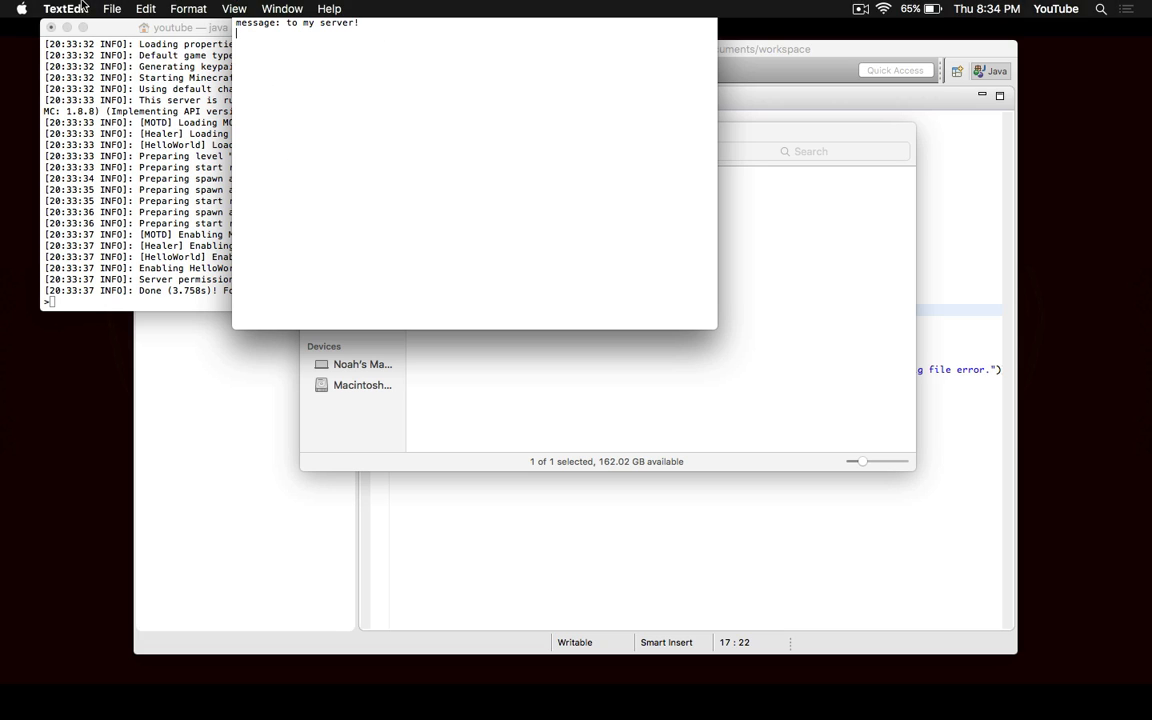
Confirm config.yml reads only "message: to my server!" and quit TextEdit.
{"action": "left_click", "coordinate": [65, 8]}
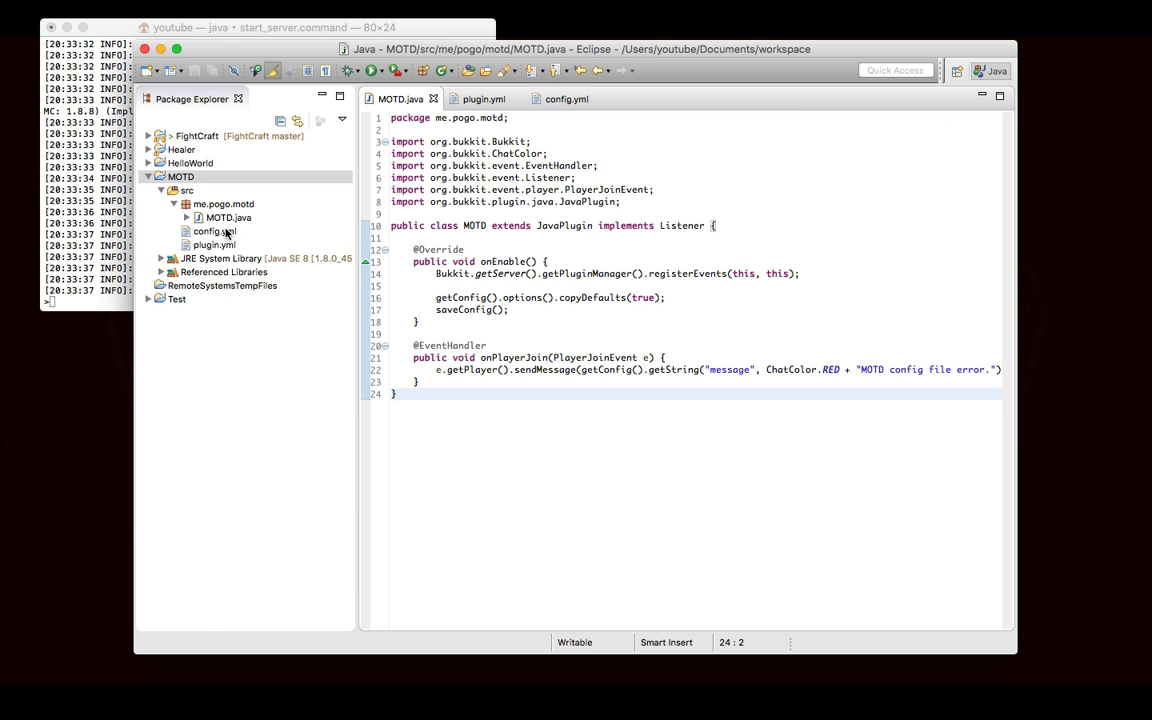
Open the project's config.yml and add single quotes around '&bWelcome to my server!'.
{"action": "double_click", "coordinate": [214, 231]}
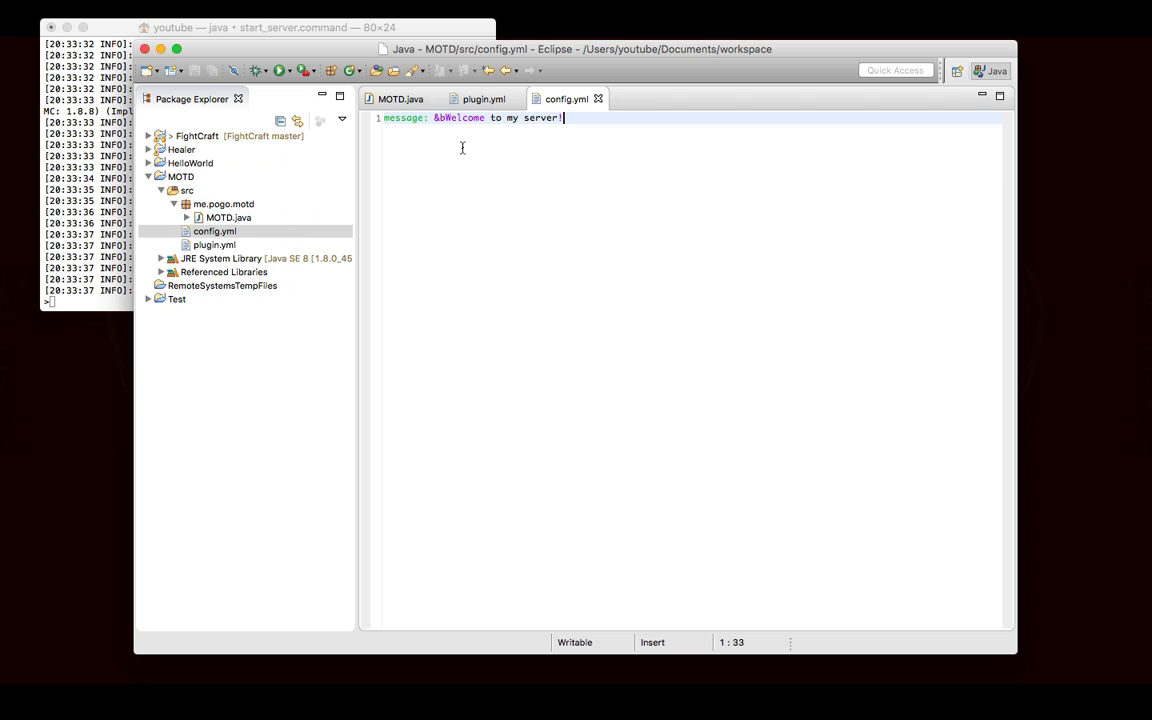
{"action": "type", "text": "'"}
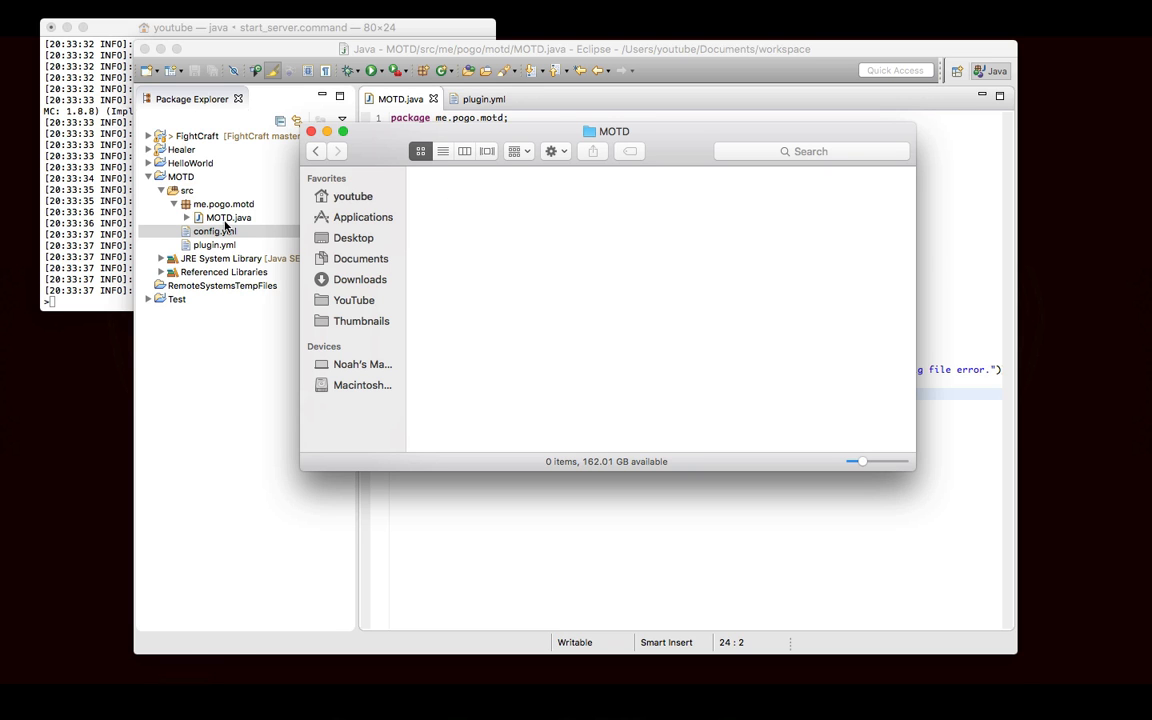
Run reload on the server and reopen the regenerated, quoted config.yml.
{"action": "right_click", "coordinate": [181, 176]}
{"action": "type", "text": "relo"}
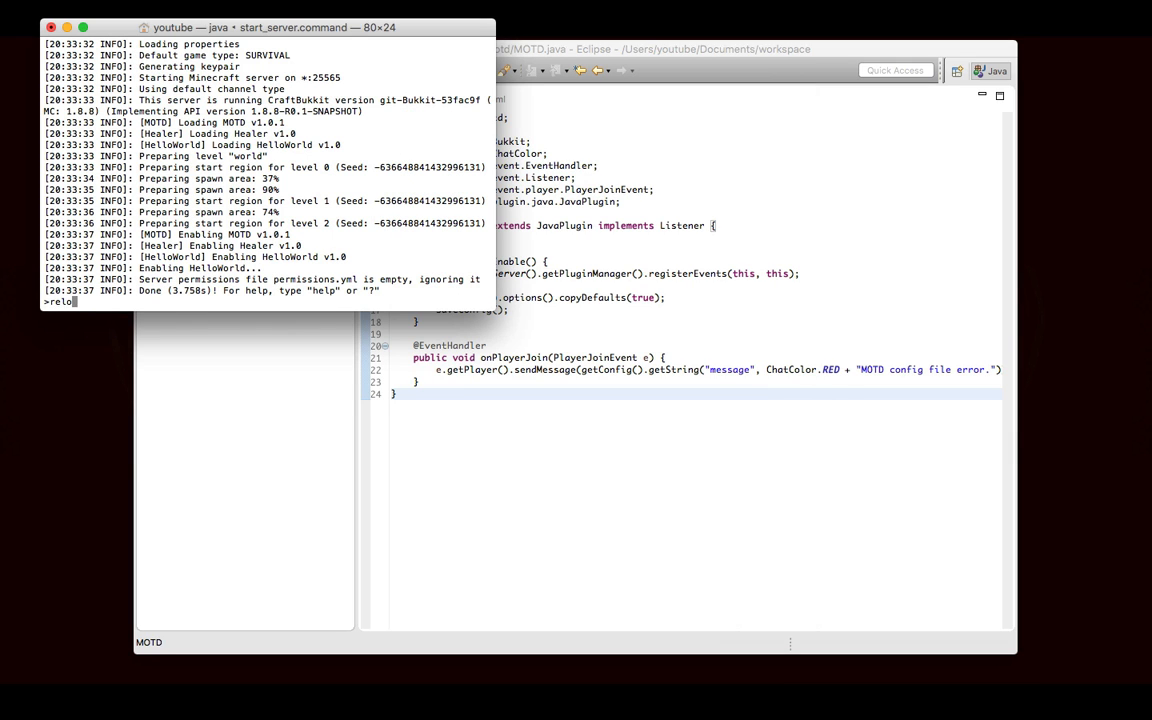
{"action": "key", "text": "enter"}
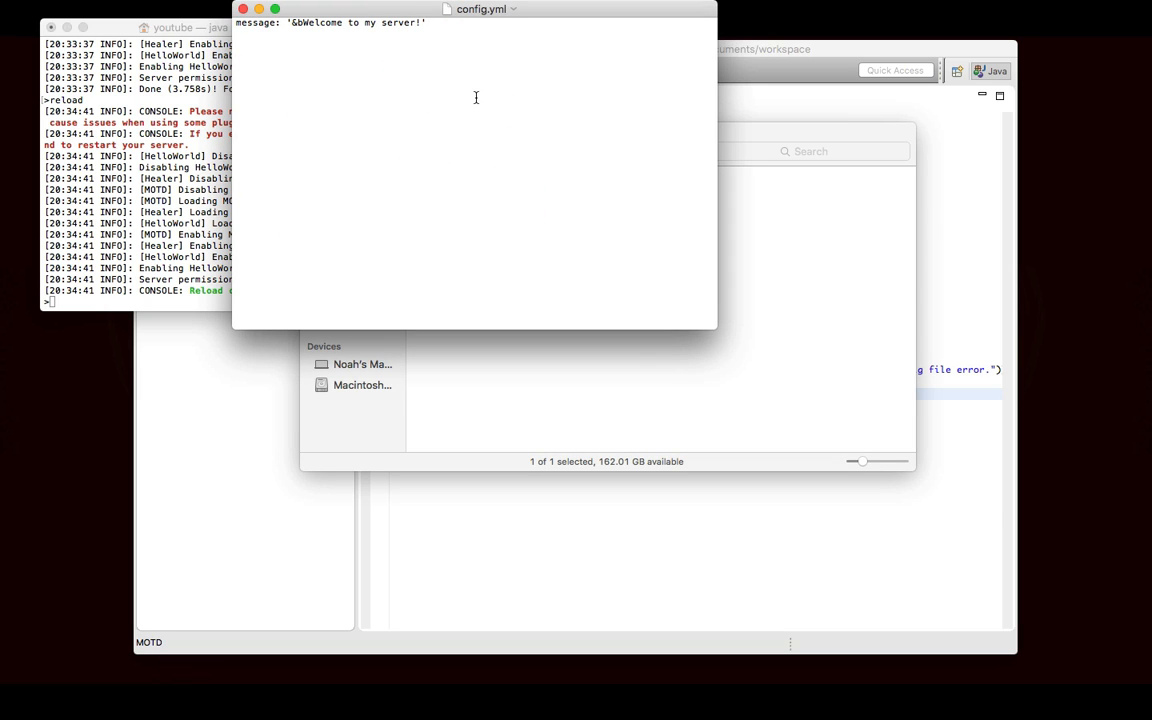
{"action": "mouse_move", "coordinate": [326, 48]}
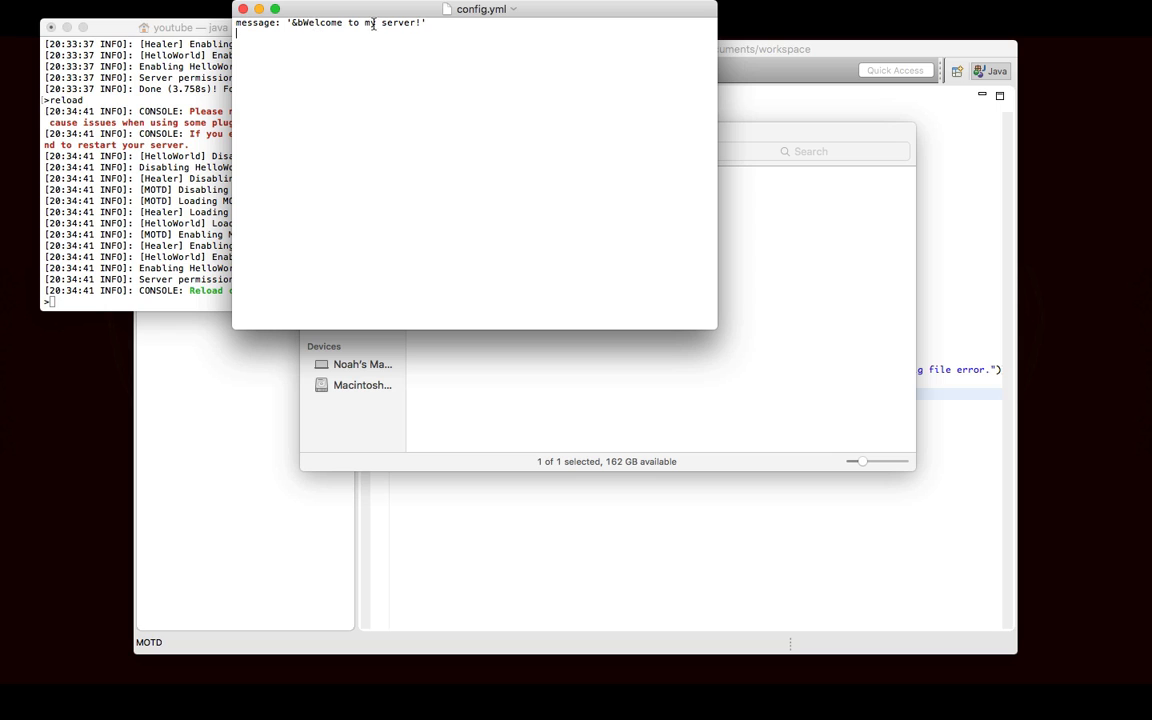
{"action": "mouse_move", "coordinate": [505, 172]}
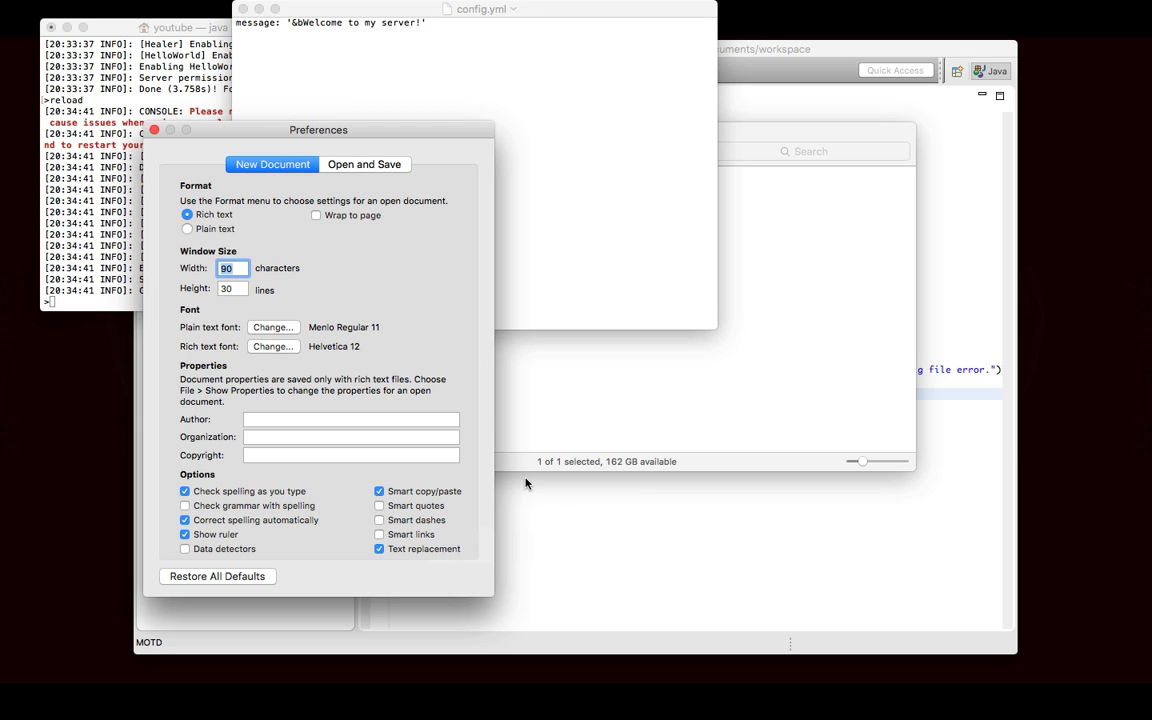
{"action": "mouse_move", "coordinate": [378, 152]}
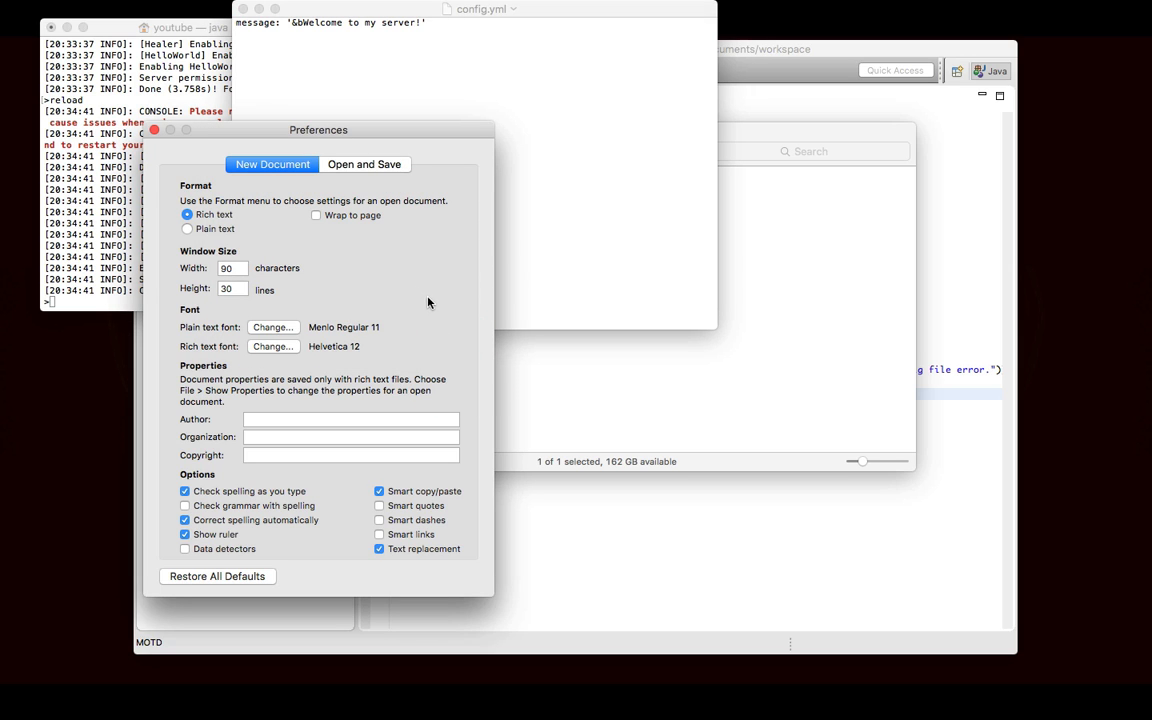
{"action": "mouse_move", "coordinate": [313, 268]}
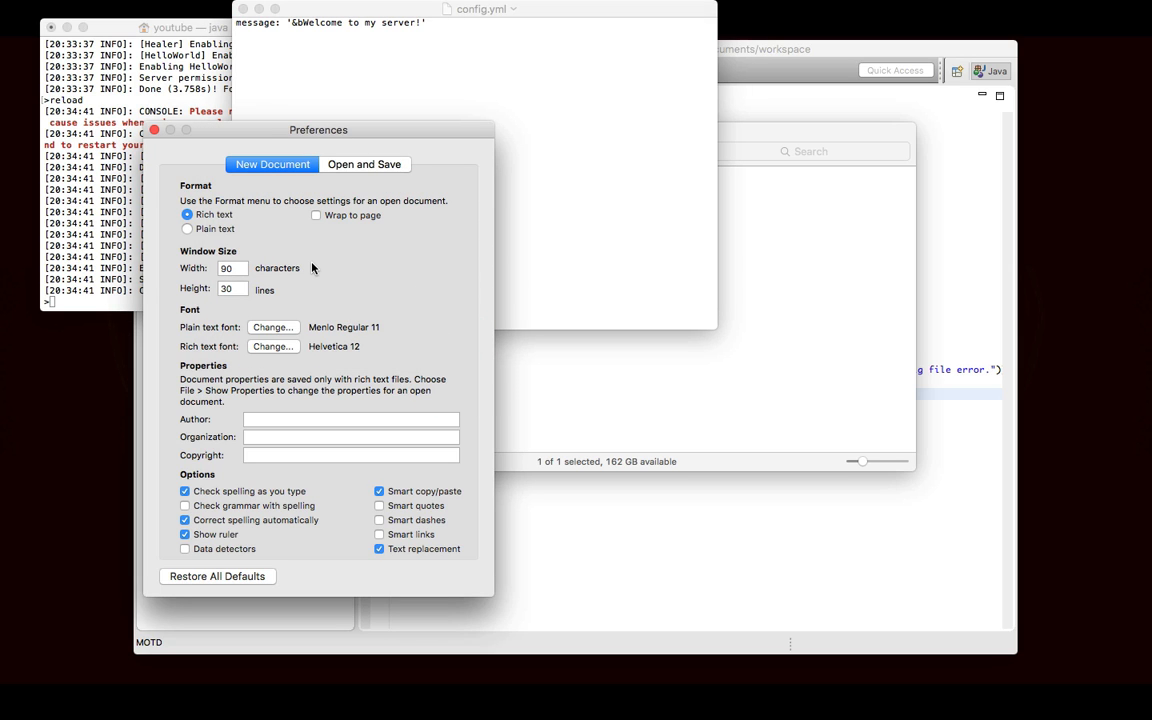
{"action": "mouse_move", "coordinate": [349, 458]}
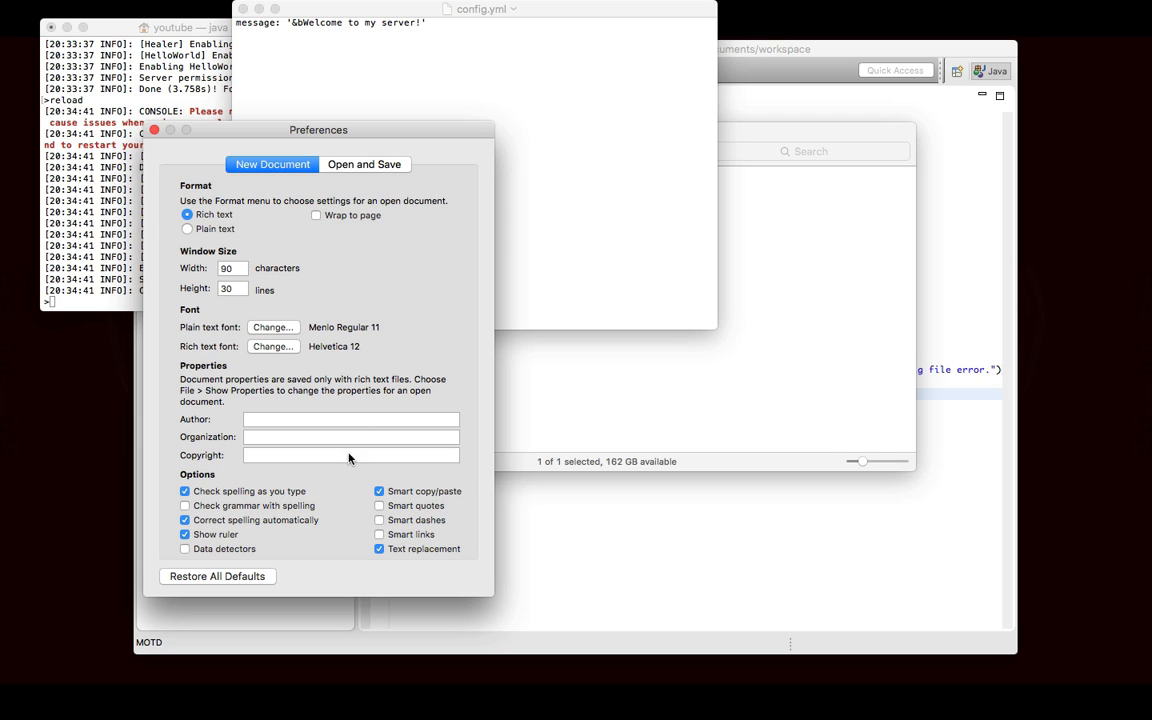
{"action": "mouse_move", "coordinate": [277, 135]}
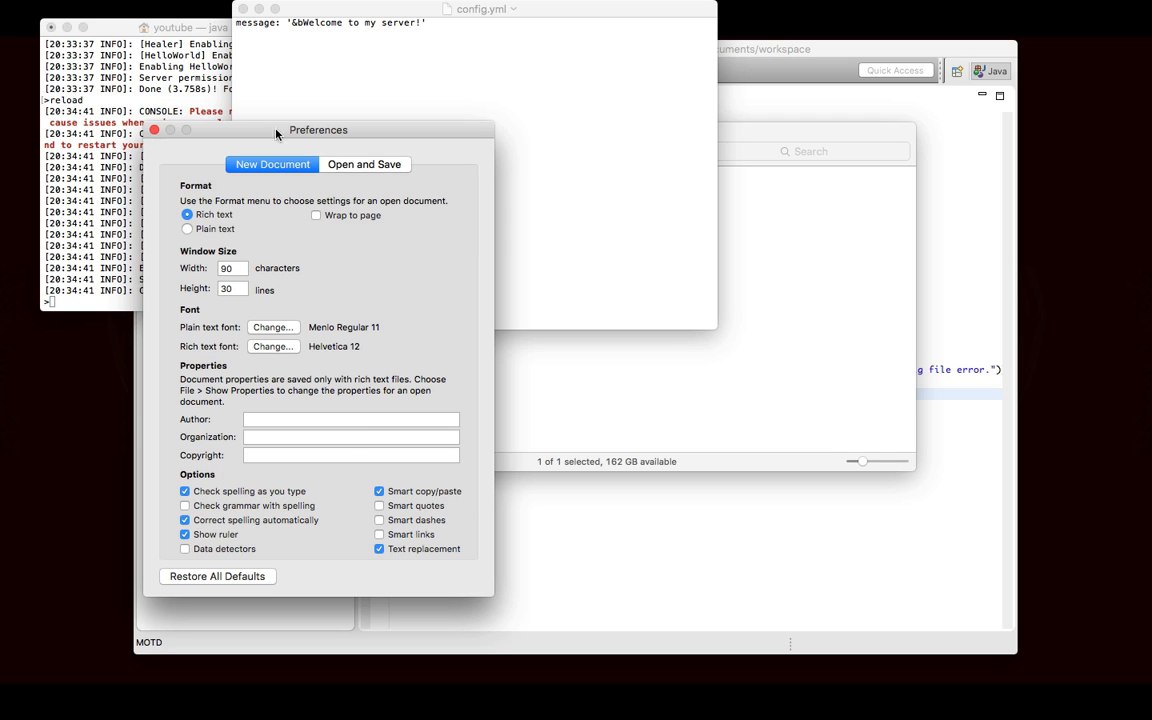
Close TextEdit Preferences, keeping config.yml with '&bWelcome to my server!' visible.
{"action": "left_click", "coordinate": [154, 130]}
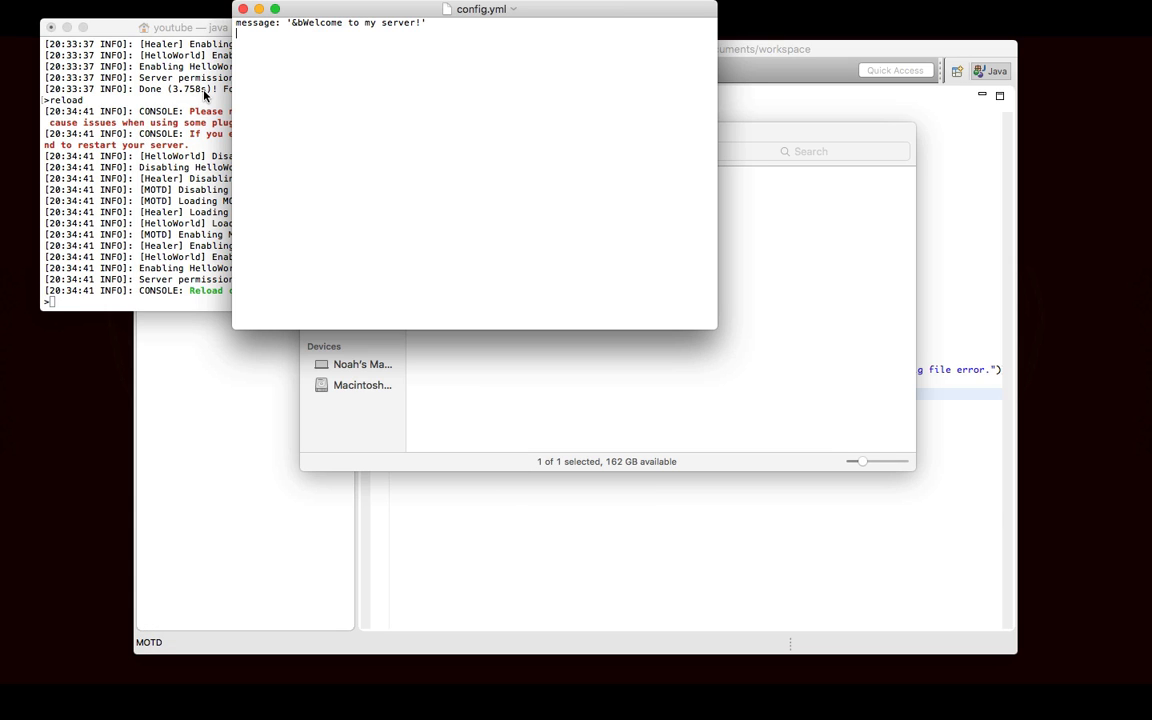
{"action": "mouse_move", "coordinate": [427, 685]}
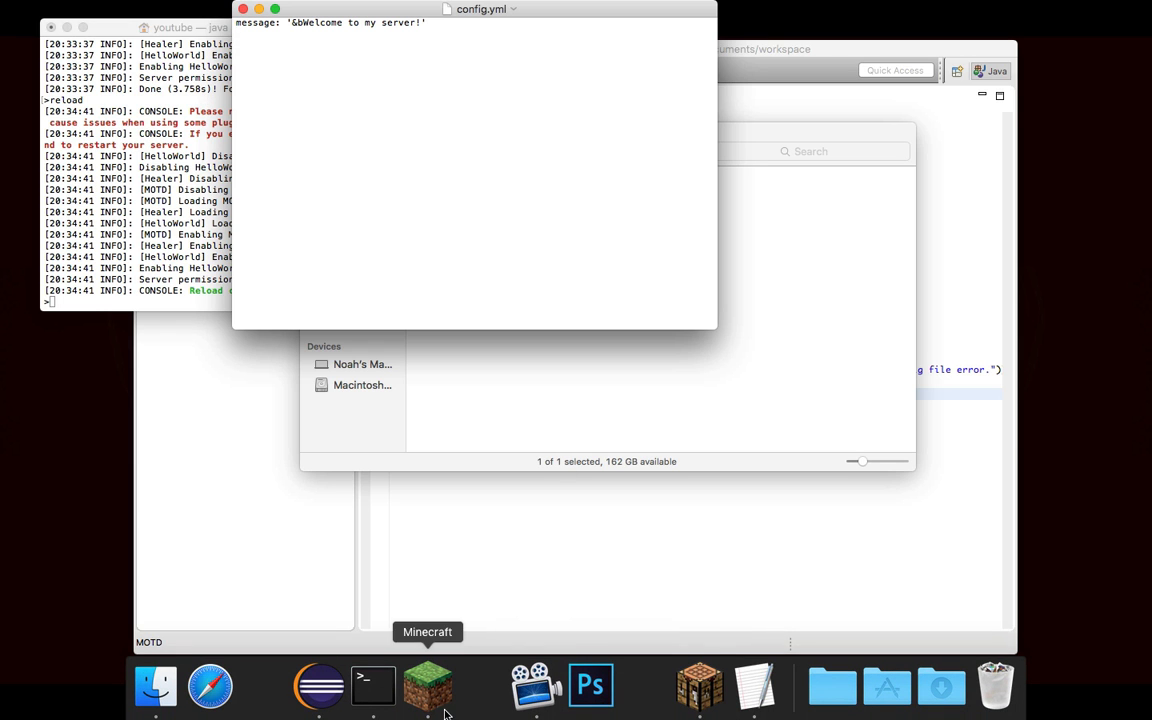
Join the 1.8.8 server in Minecraft and see the red "MOTD config file error.".
{"action": "left_click", "coordinate": [372, 685]}
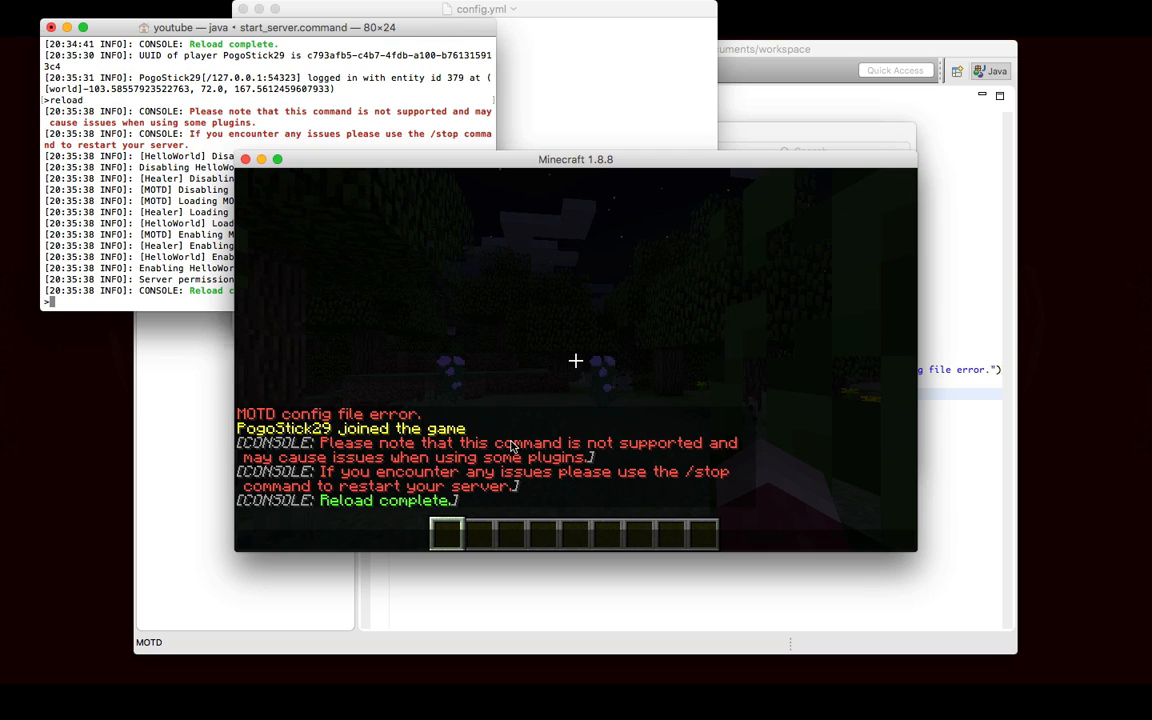
{"action": "key", "text": "Escape"}
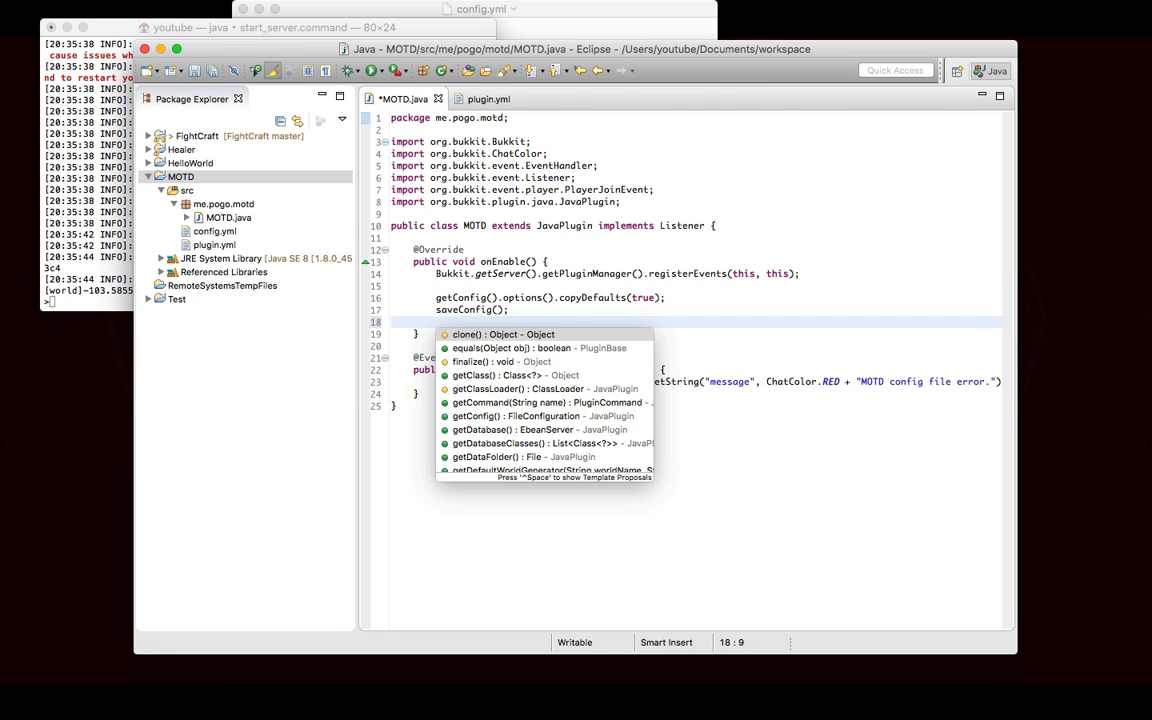
Add reloadConfig(); after saveConfig() and start a ChatColor. line in onPlayerJoin.
{"action": "type", "text": "reloadConfig();"}
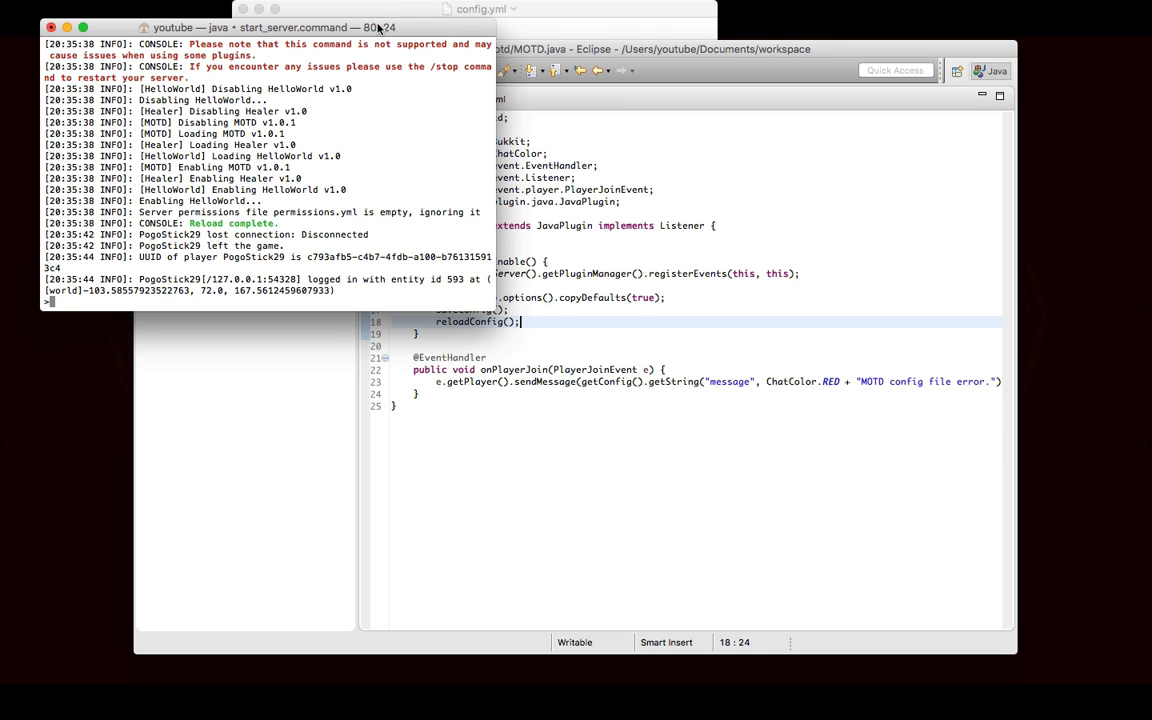
{"action": "mouse_move", "coordinate": [753, 685]}
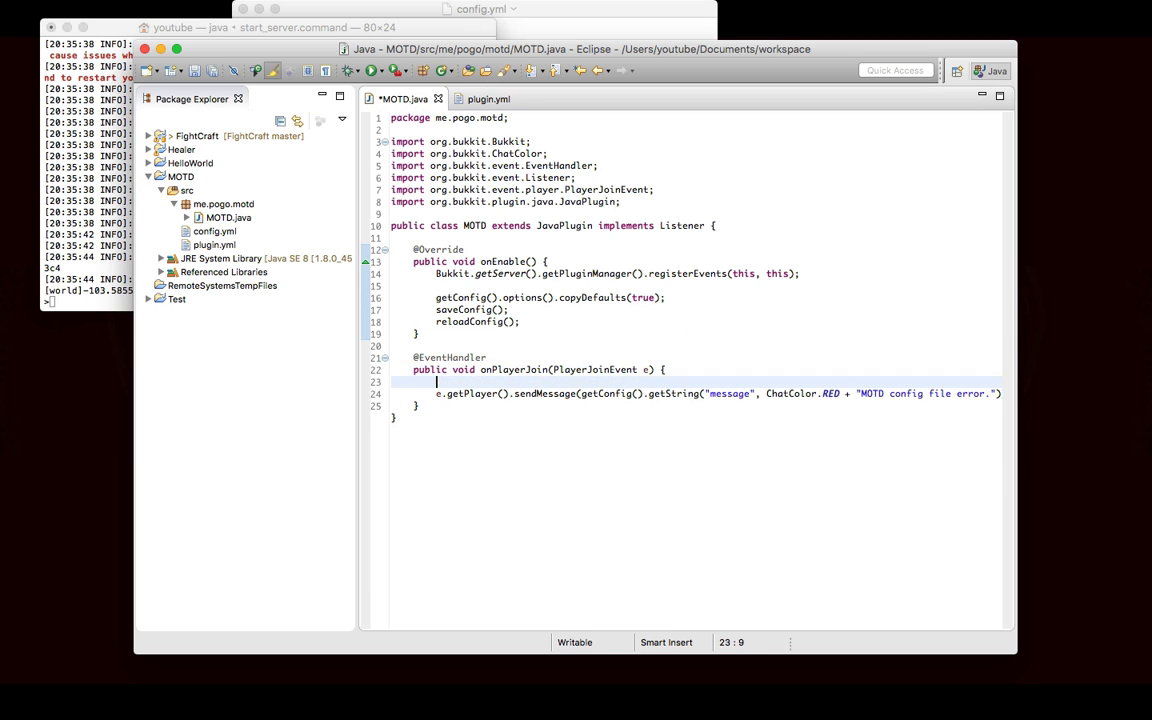
{"action": "type", "text": "ChatColo"}
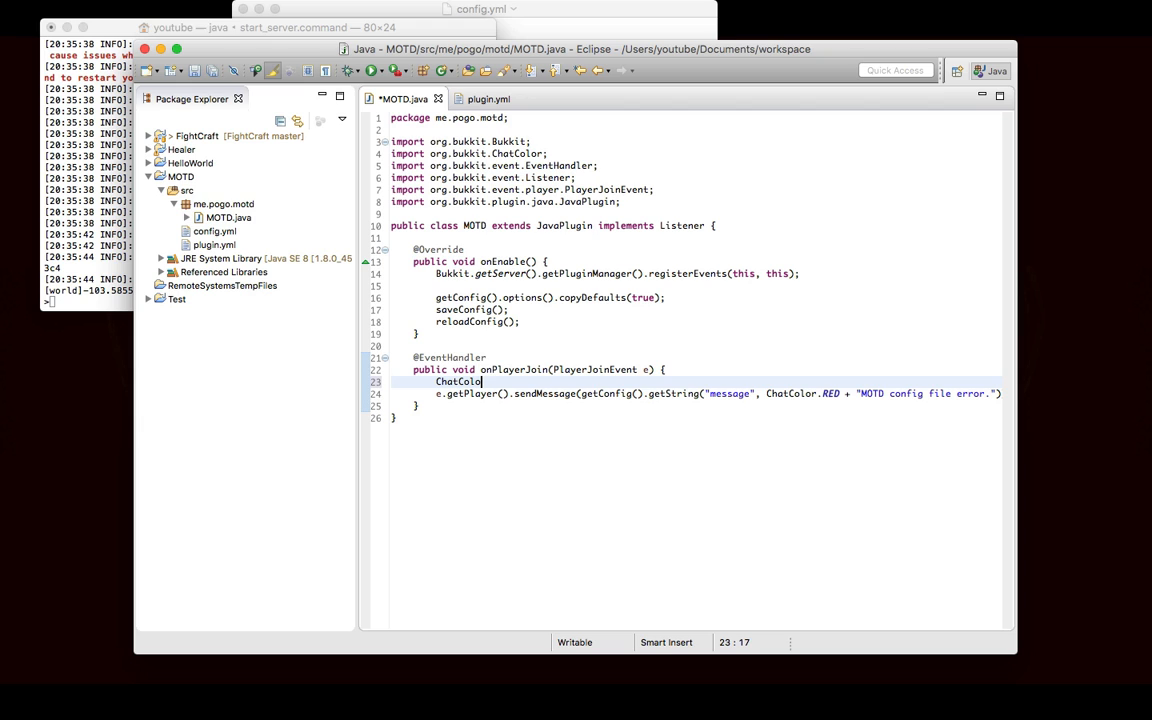
{"action": "type", "text": "."}
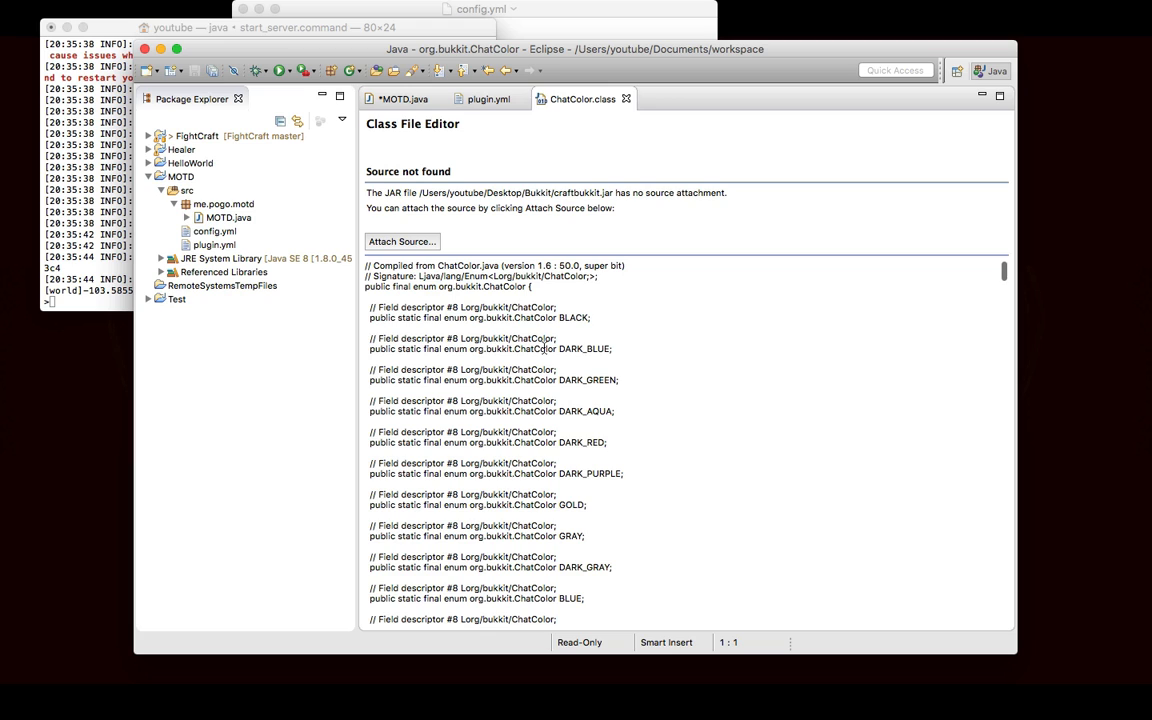
Close ChatColor.class and type ChatColor.translateAlternateColorCodes('&', textToTranslate) on line 23.
{"action": "left_click", "coordinate": [403, 98]}
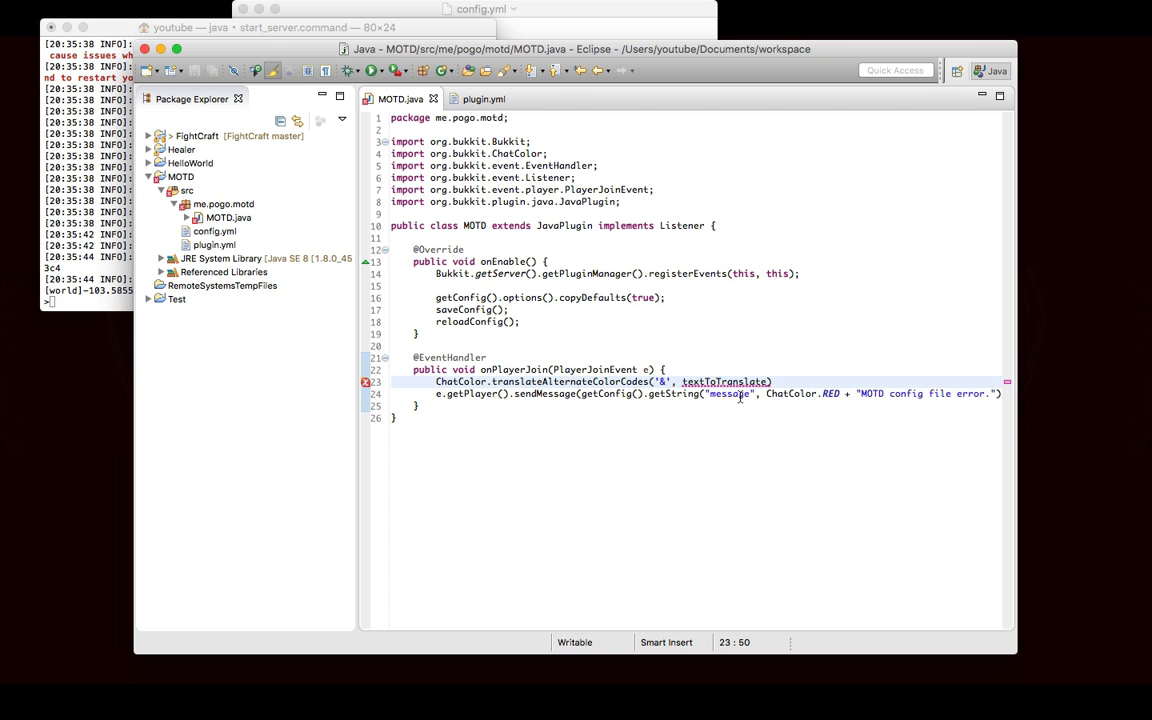
Check plugin.yml's version, then move getConfig().getString("message") inside translateAlternateColorCodes('&', …).
{"action": "left_click", "coordinate": [484, 98]}
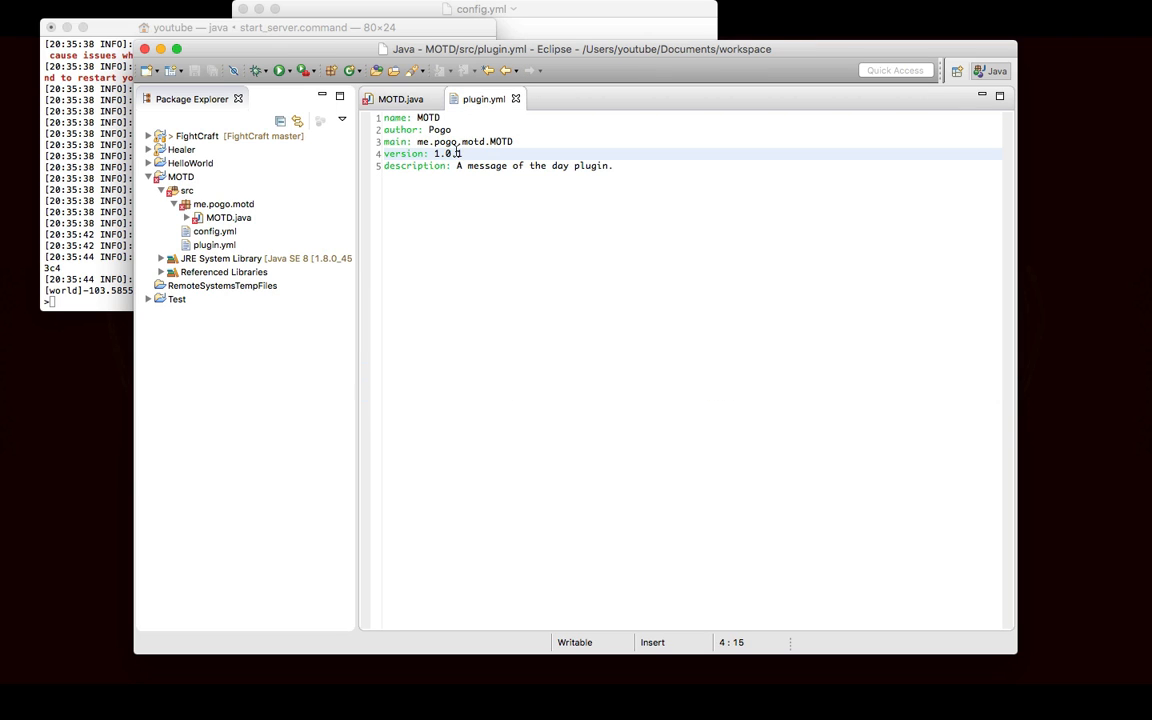
{"action": "double_click", "coordinate": [215, 231]}
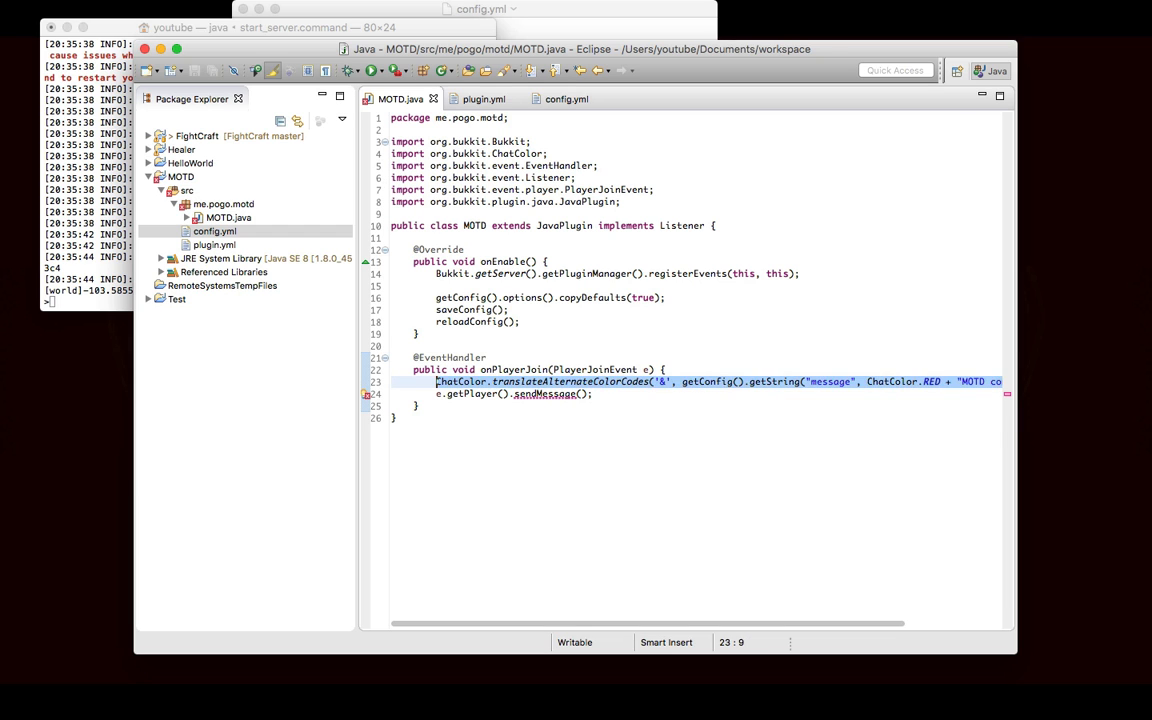
{"action": "key", "text": "Delete"}
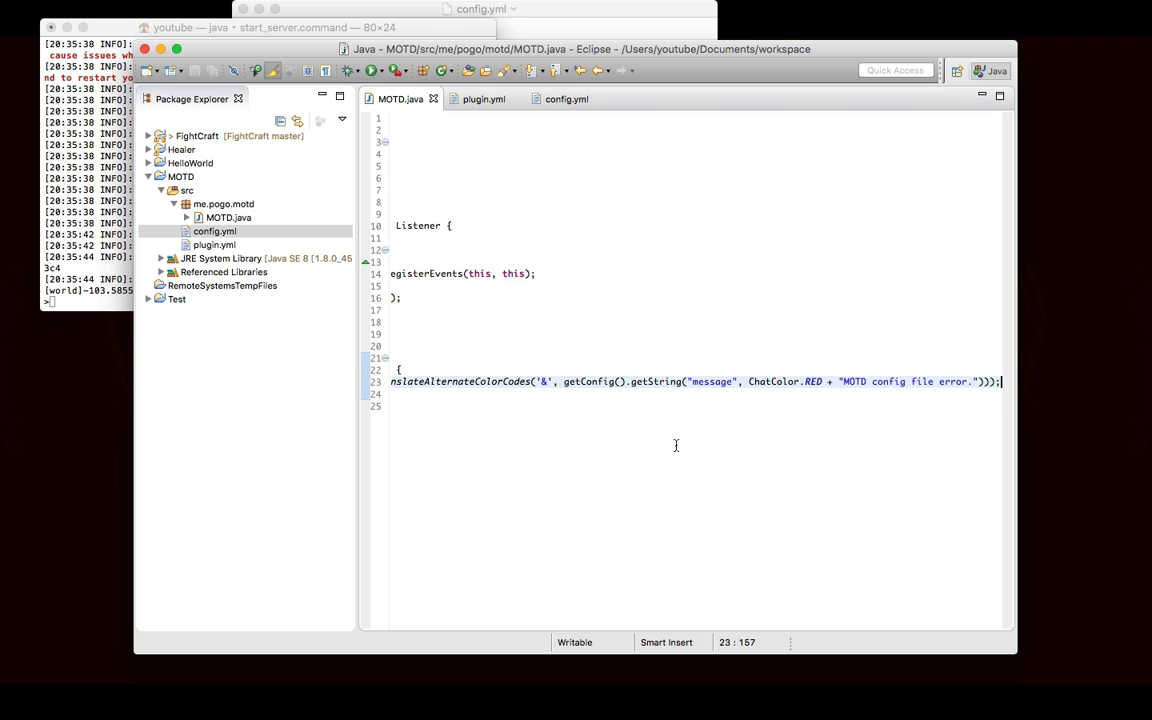
{"action": "right_click", "coordinate": [181, 177]}
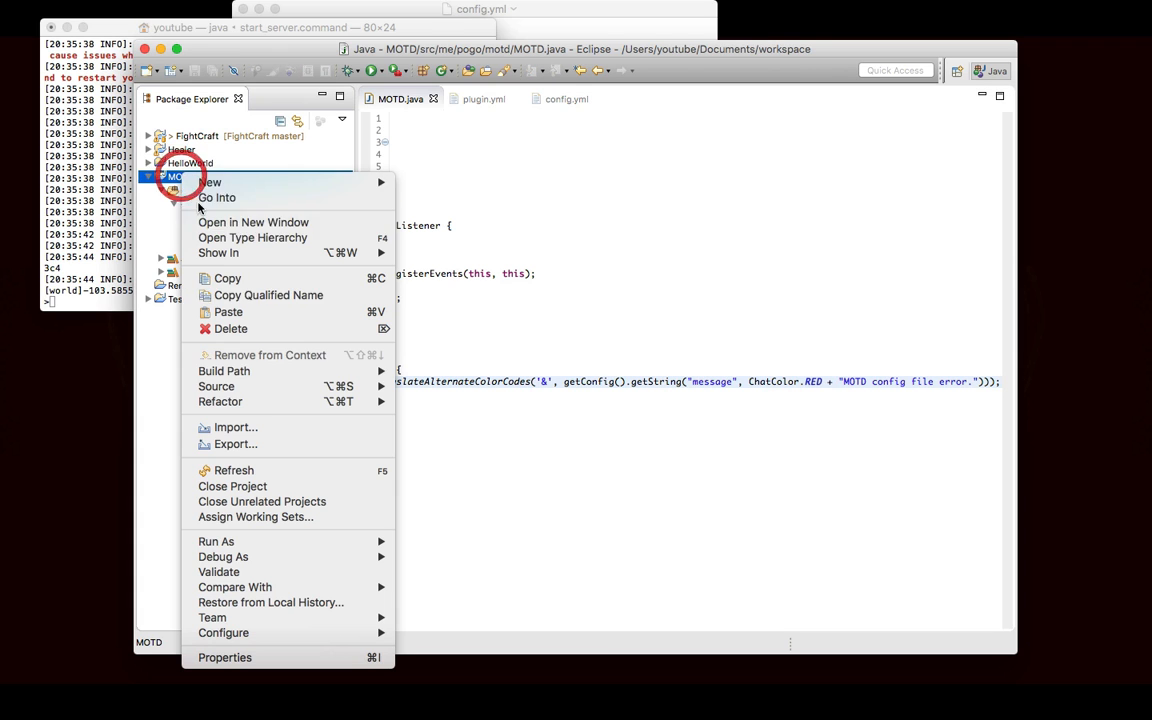
Begin exporting the MOTD project as a JAR into the server plugins folder.
{"action": "left_click", "coordinate": [235, 444]}
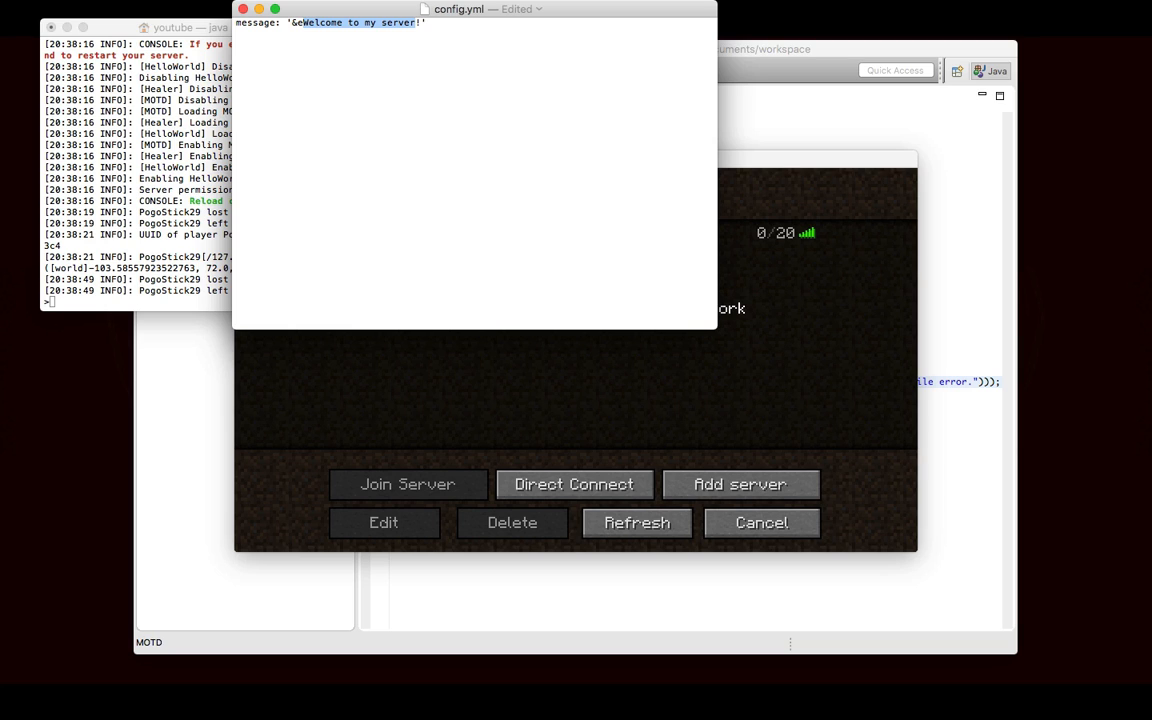
Change the config message to '&eHave fun on the server!' and save over the externally changed file.
{"action": "type", "text": "Have fun on"}
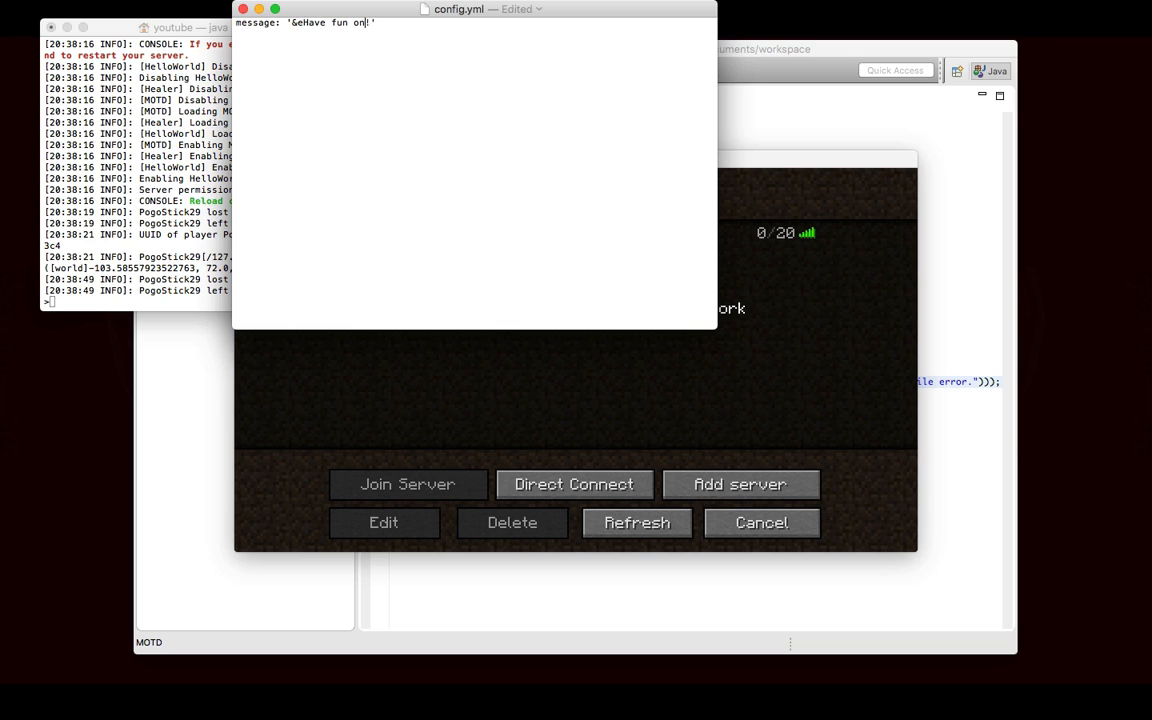
{"action": "key", "text": "cmd+s"}
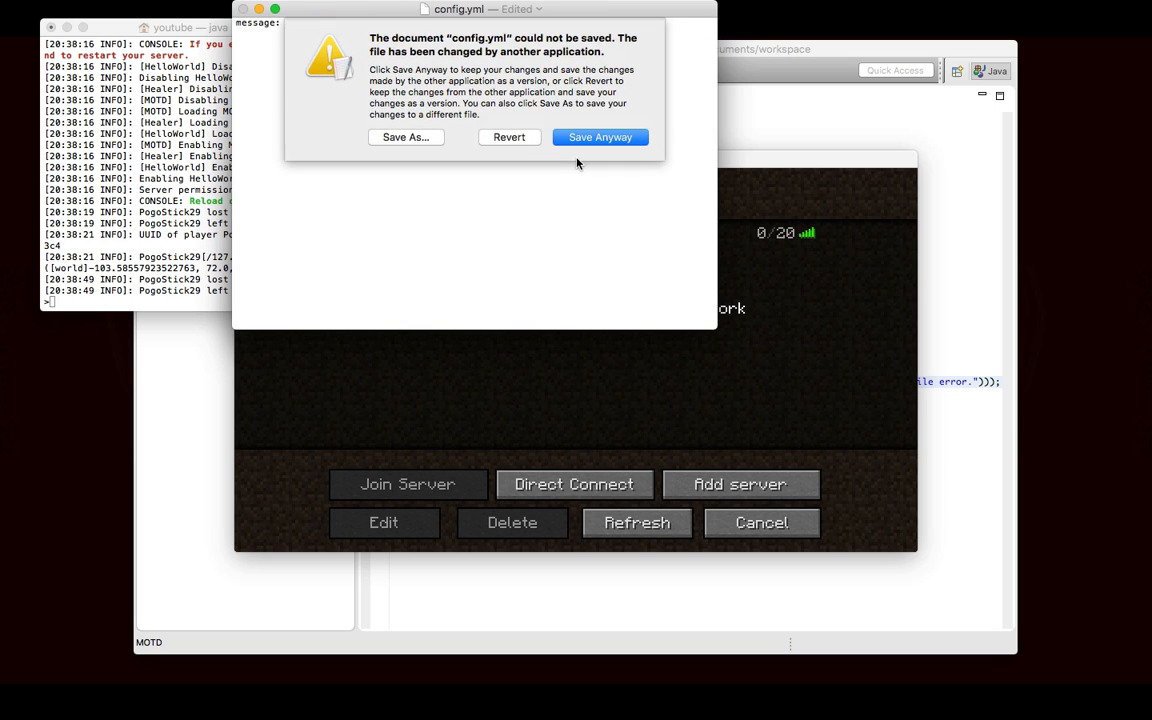
{"action": "left_click", "coordinate": [600, 137]}
{"action": "type", "text": "reload"}
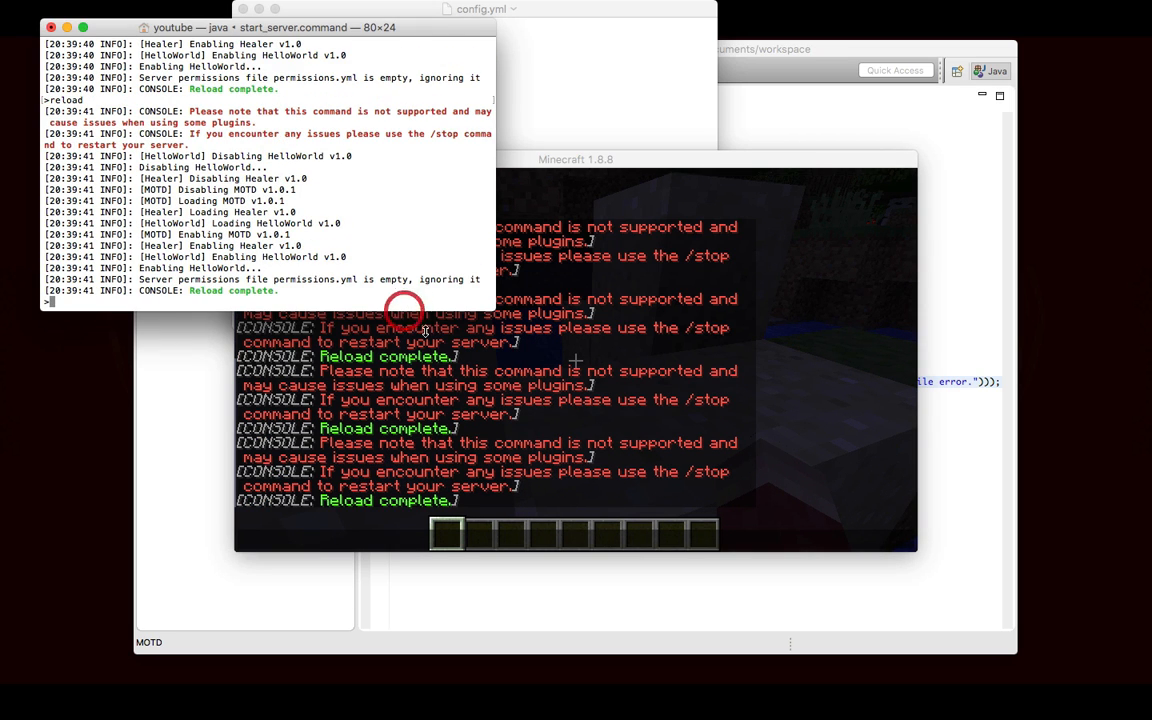
Disconnect from the Minecraft server and start the /time set day command after rejoining.
{"action": "key", "text": "Escape"}
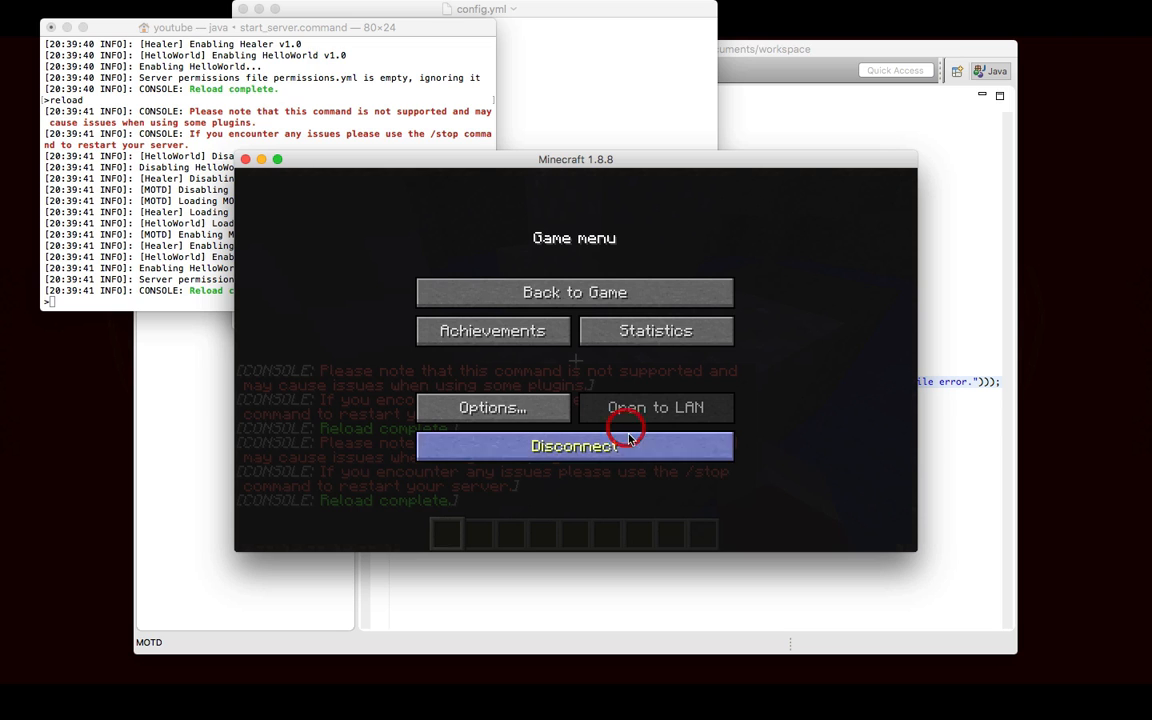
{"action": "left_click", "coordinate": [574, 446]}
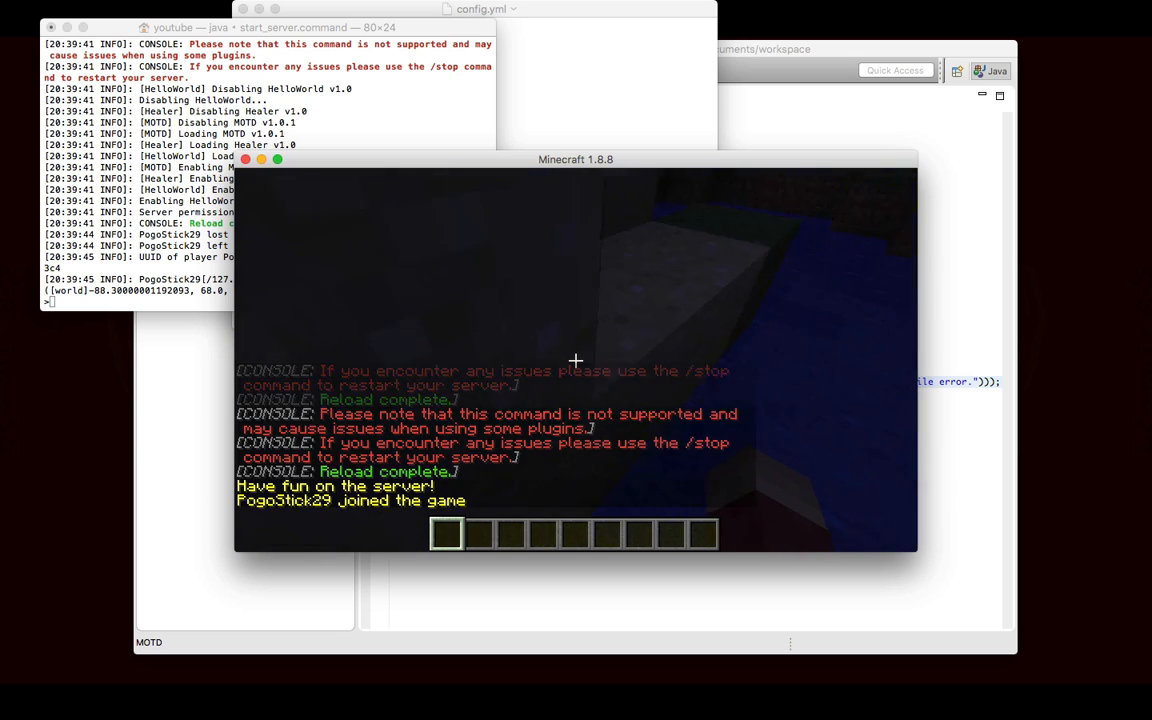
{"action": "type", "text": "/"}
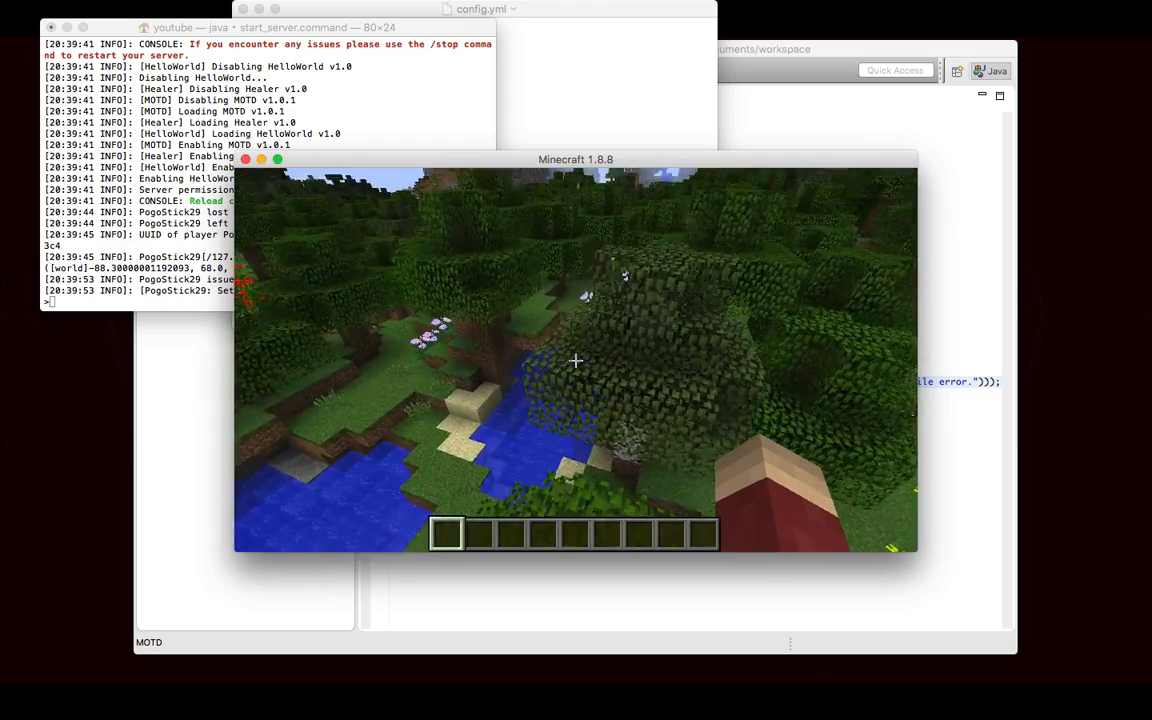
{"action": "mouse_move", "coordinate": [575, 360]}
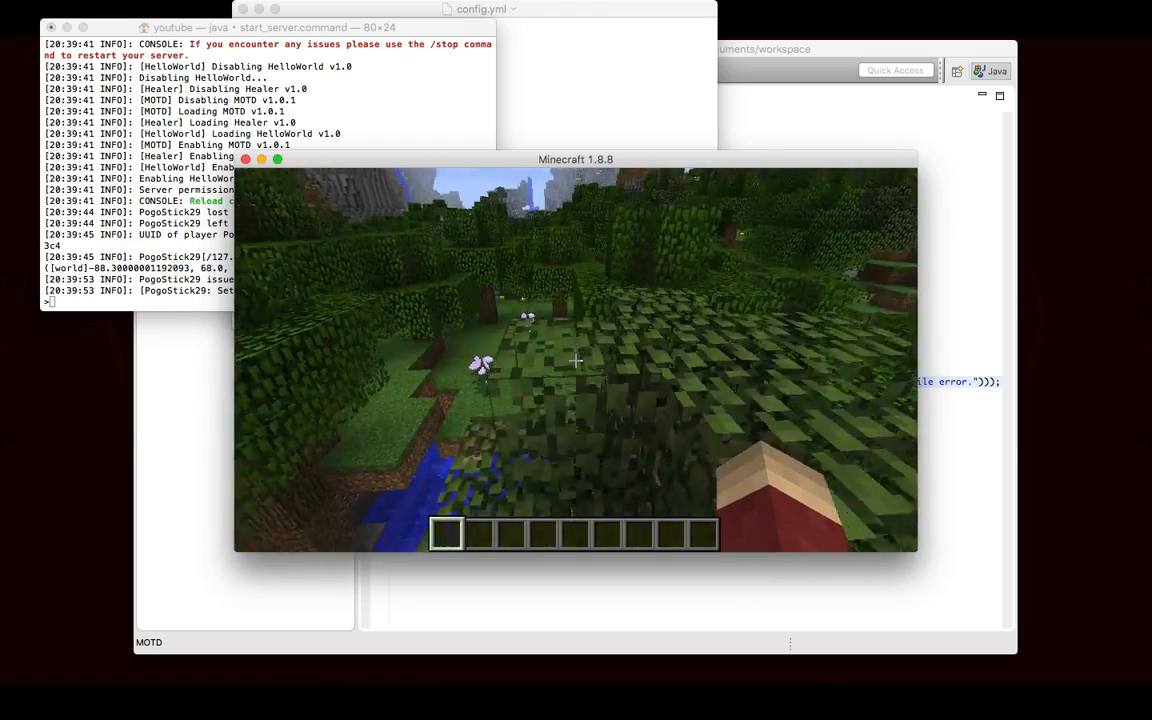